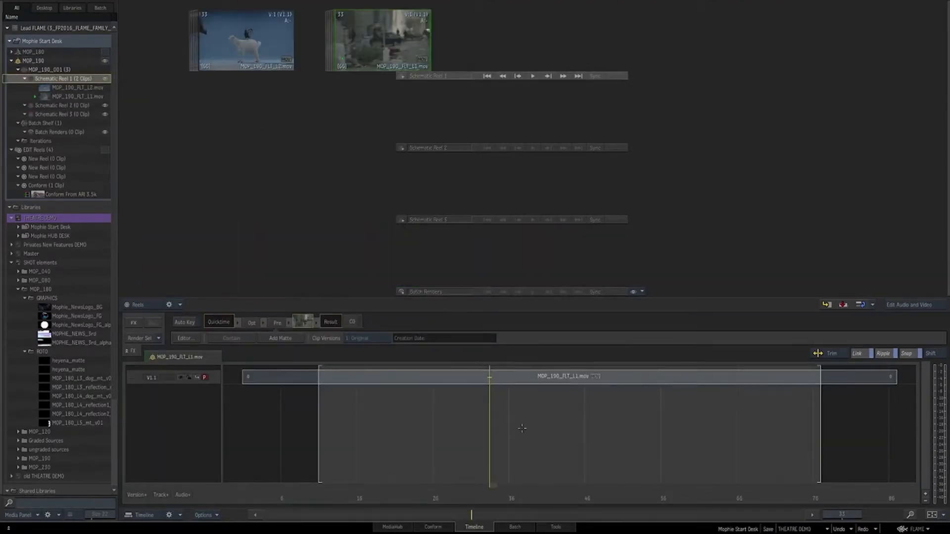
# - Tour the Batch schematic and the conform sequence on the Timeline, playing a selected shot in the large viewer
pyautogui.click(515, 528)
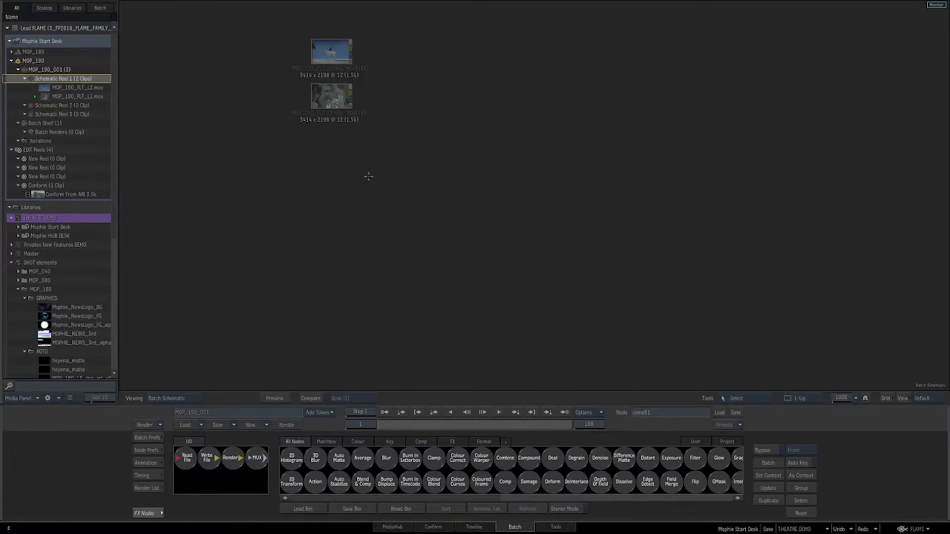
pyautogui.click(340, 483)
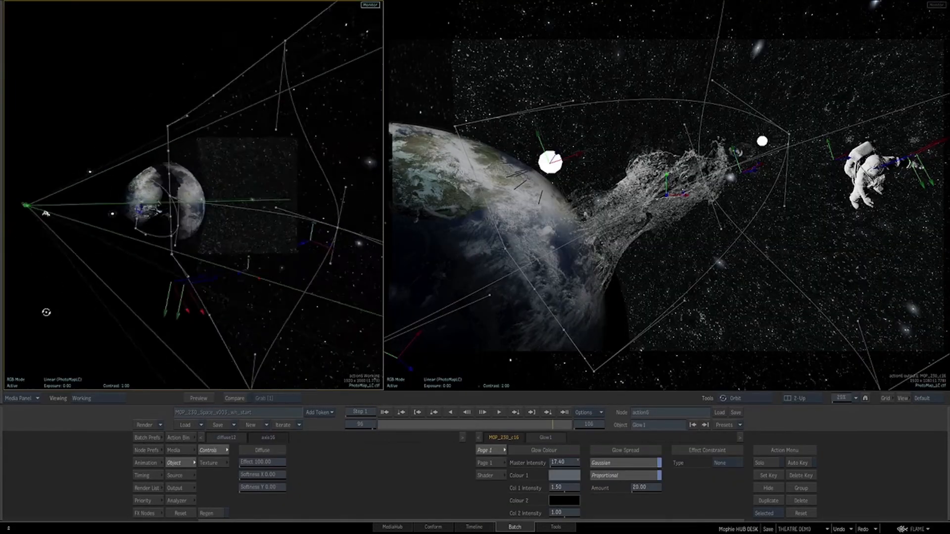
pyautogui.click(474, 528)
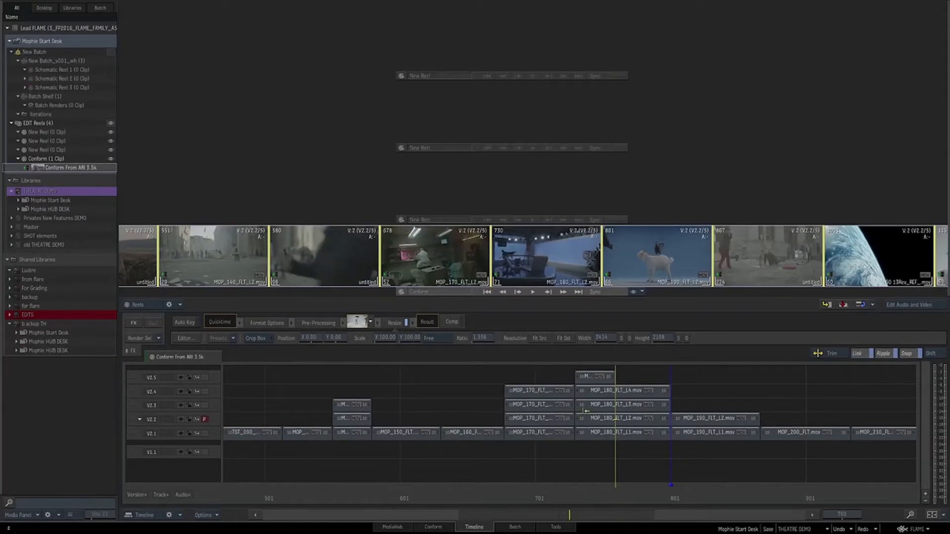
pyautogui.click(621, 391)
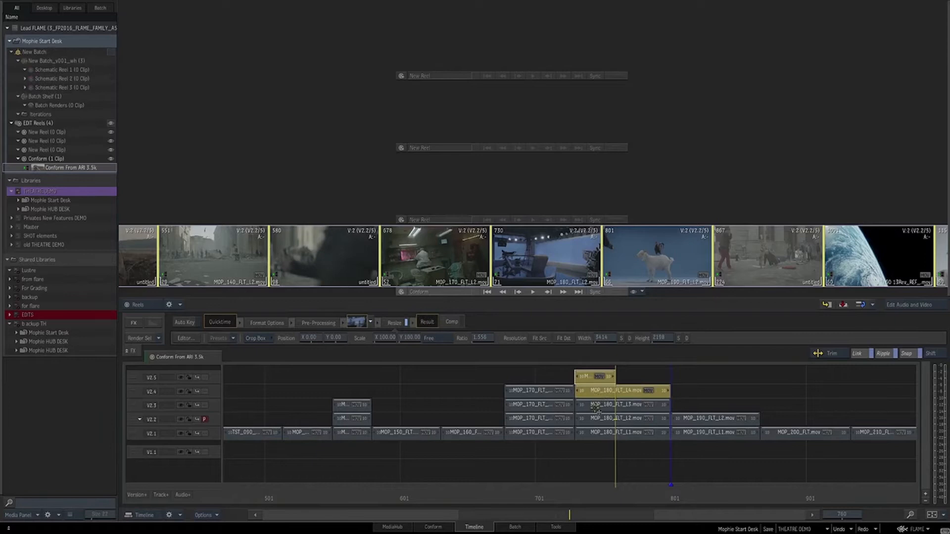
pyautogui.click(617, 417)
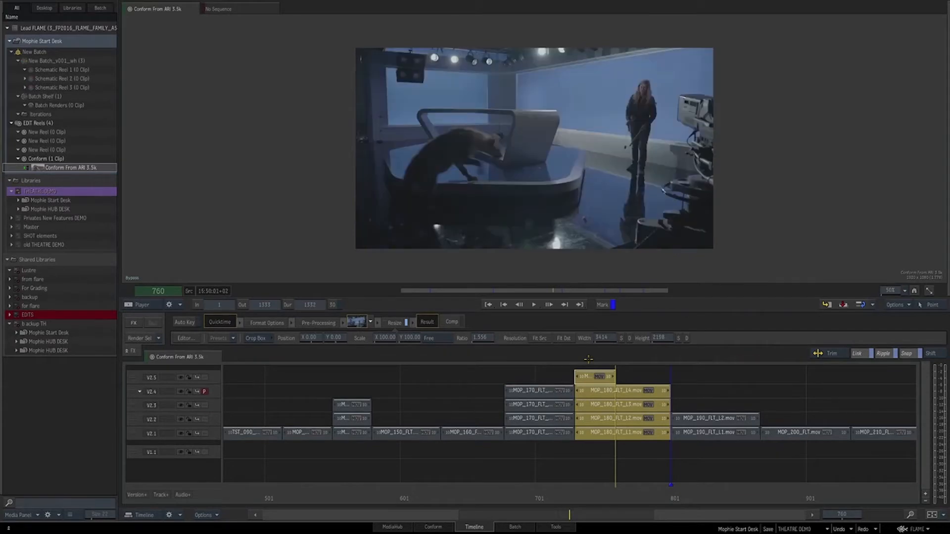
pyautogui.click(134, 305)
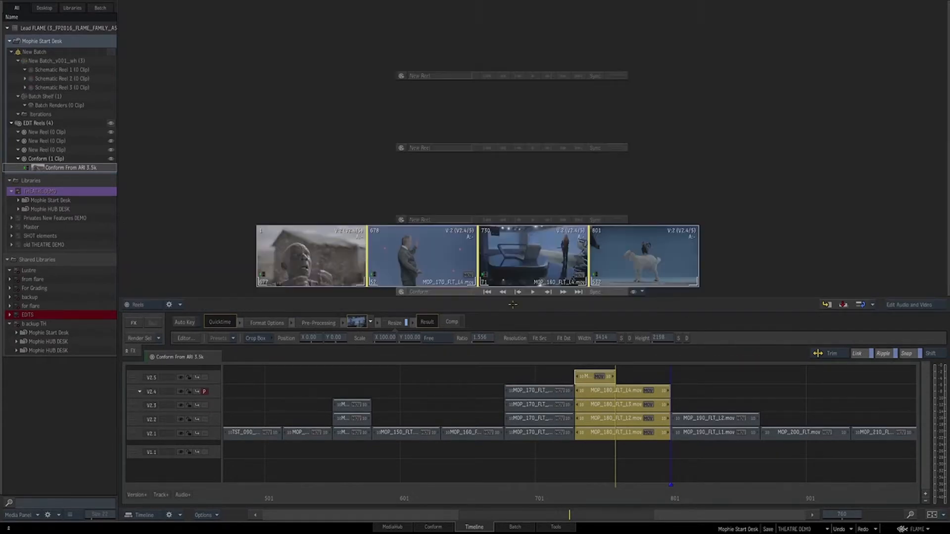
pyautogui.moveTo(568, 170)
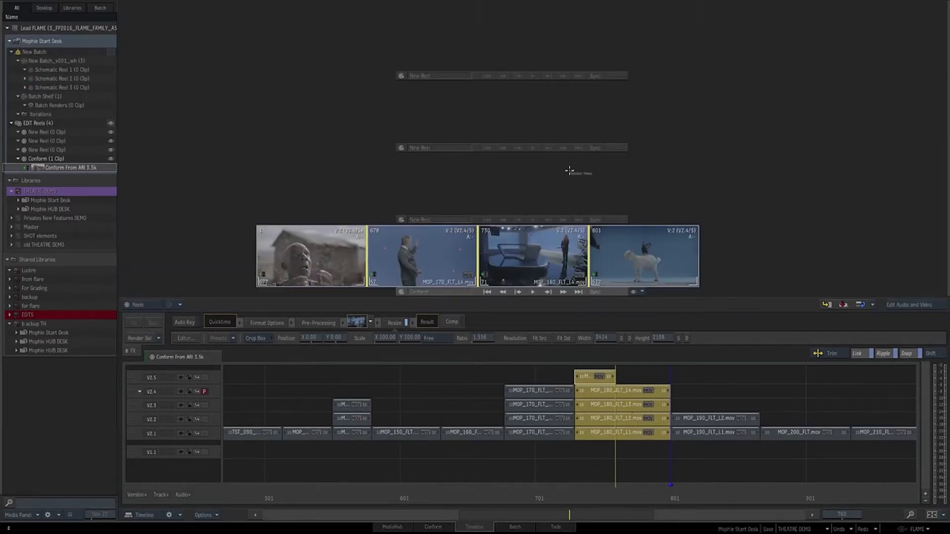
# - In the 3D Action scene show the astronaut as a solid model and select astro_light, then load the new workspace desktop
pyautogui.click(514, 528)
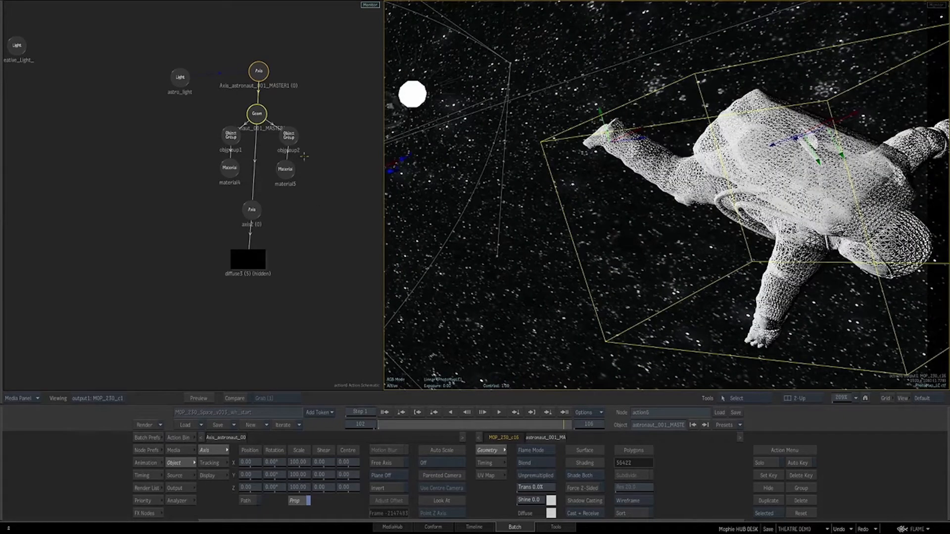
pyautogui.click(621, 514)
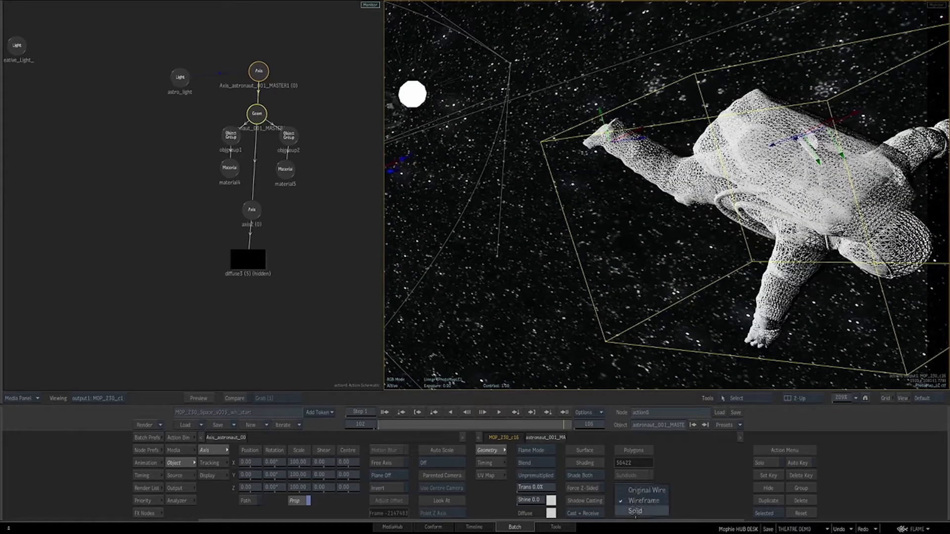
pyautogui.click(636, 511)
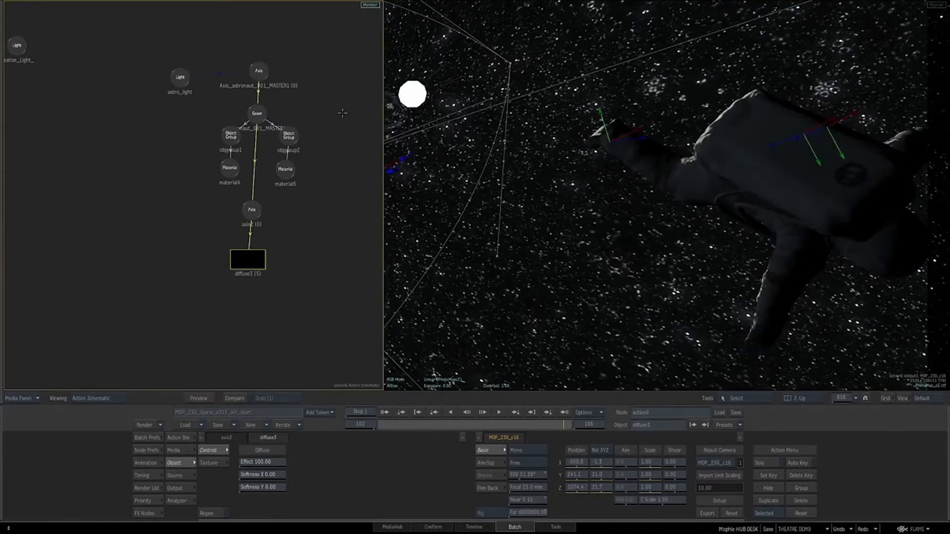
pyautogui.click(180, 78)
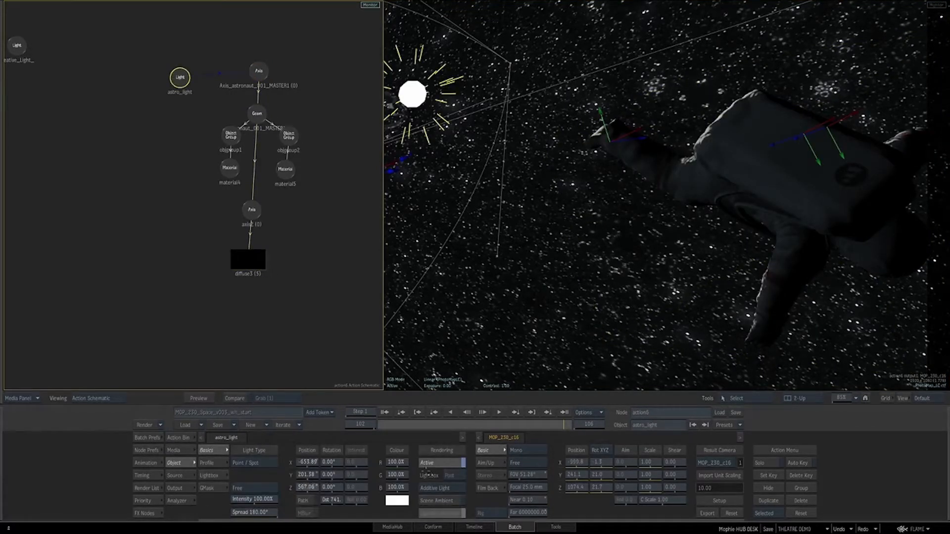
pyautogui.click(554, 527)
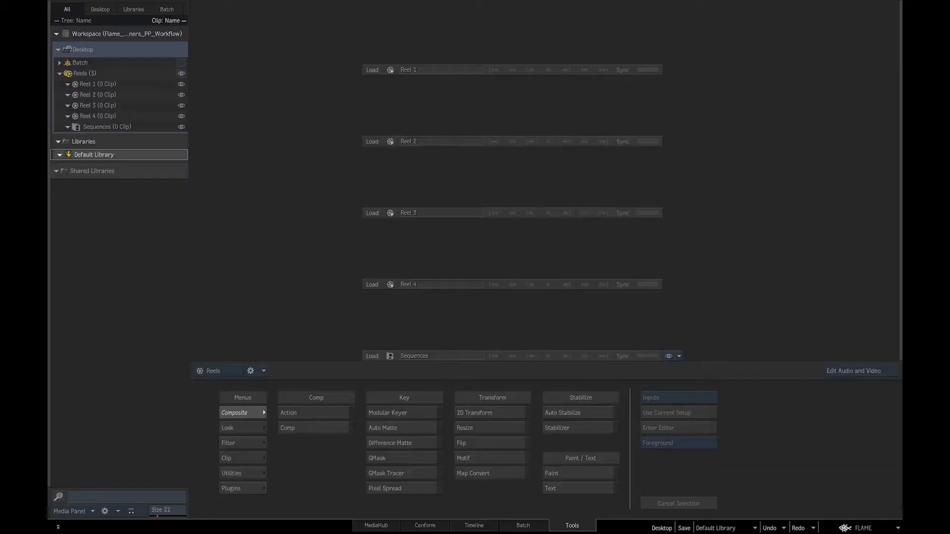
pyautogui.moveTo(518, 487)
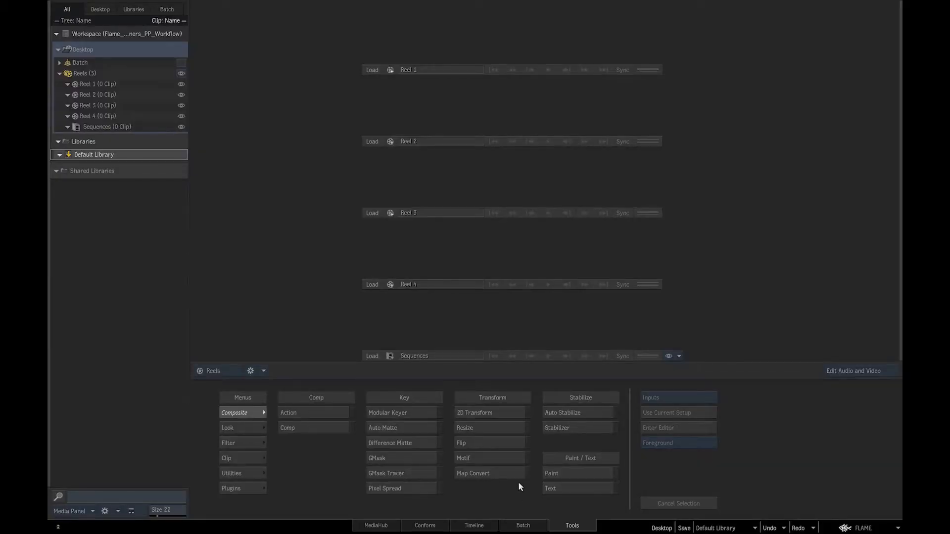
pyautogui.moveTo(654, 316)
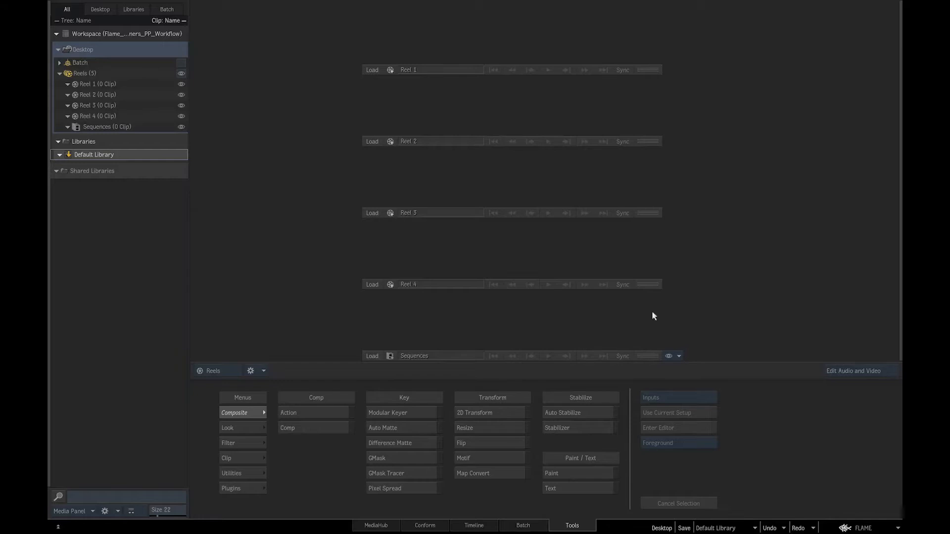
pyautogui.moveTo(425, 428)
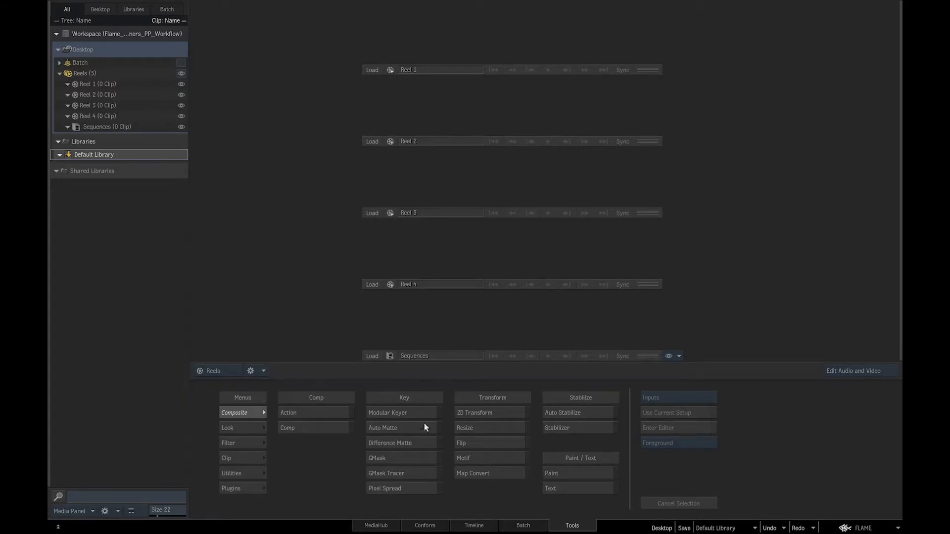
pyautogui.moveTo(79, 115)
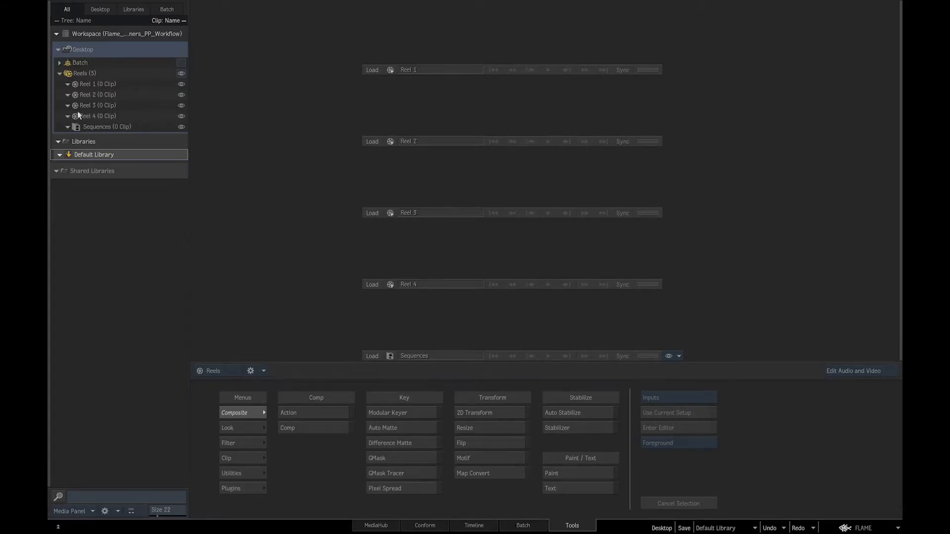
pyautogui.moveTo(423, 434)
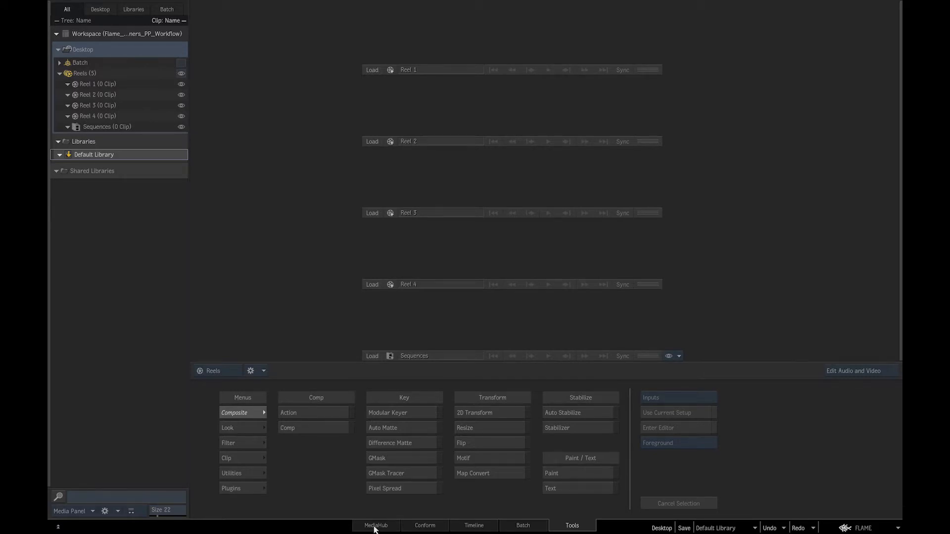
pyautogui.moveTo(152, 99)
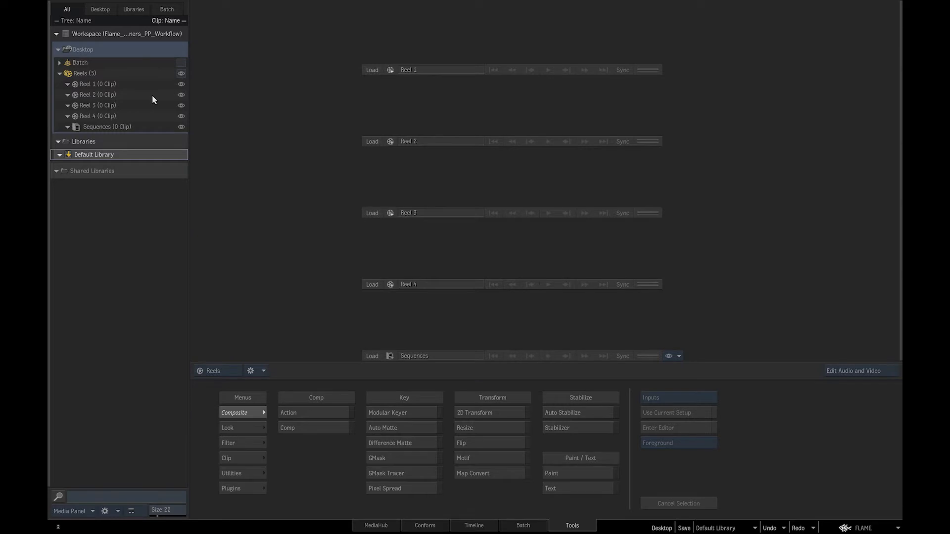
# - In the Media Panel tree expand Desktop's Batch and Reels entries under the timeline view
pyautogui.click(473, 525)
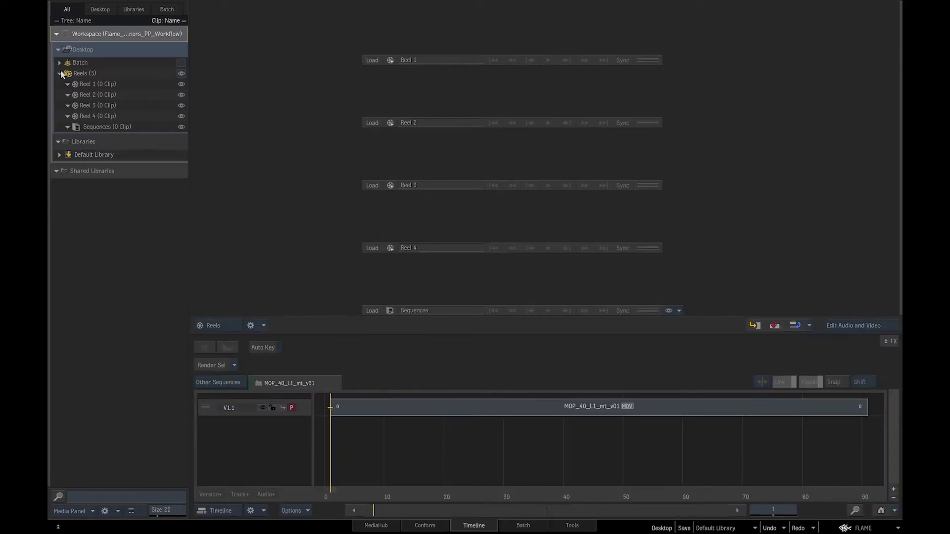
pyautogui.click(59, 74)
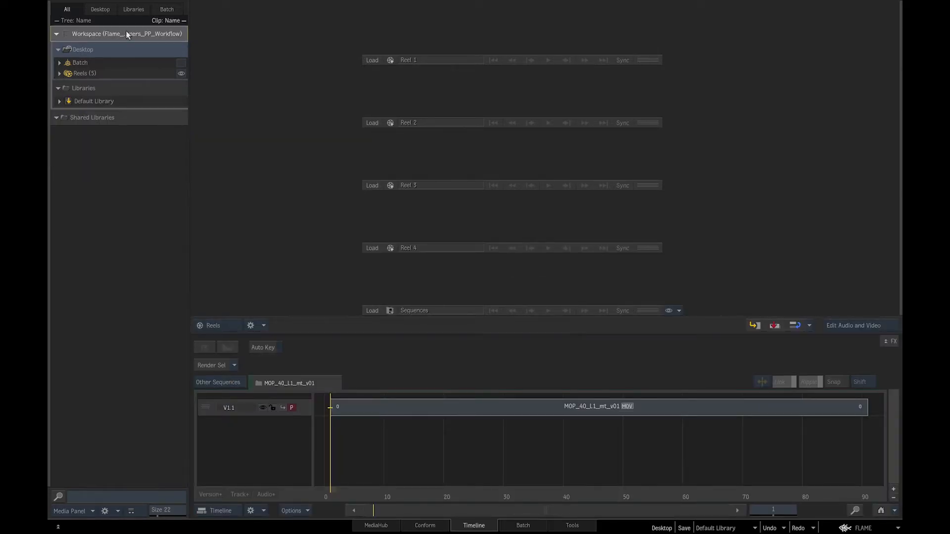
pyautogui.moveTo(141, 38)
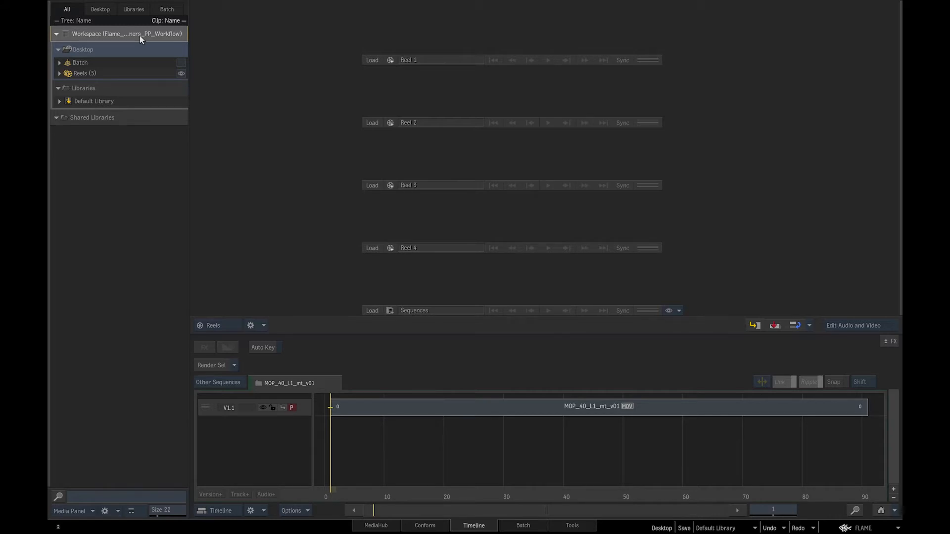
pyautogui.moveTo(134, 53)
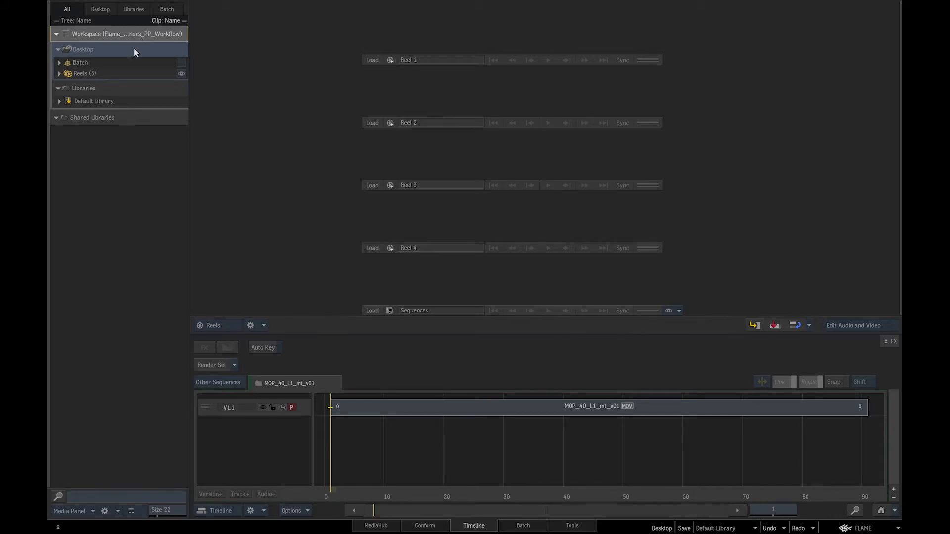
pyautogui.click(58, 63)
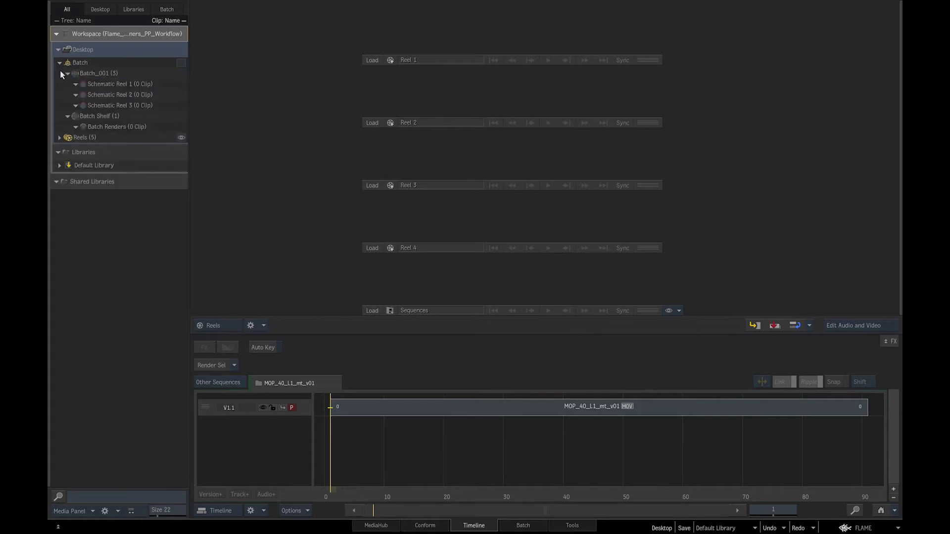
pyautogui.click(60, 137)
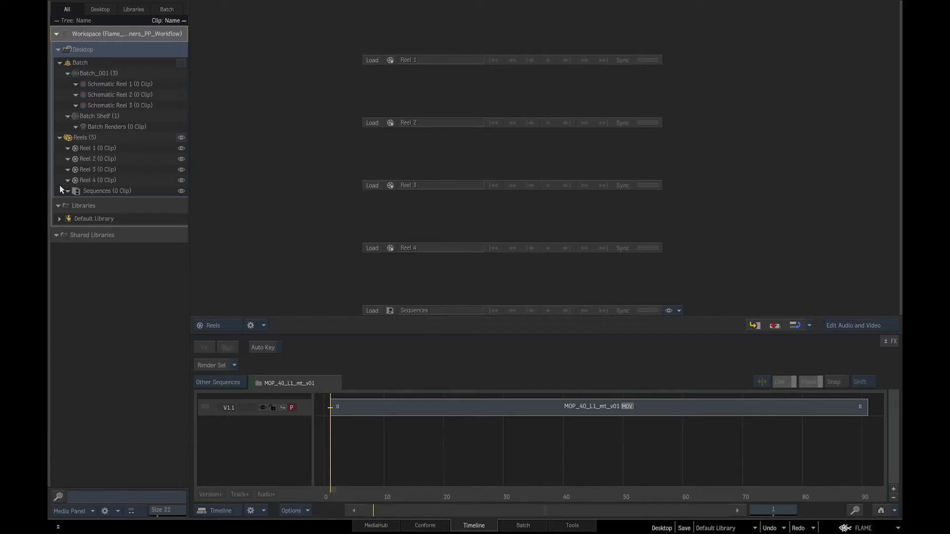
pyautogui.moveTo(69, 209)
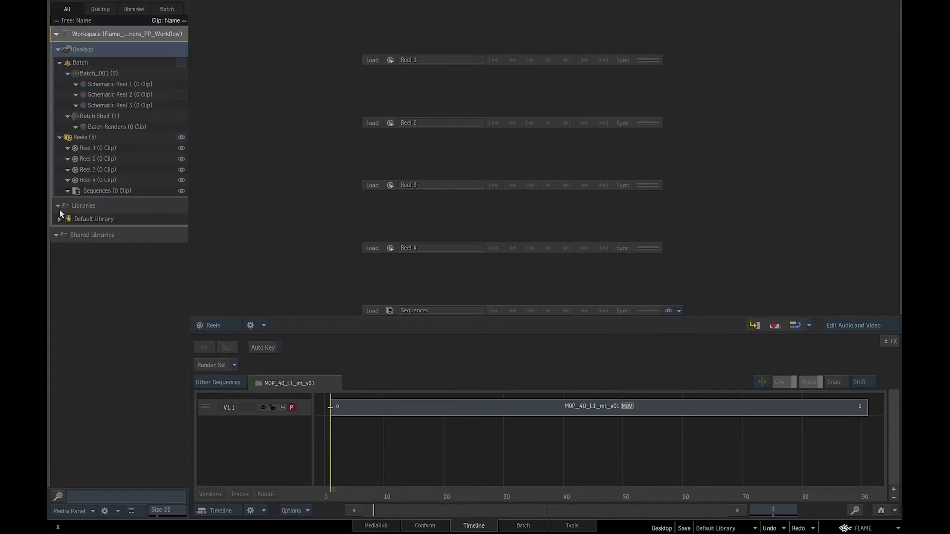
pyautogui.moveTo(59, 220)
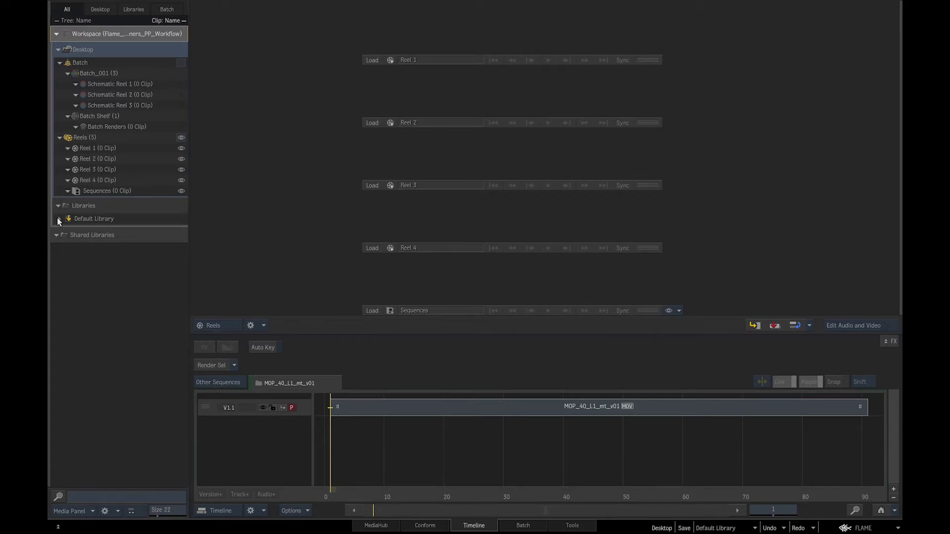
# - Collapse the Default Library and Shared Libraries entries in the tree
pyautogui.click(93, 219)
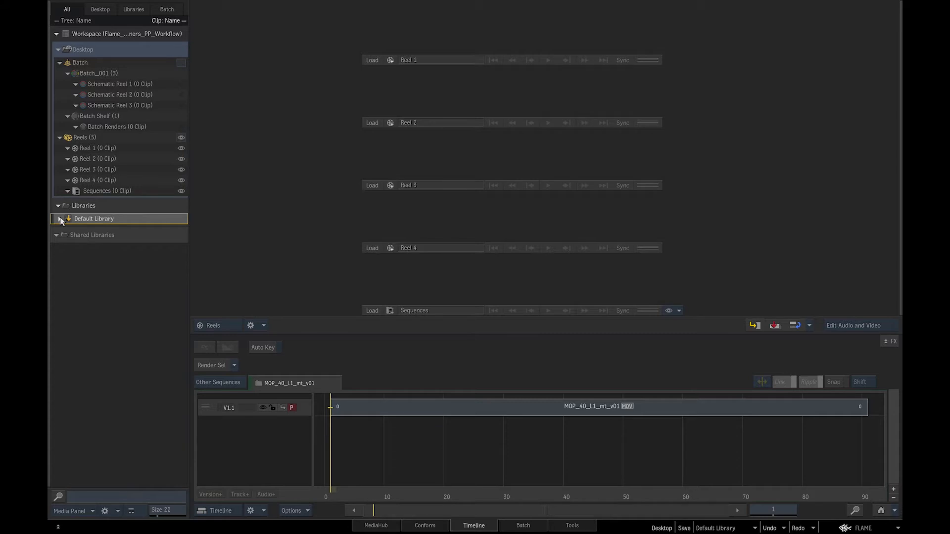
pyautogui.moveTo(72, 236)
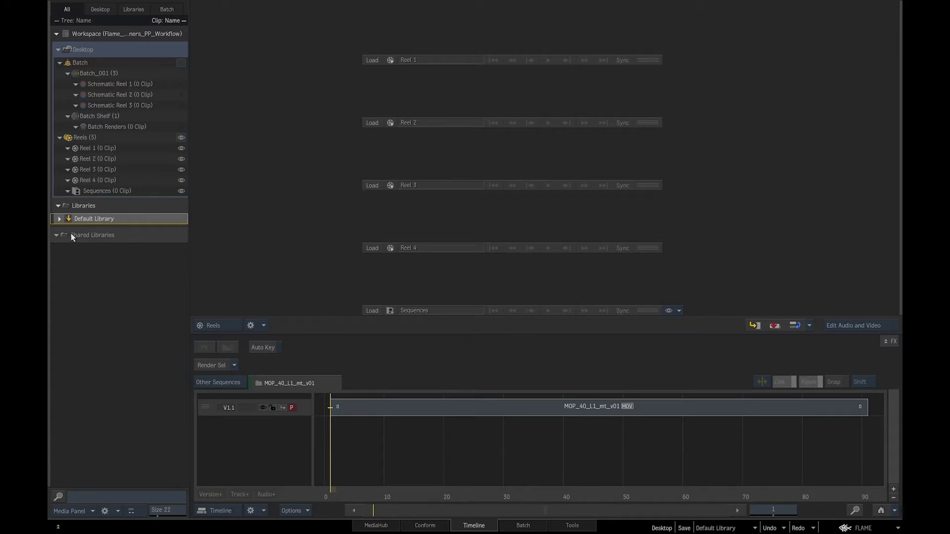
pyautogui.click(92, 235)
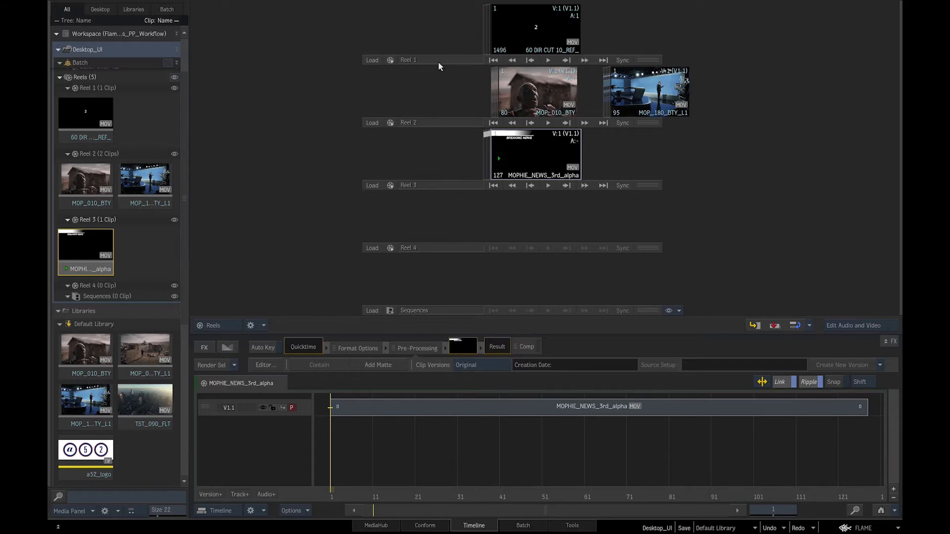
# - Rename the first reel to Reel 1_Offline_Reference and bring up the options for Reel 3_Graphics
pyautogui.click(425, 60)
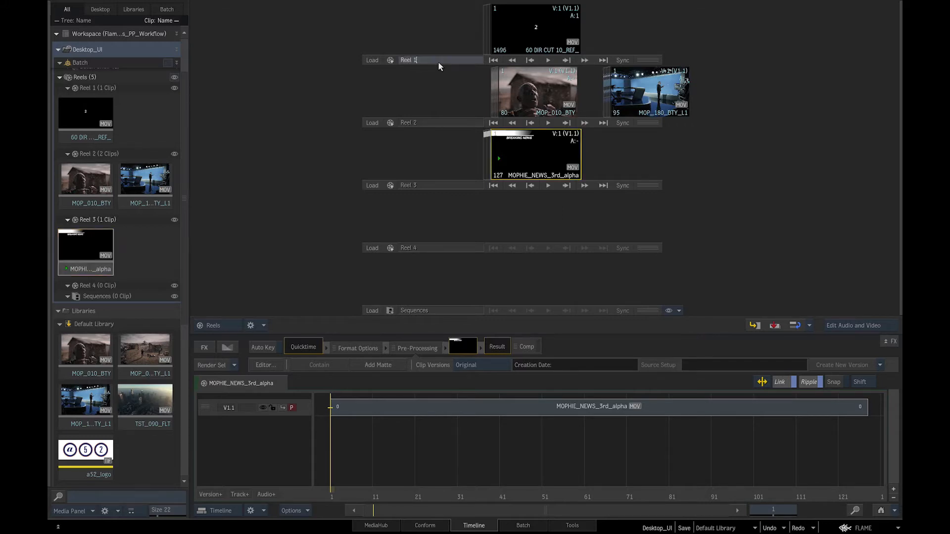
pyautogui.write('_0')
pyautogui.click(441, 185)
pyautogui.write('_Graphics')
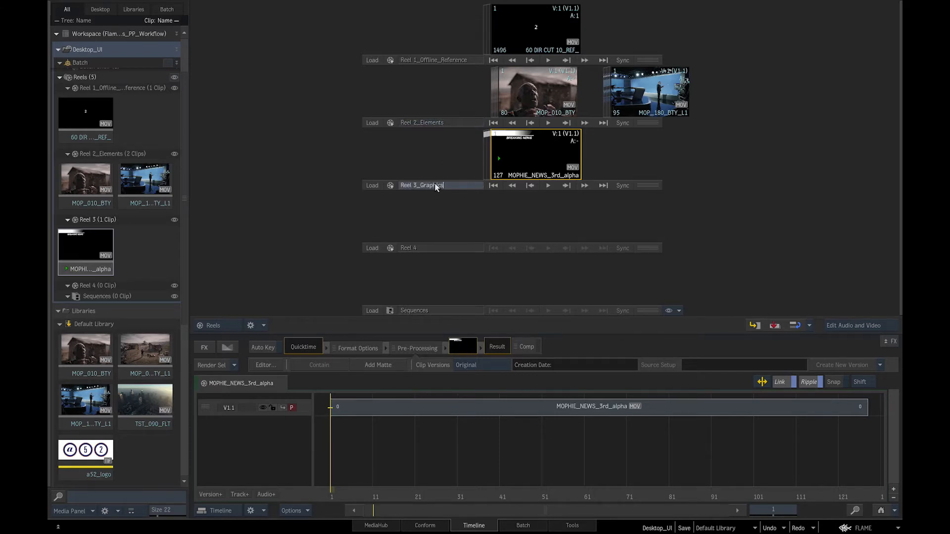
pyautogui.rightClick(433, 185)
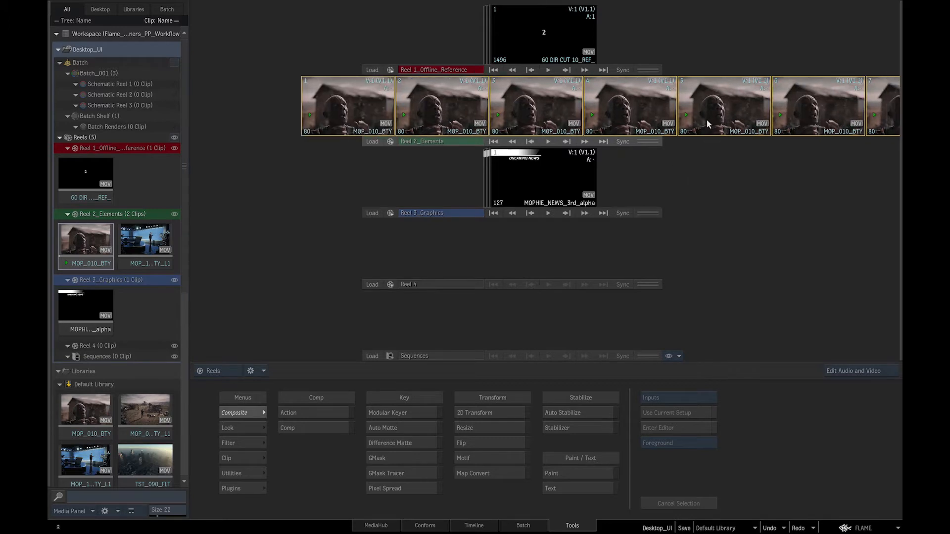
# - Choose Look > Colour Correct and take the MOP_180_BTY_L1 clip from Reel 2_Elements as its Front input
pyautogui.hscroll(3)
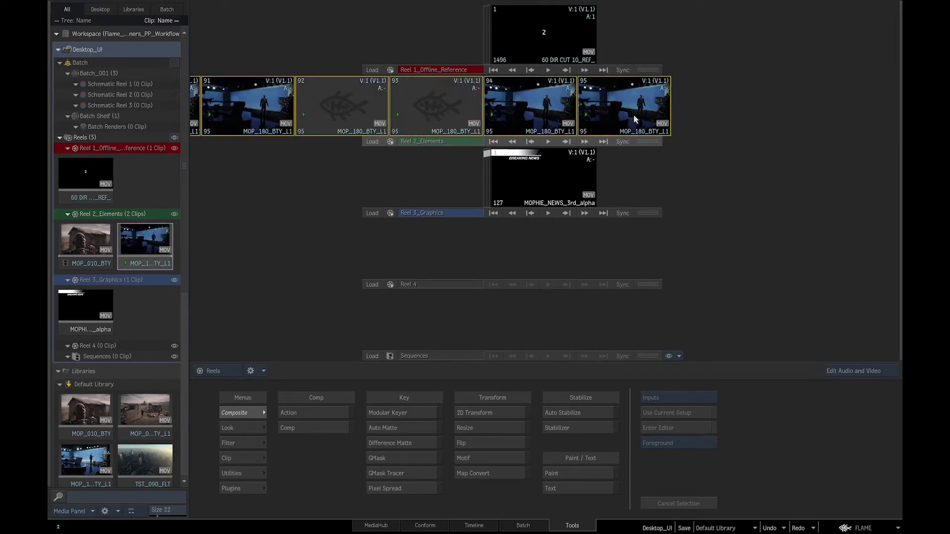
pyautogui.click(228, 428)
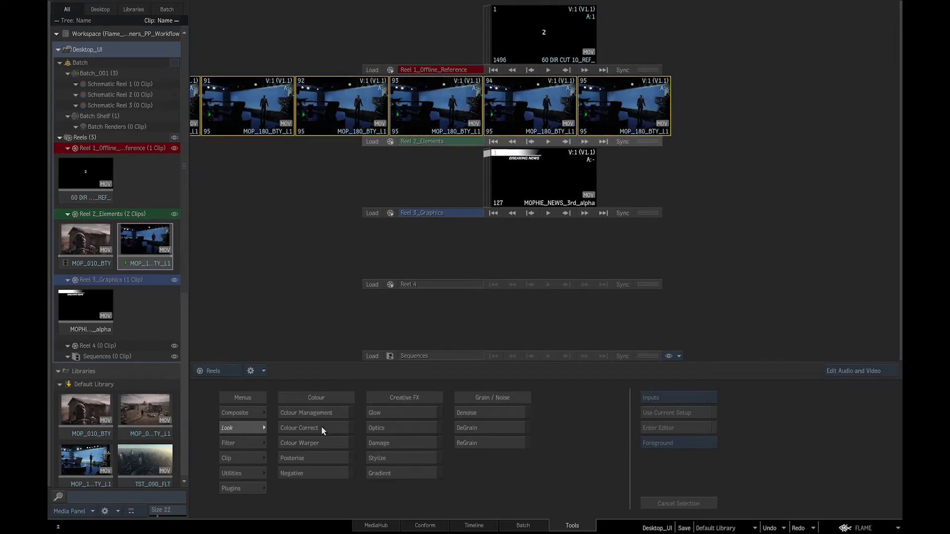
pyautogui.click(299, 427)
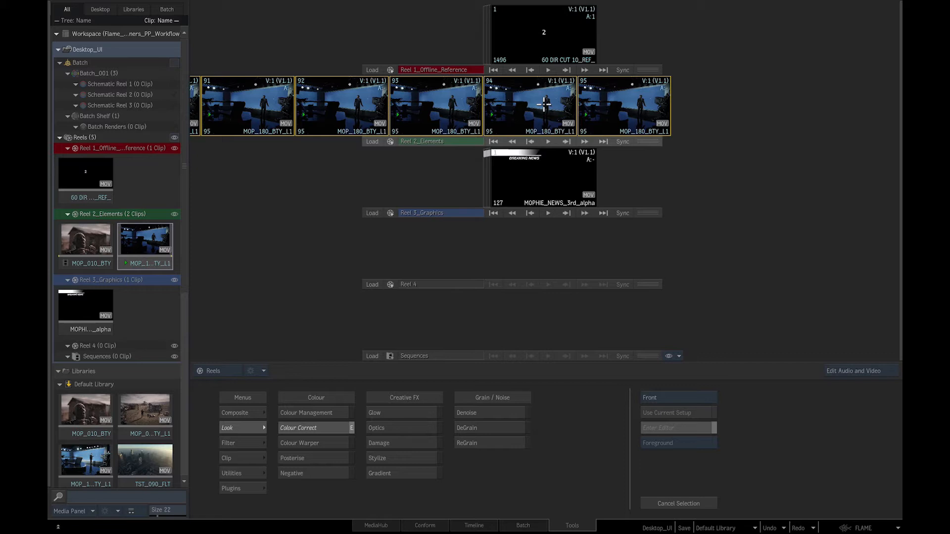
pyautogui.click(298, 427)
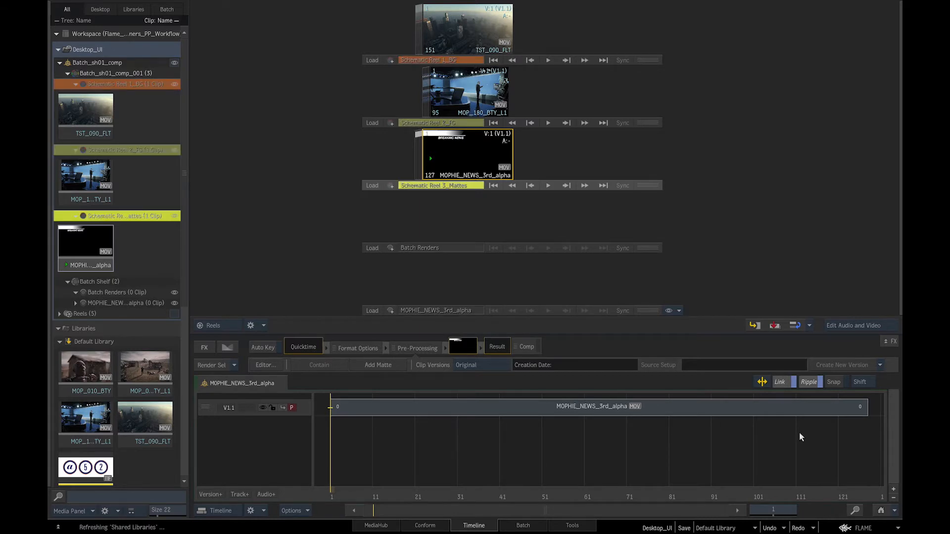
# - Scroll the Media Panel to show Batch_sh01_comp's schematic reels and Batch Shelf
pyautogui.scroll(-3)
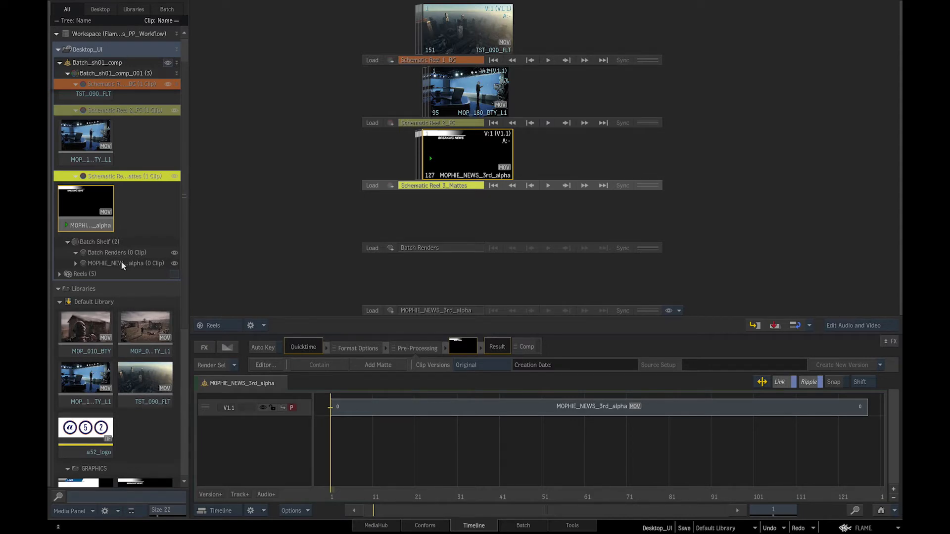
pyautogui.moveTo(182, 196)
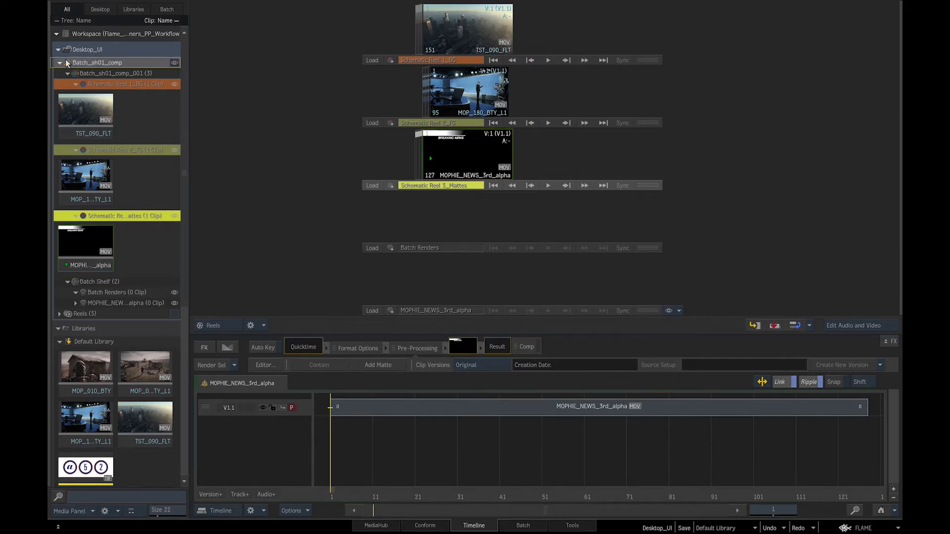
# - In Batch_sh01_comp link a Comp node to TST_090_FLT and MOP_180_BTY_L1, then return to the reels and timeline
pyautogui.click(522, 526)
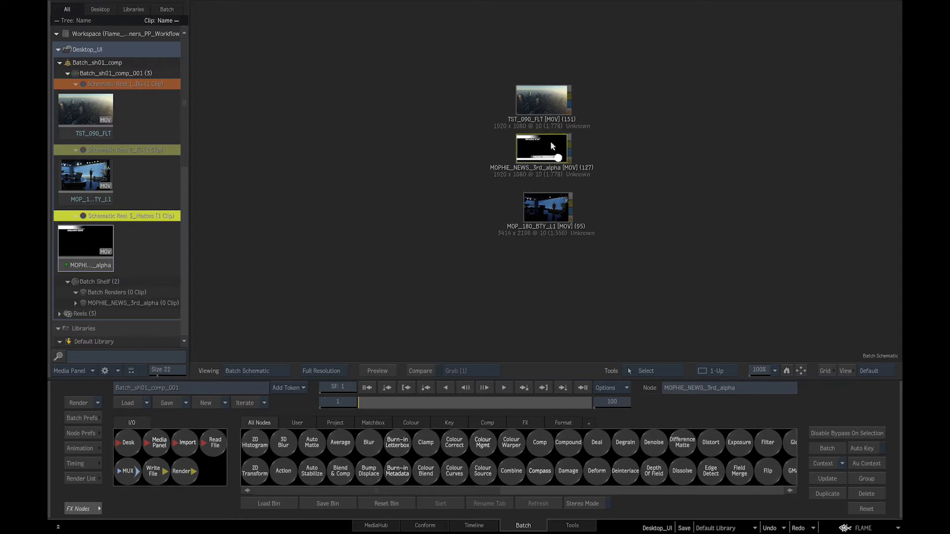
pyautogui.click(544, 206)
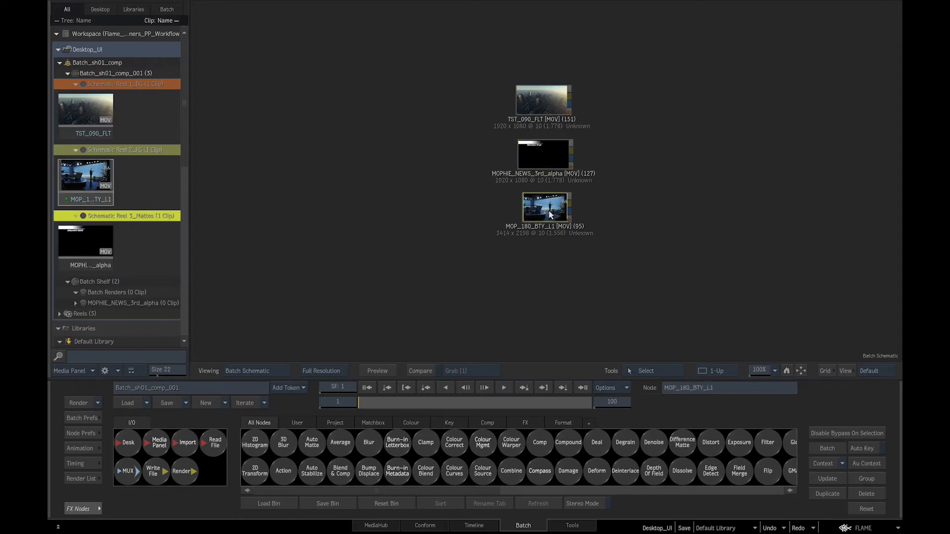
pyautogui.click(538, 443)
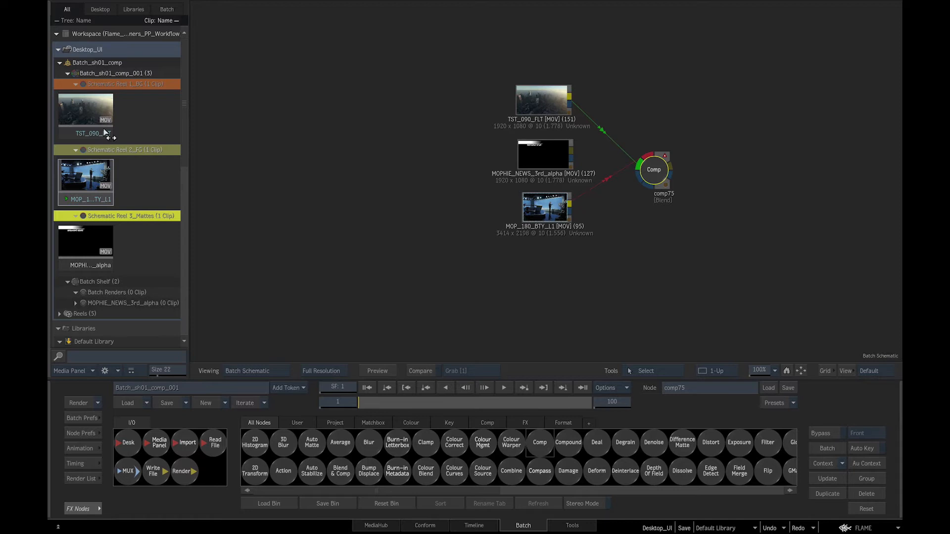
pyautogui.moveTo(201, 172)
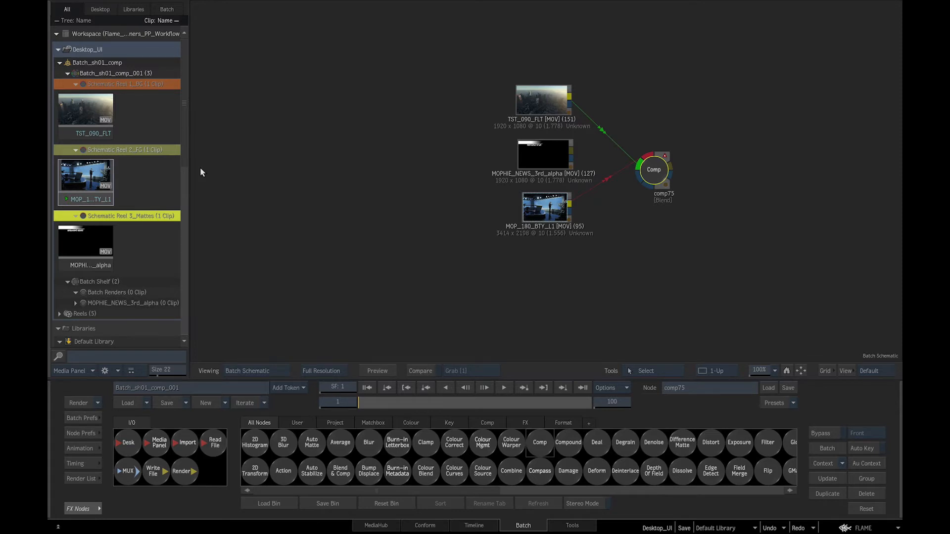
pyautogui.moveTo(388, 307)
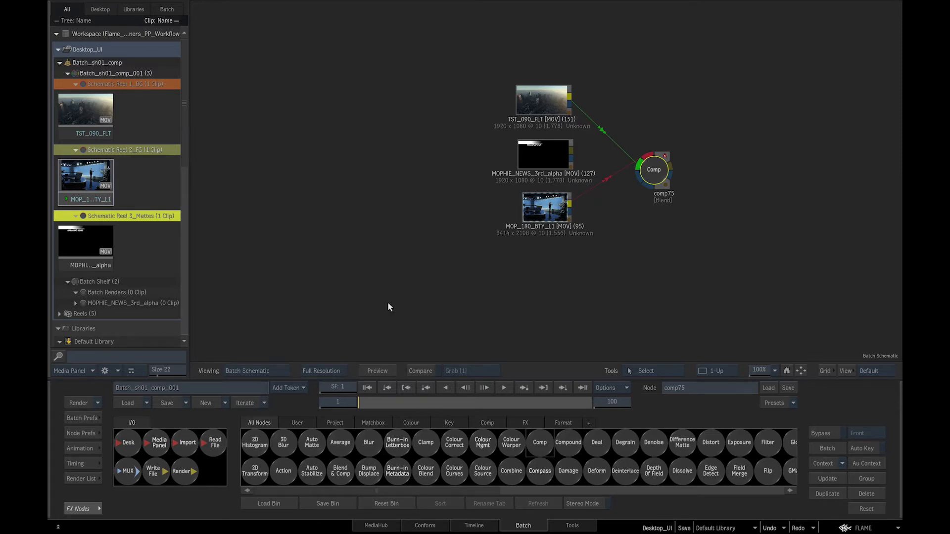
pyautogui.click(473, 525)
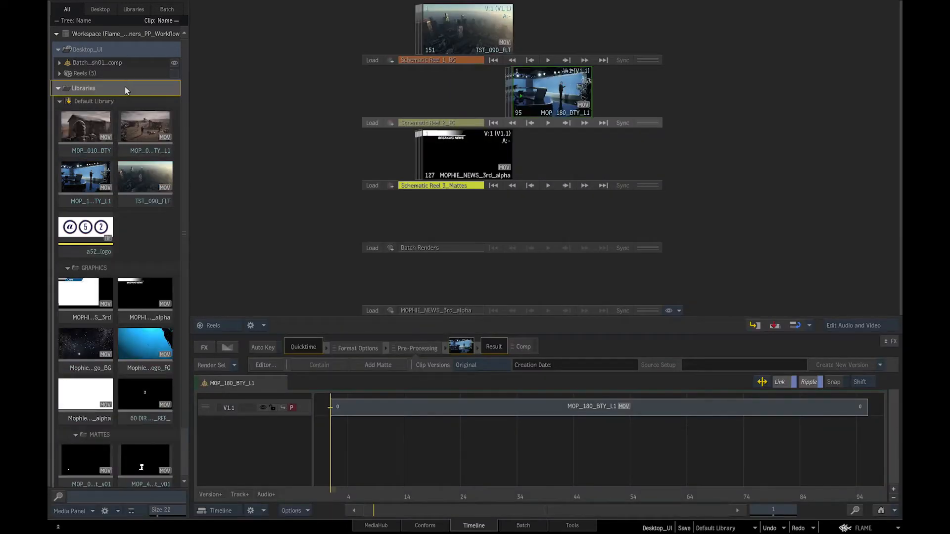
pyautogui.click(69, 511)
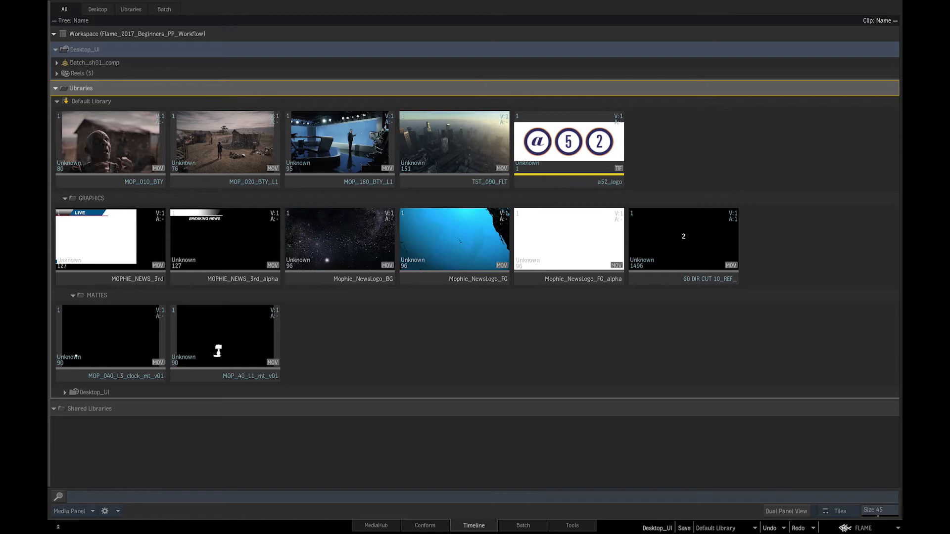
# - Switch the maximized Media Panel between detailed List view and thumbnail Tiles view
pyautogui.click(840, 511)
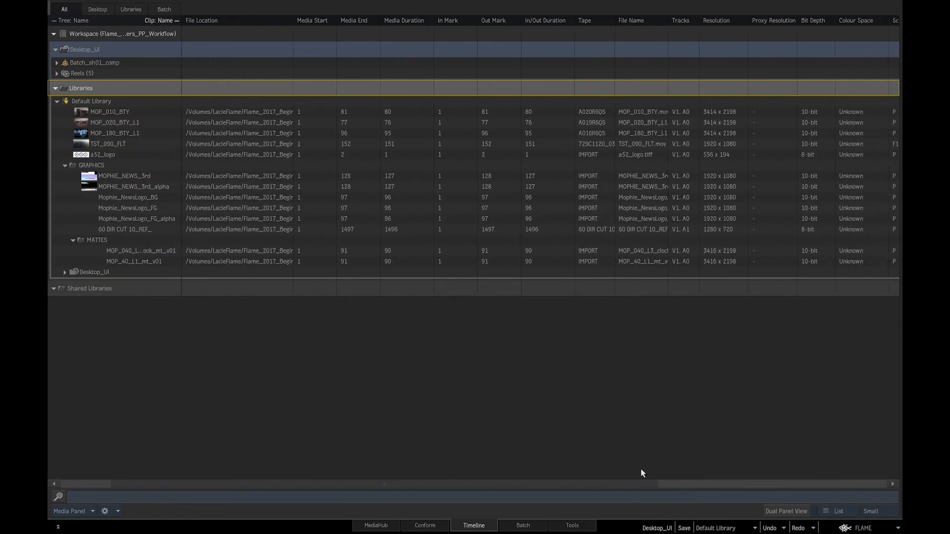
pyautogui.click(839, 511)
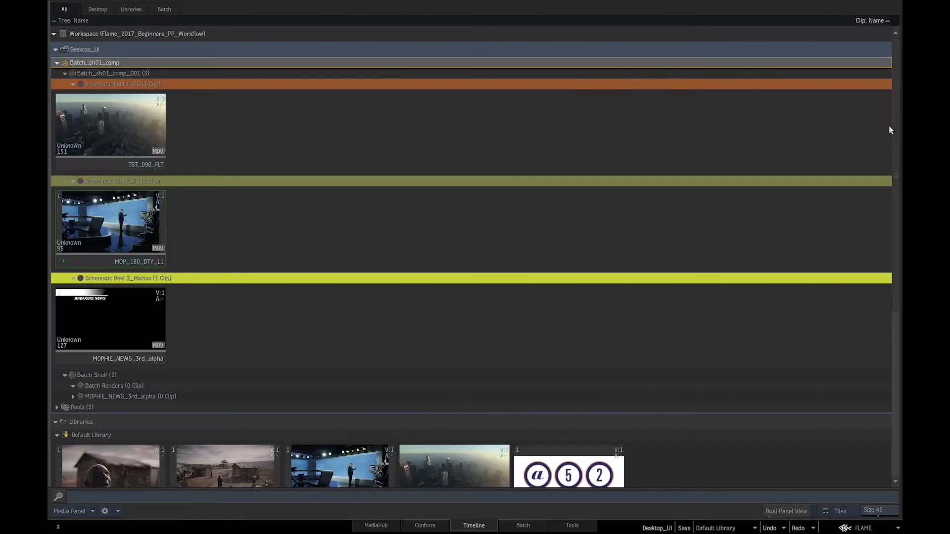
pyautogui.moveTo(863, 104)
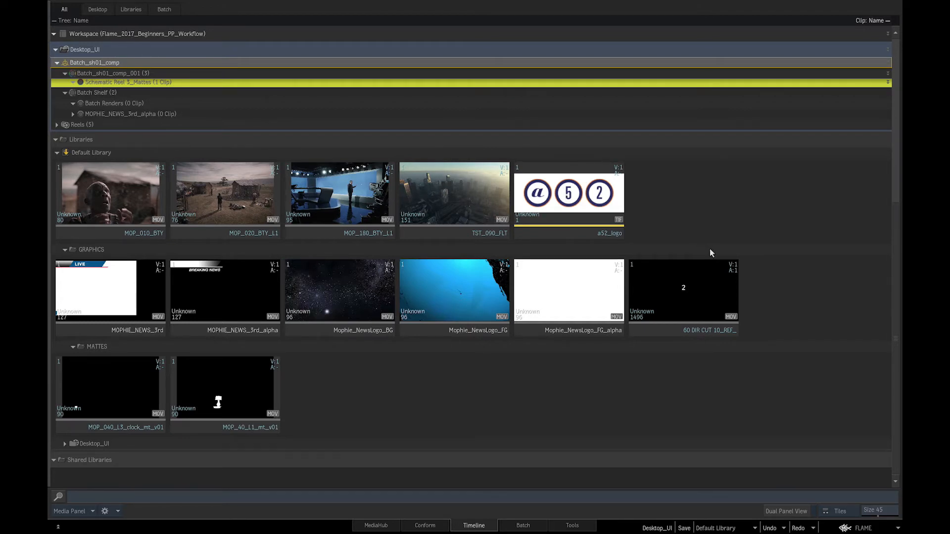
pyautogui.moveTo(895, 193)
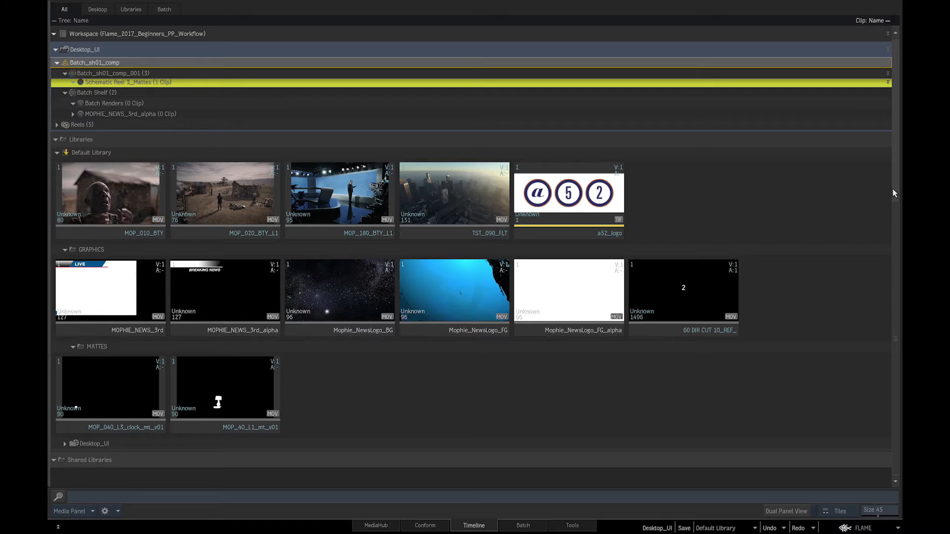
# - Split the Media Panel into Dual Panel View and scroll the right panel down to the Default Library clips
pyautogui.click(785, 511)
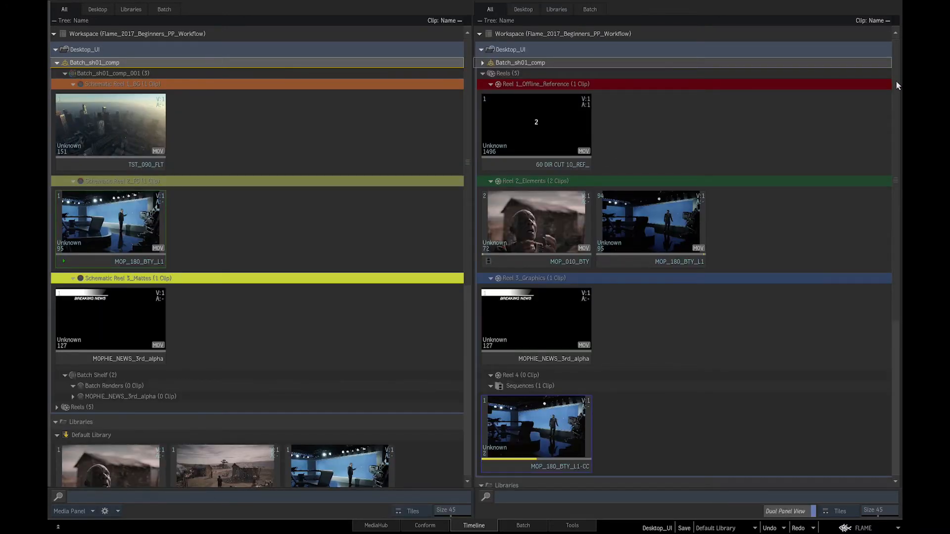
pyautogui.scroll(-3)
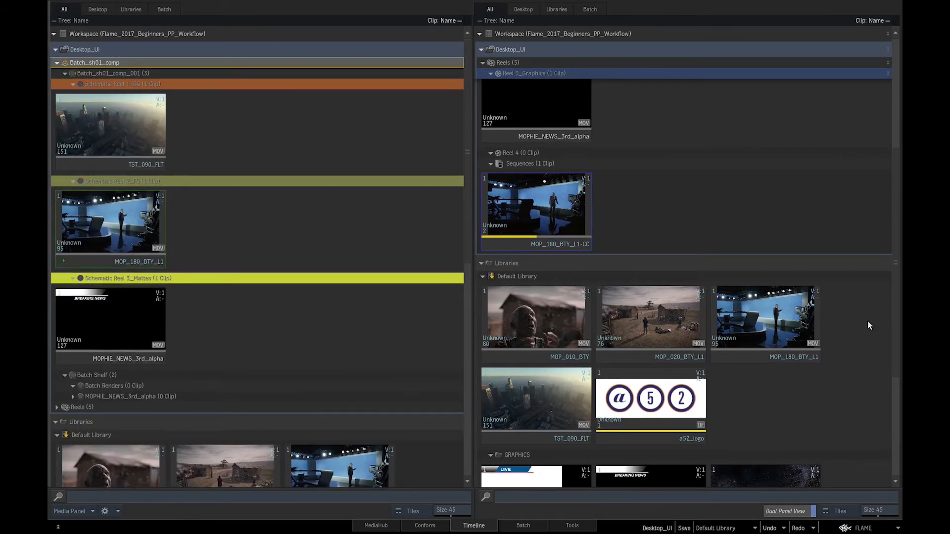
pyautogui.scroll(-3)
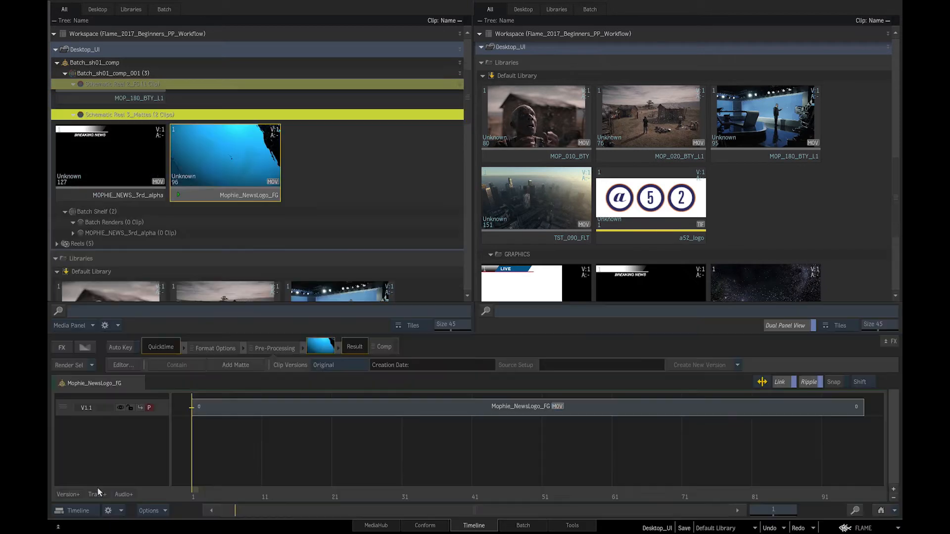
pyautogui.moveTo(96, 329)
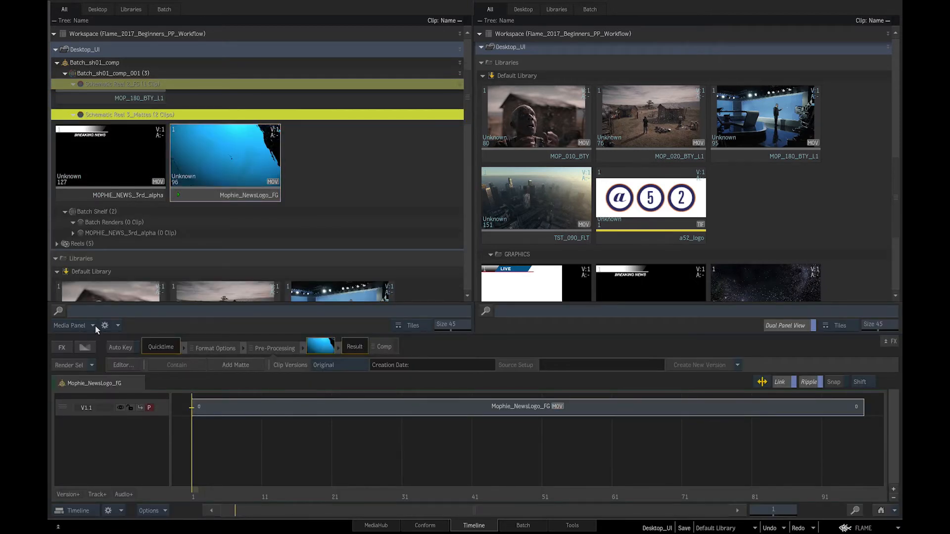
# - Dock the Media Panel as a narrow column and filter it to Desktop, Libraries, then Batch groups only
pyautogui.click(92, 326)
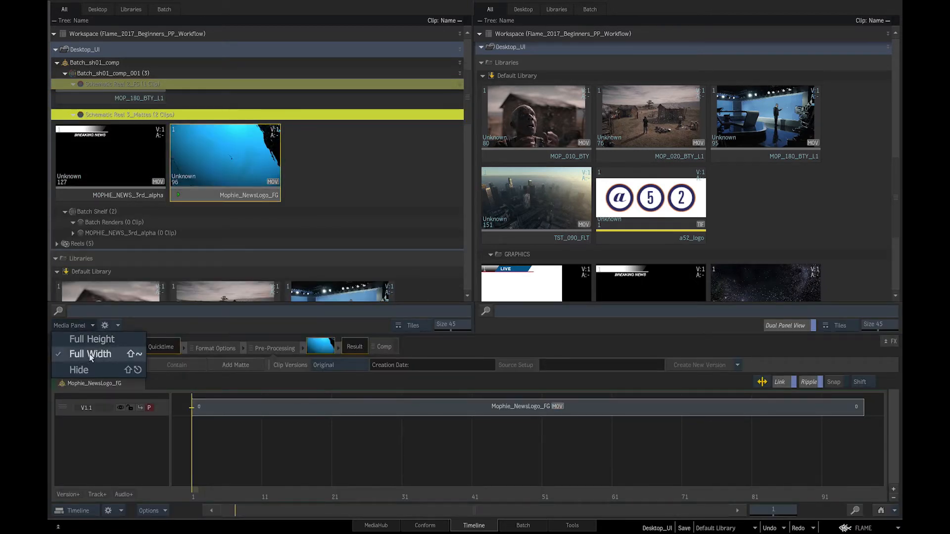
pyautogui.moveTo(93, 340)
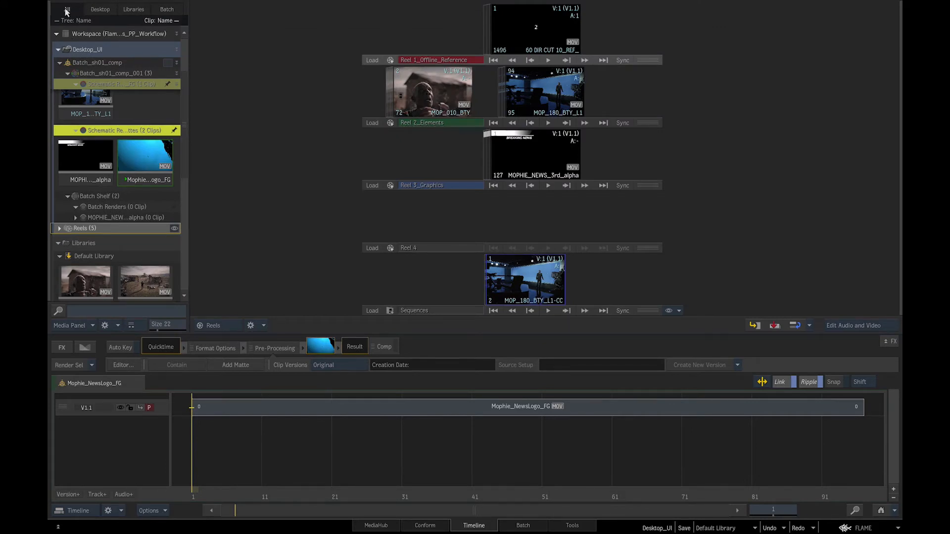
pyautogui.click(100, 8)
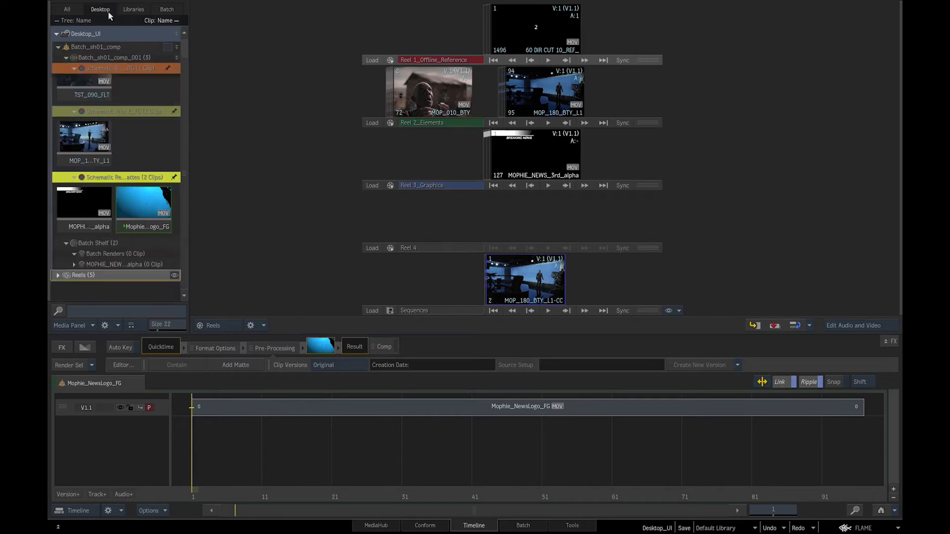
pyautogui.click(134, 9)
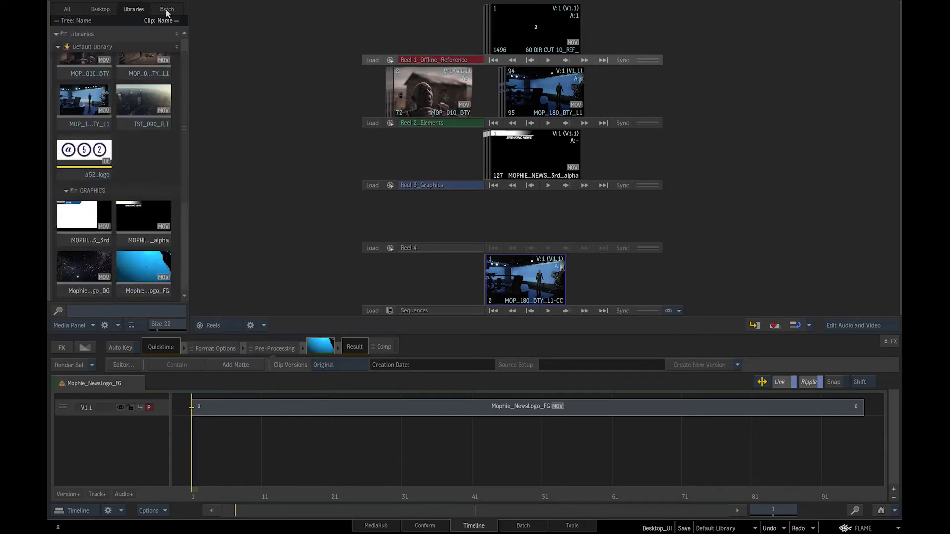
pyautogui.click(166, 9)
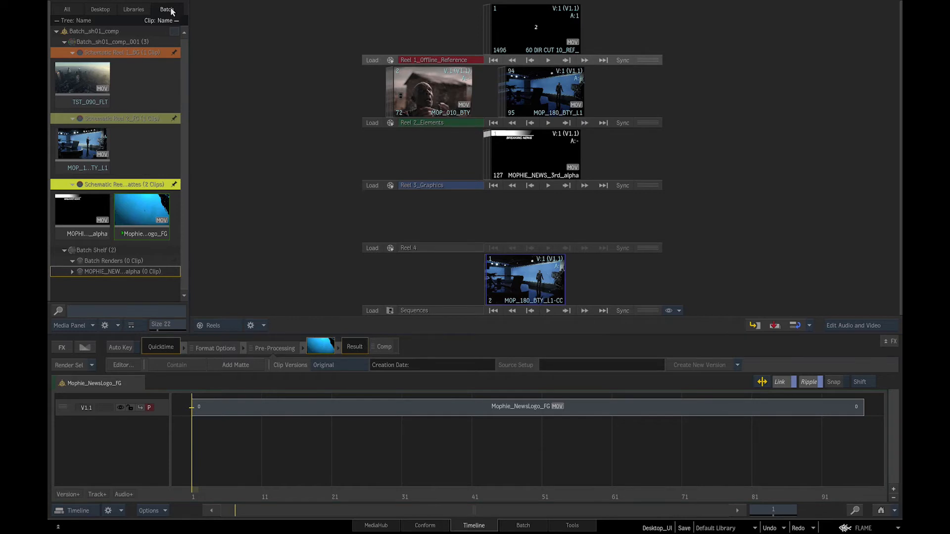
pyautogui.moveTo(188, 36)
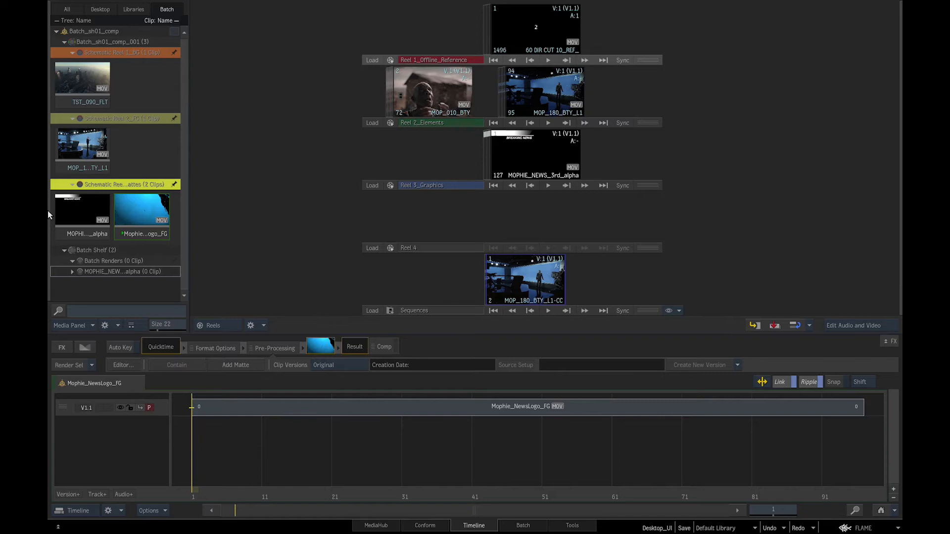
# - Visit the Tools, Conform, Timeline and MediaHub views in turn, ending back on Conform
pyautogui.click(571, 525)
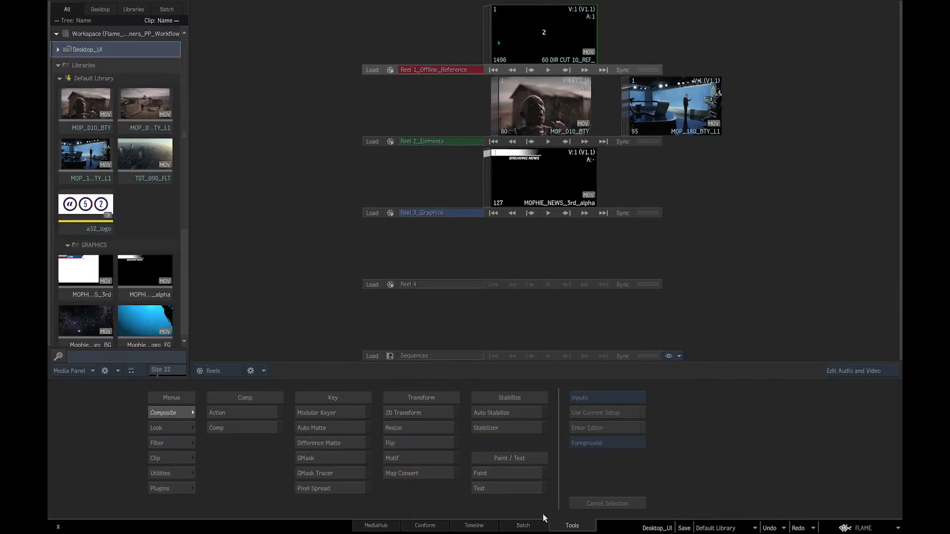
pyautogui.moveTo(382, 529)
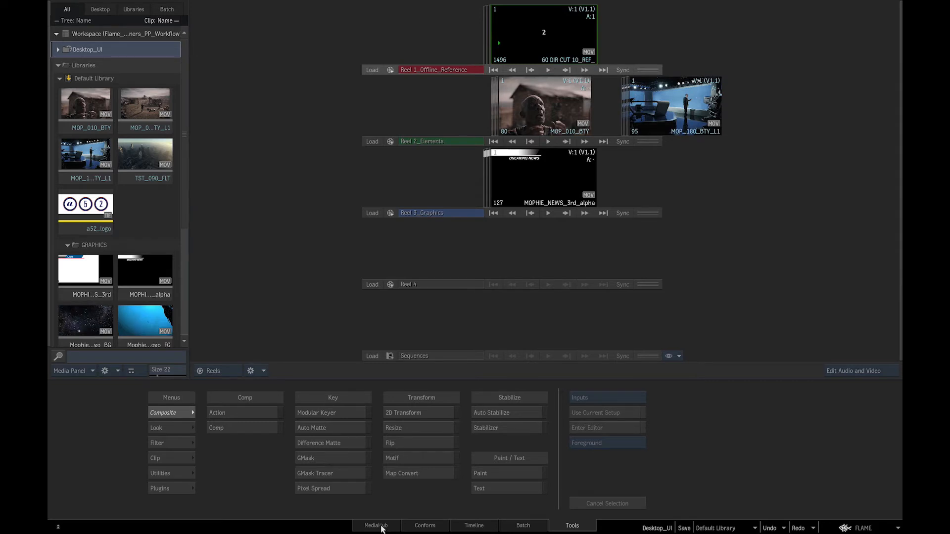
pyautogui.click(425, 526)
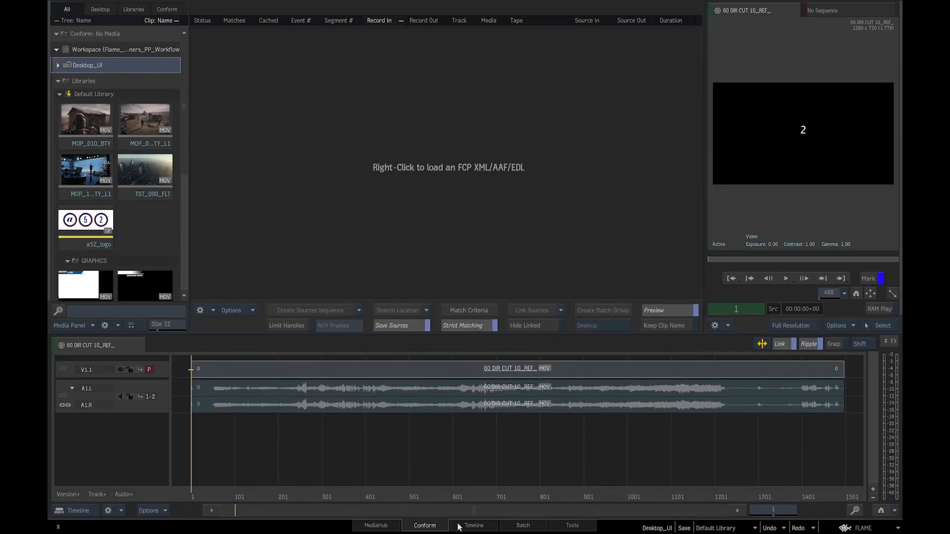
pyautogui.click(571, 525)
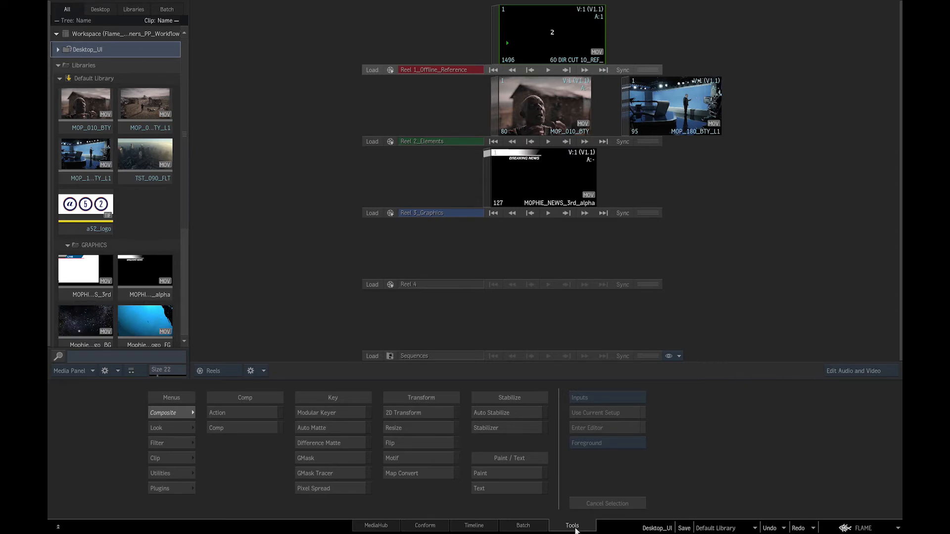
pyautogui.click(377, 526)
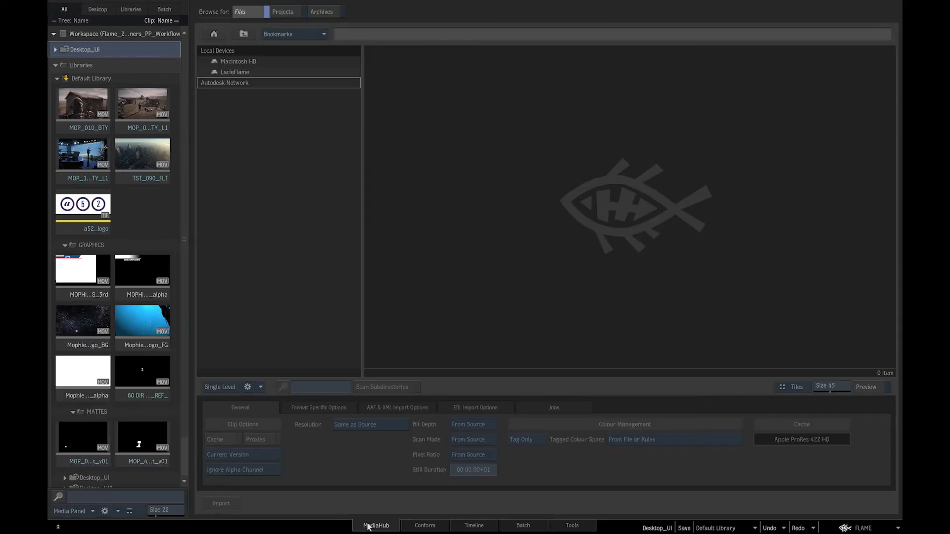
pyautogui.moveTo(242, 85)
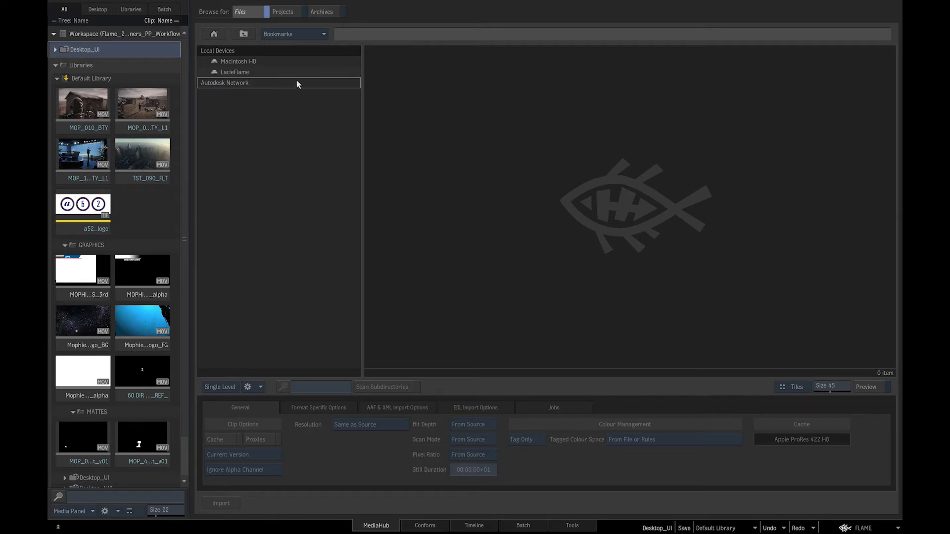
pyautogui.click(424, 526)
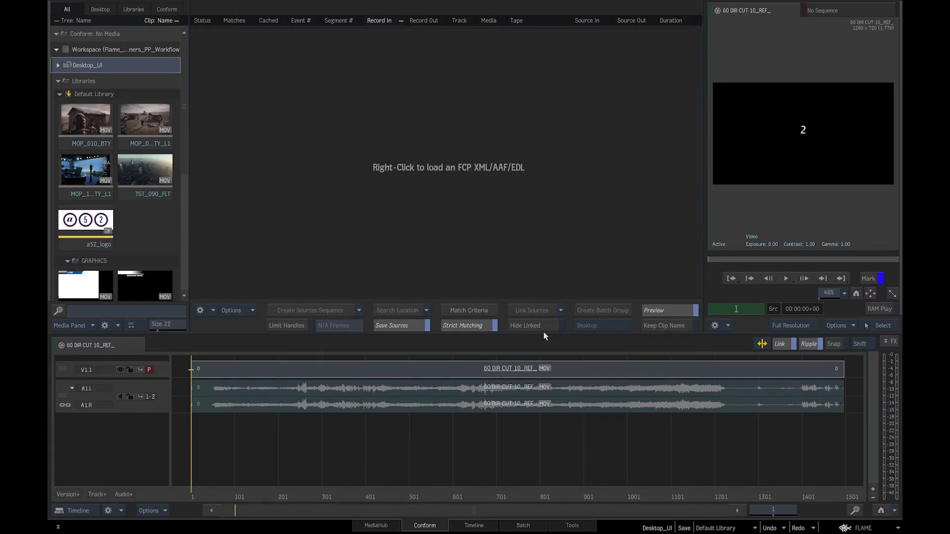
pyautogui.moveTo(484, 205)
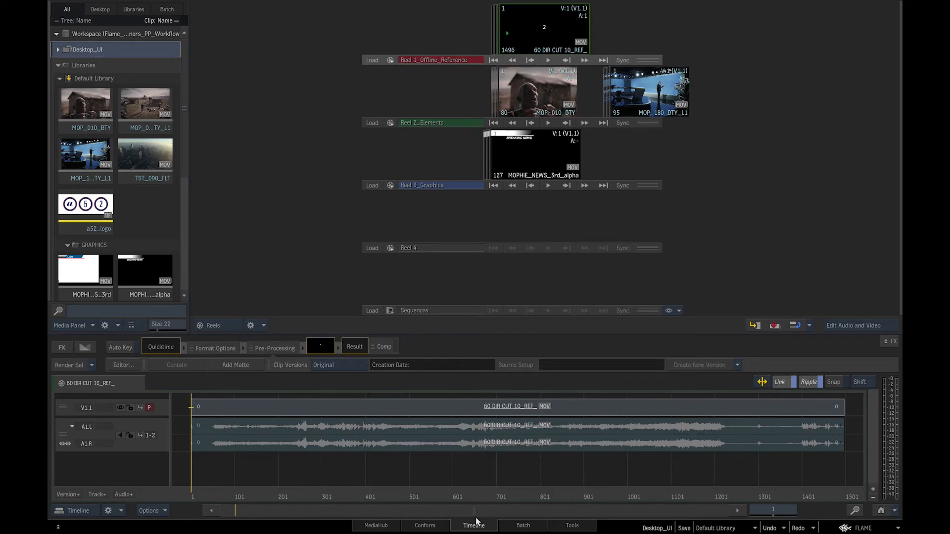
# - Browse the node bin's effects category and the Matchbox shader loader, then return to the schematic
pyautogui.click(522, 526)
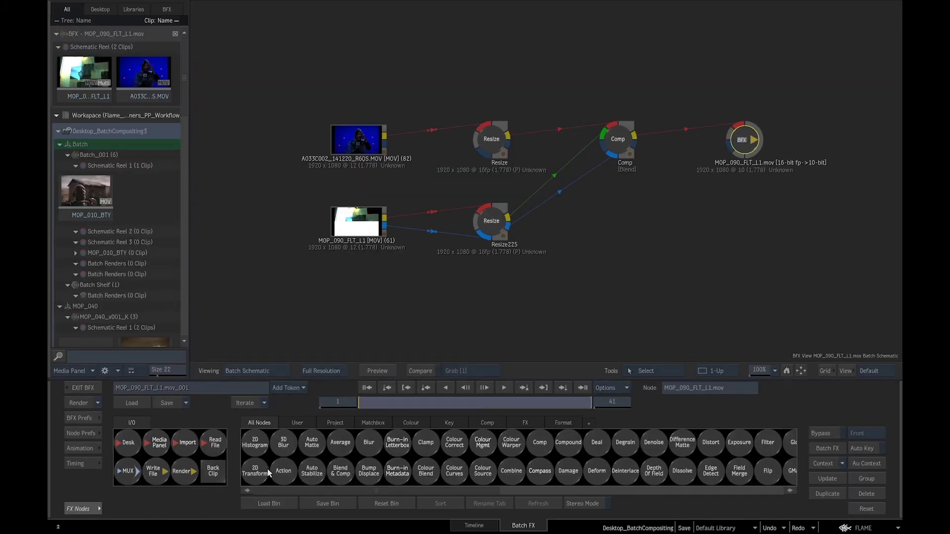
pyautogui.moveTo(312, 437)
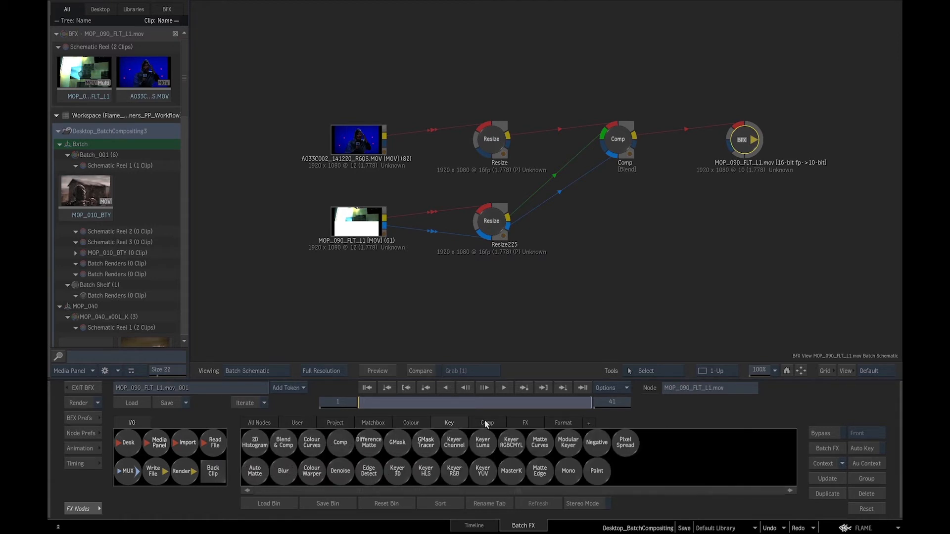
pyautogui.click(524, 423)
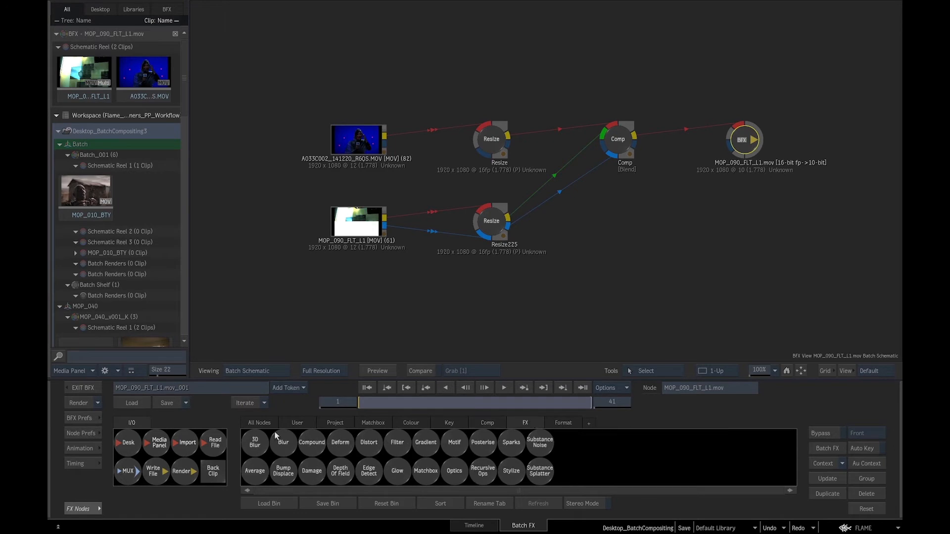
pyautogui.click(258, 423)
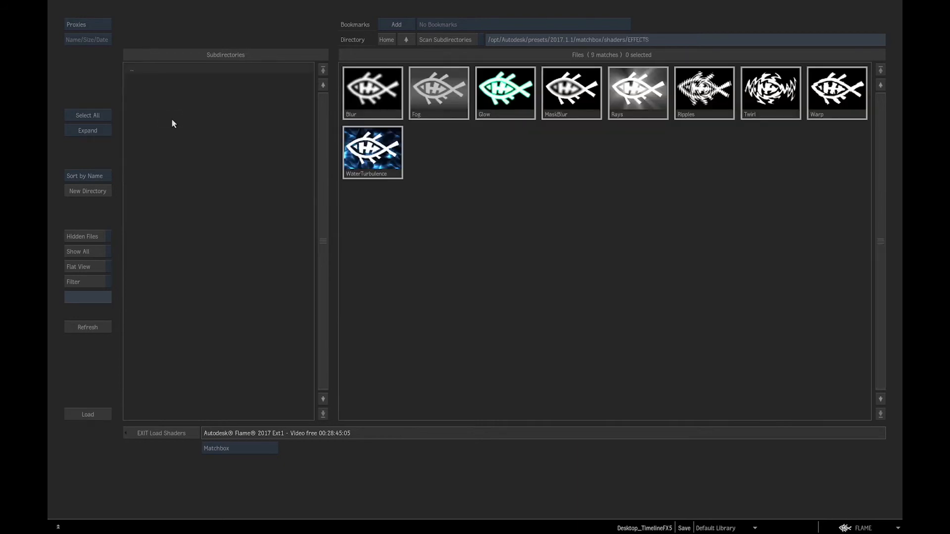
pyautogui.click(161, 432)
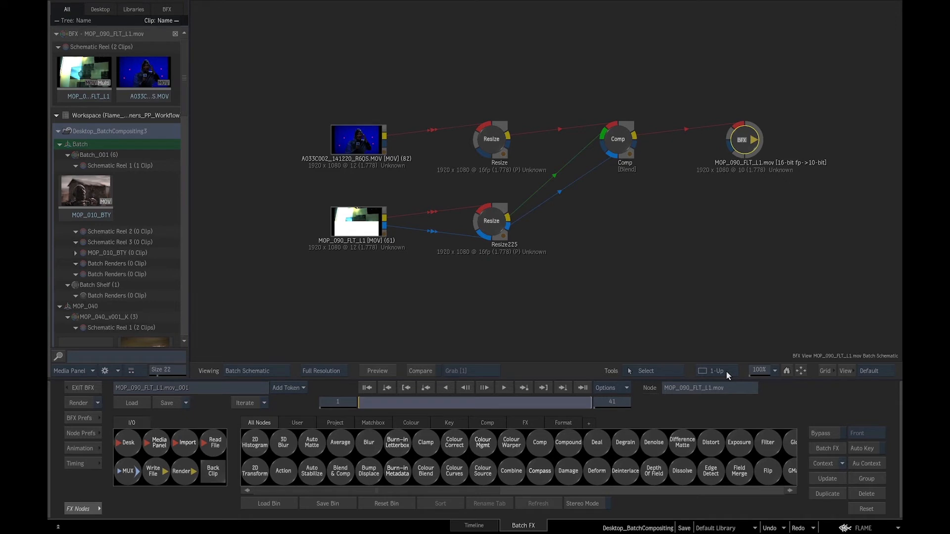
# - Choose a multi-viewport layout, then leave Batch for the Tools view's Filter category
pyautogui.click(716, 371)
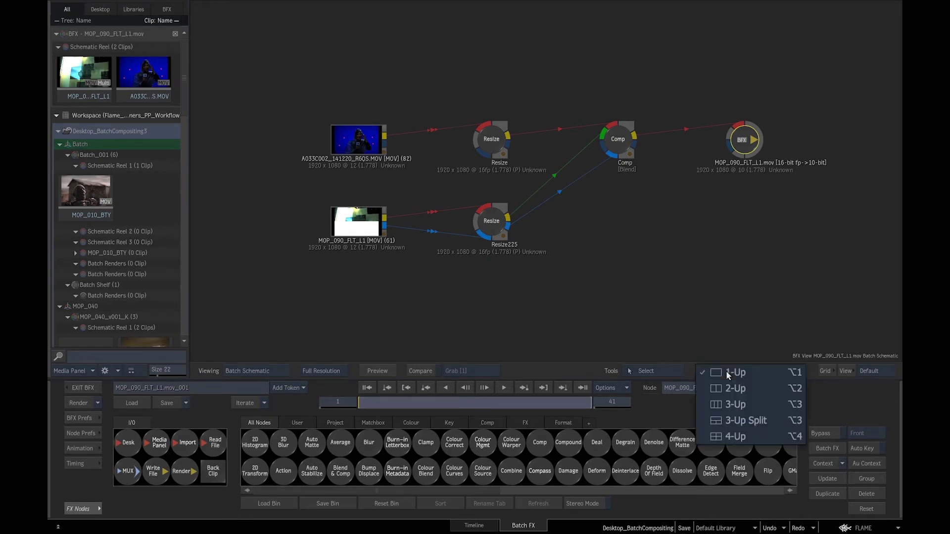
pyautogui.click(735, 388)
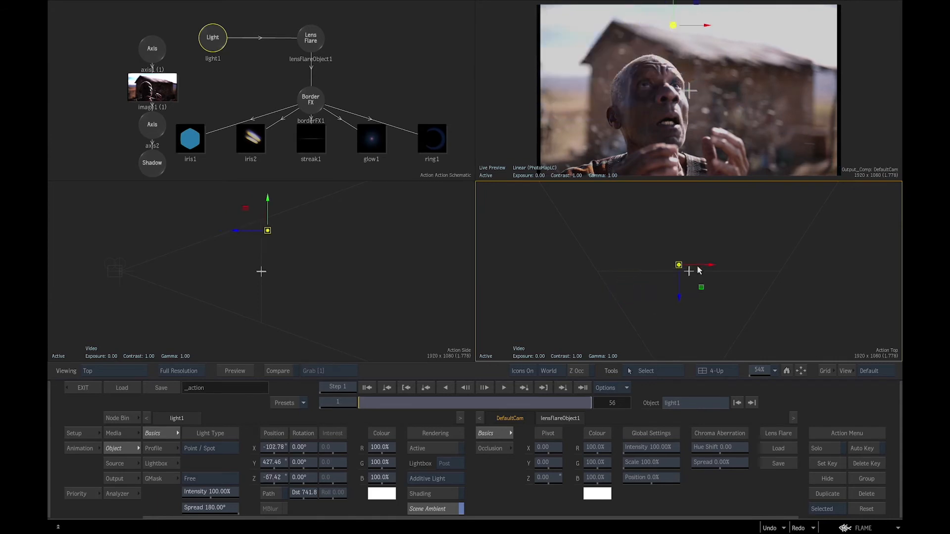
pyautogui.click(571, 525)
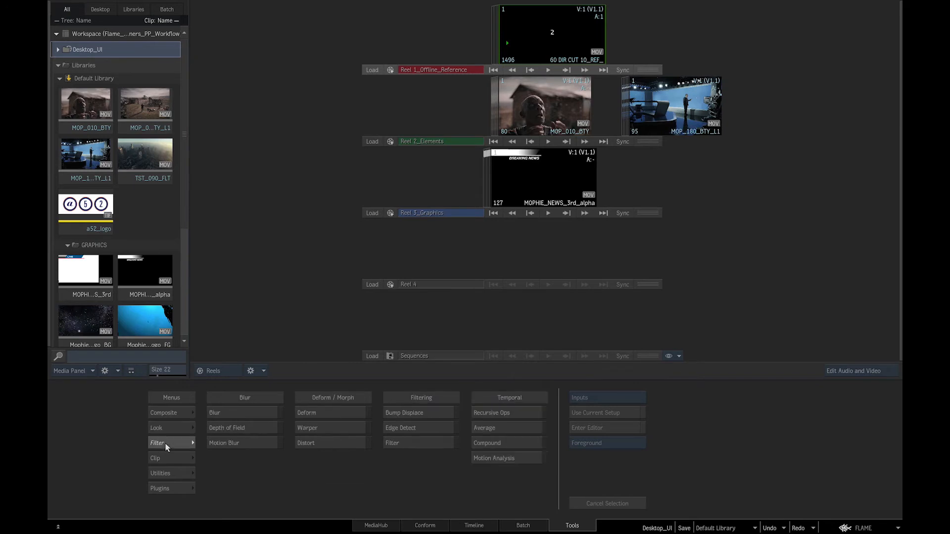
pyautogui.click(156, 457)
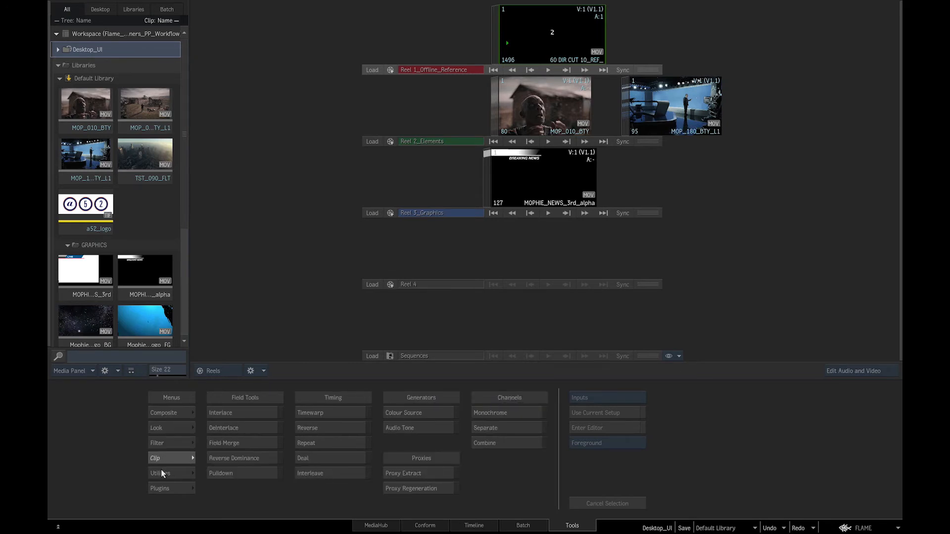
pyautogui.click(160, 488)
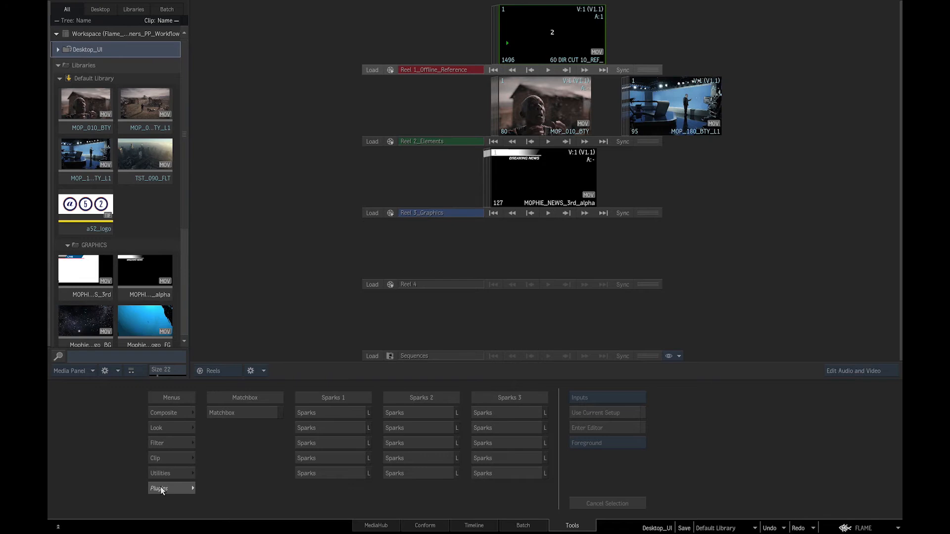
pyautogui.click(163, 412)
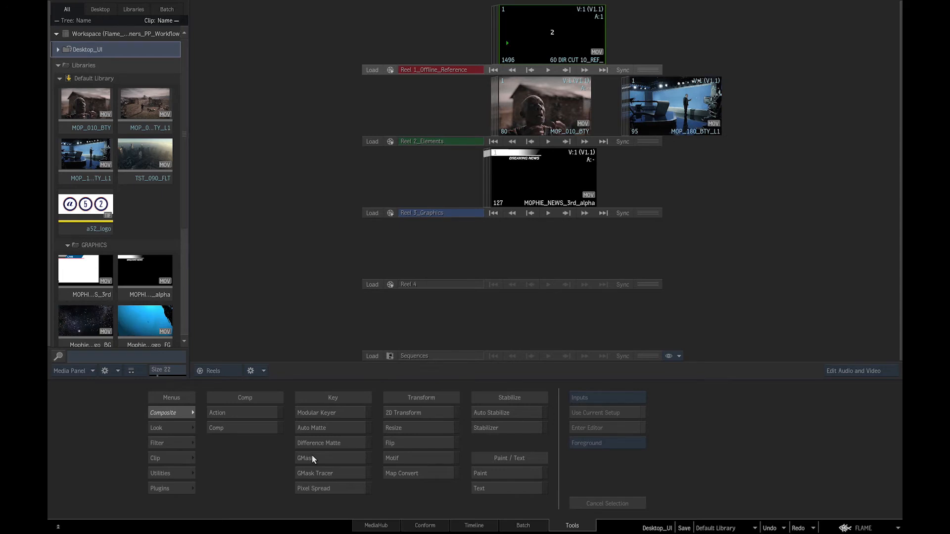
pyautogui.moveTo(208, 146)
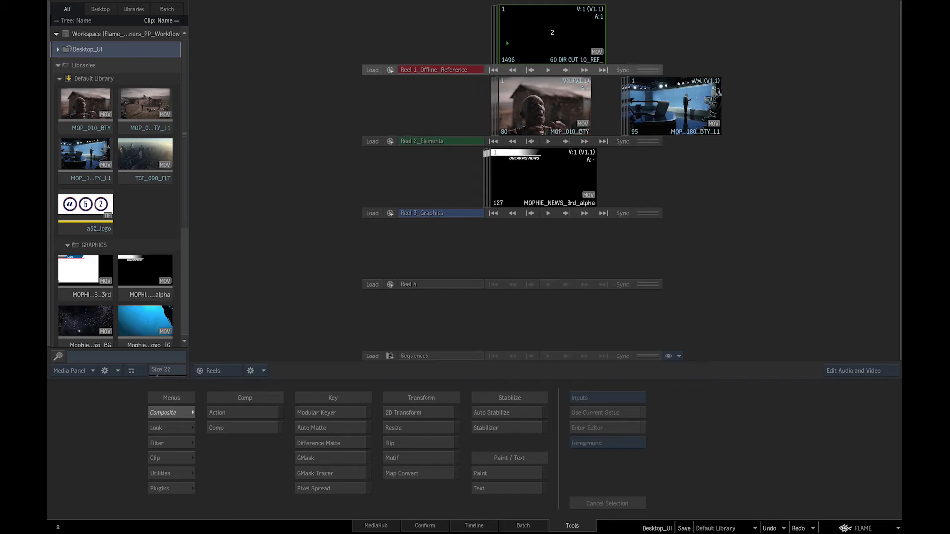
pyautogui.moveTo(492, 306)
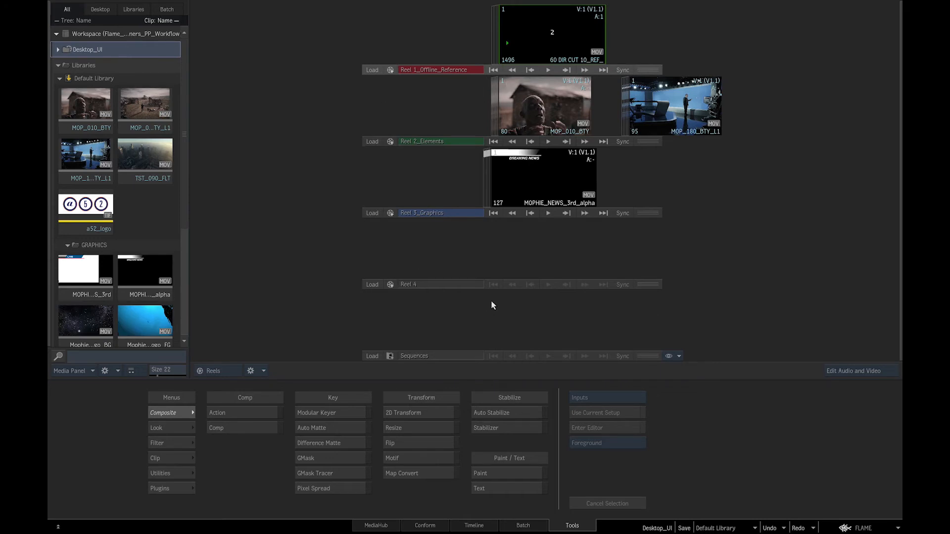
pyautogui.moveTo(217, 375)
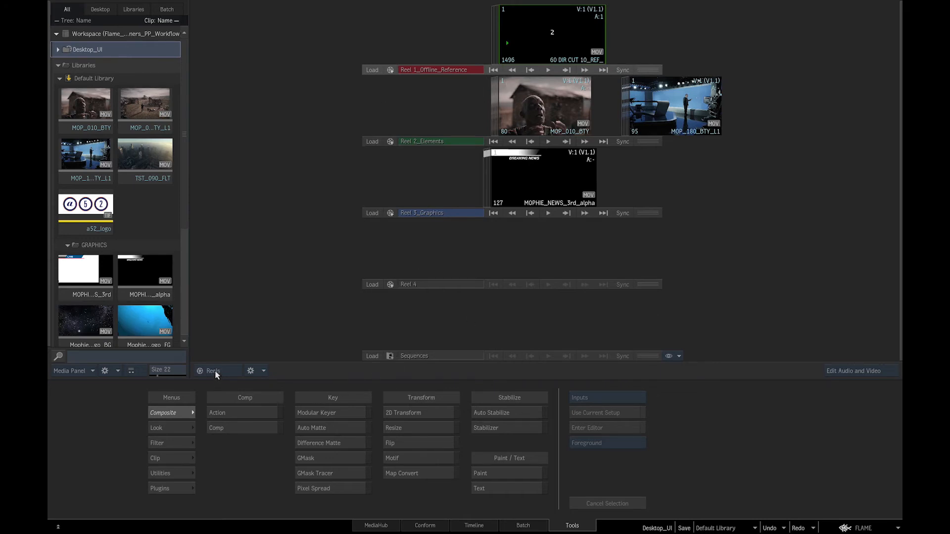
pyautogui.moveTo(217, 374)
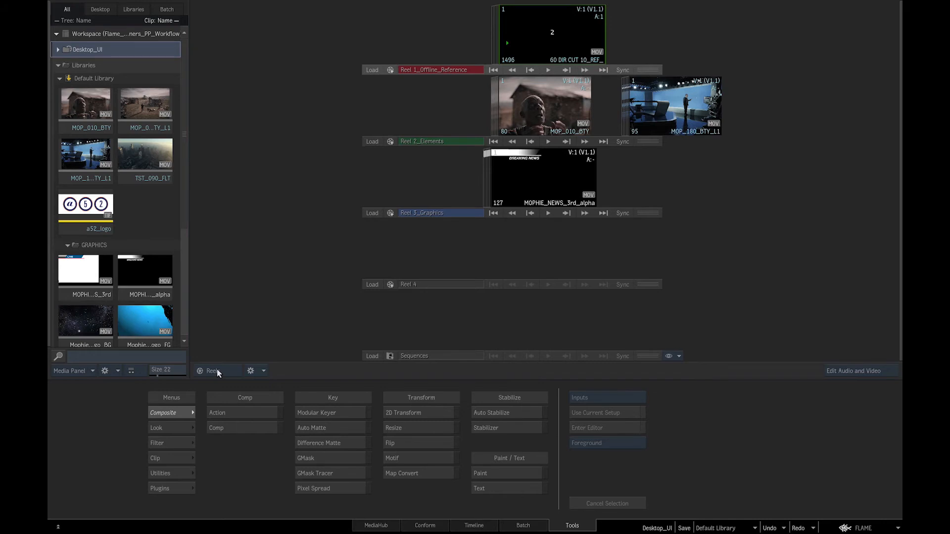
# - Switch the desktop to Freeform layout and expand the desktop's reels in the Media Panel
pyautogui.click(214, 371)
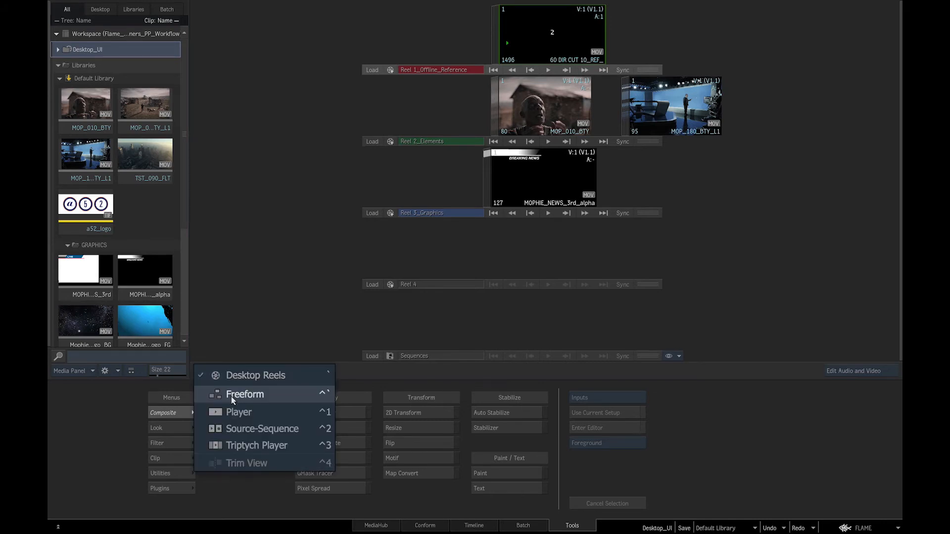
pyautogui.click(244, 395)
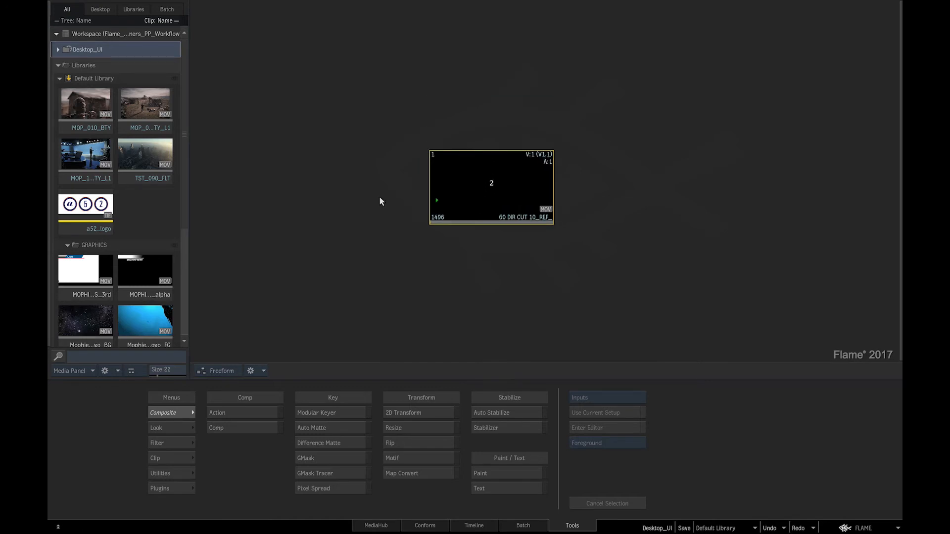
pyautogui.click(58, 49)
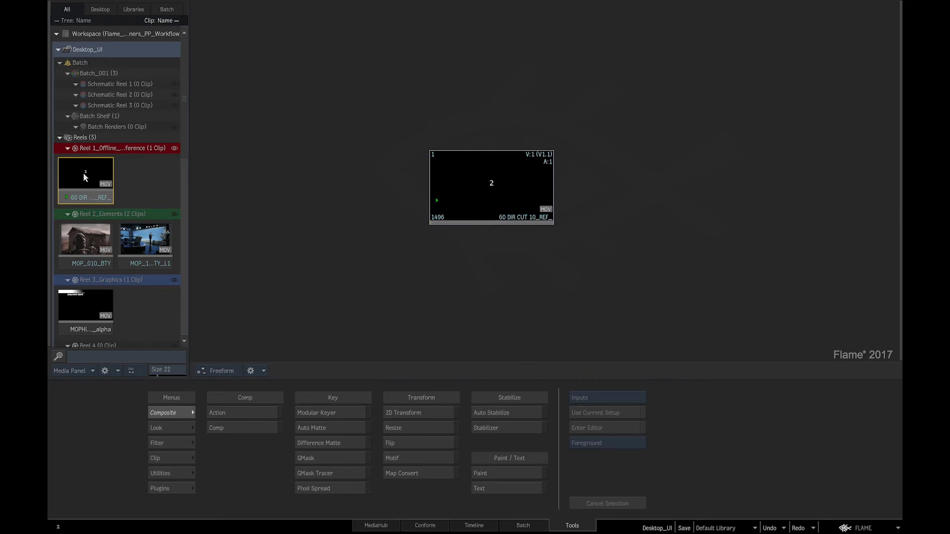
pyautogui.moveTo(172, 156)
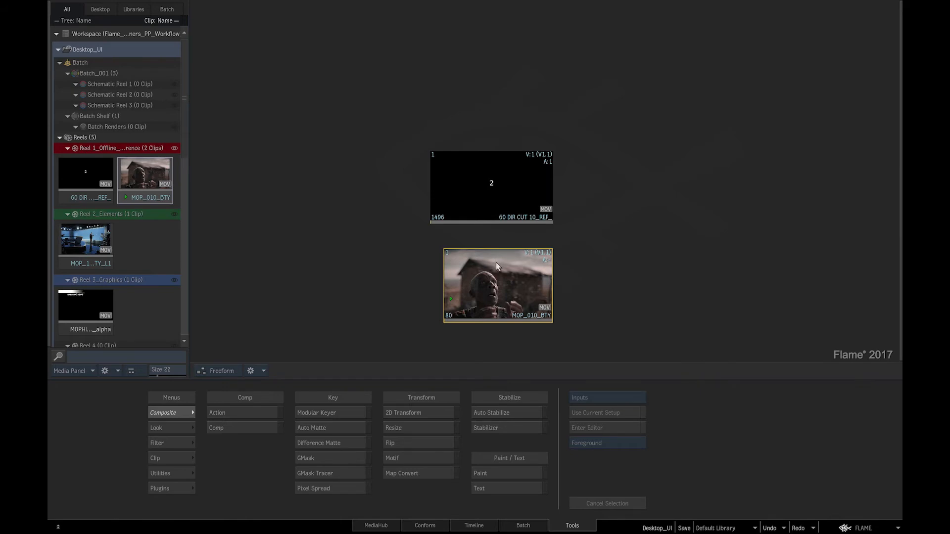
pyautogui.click(222, 370)
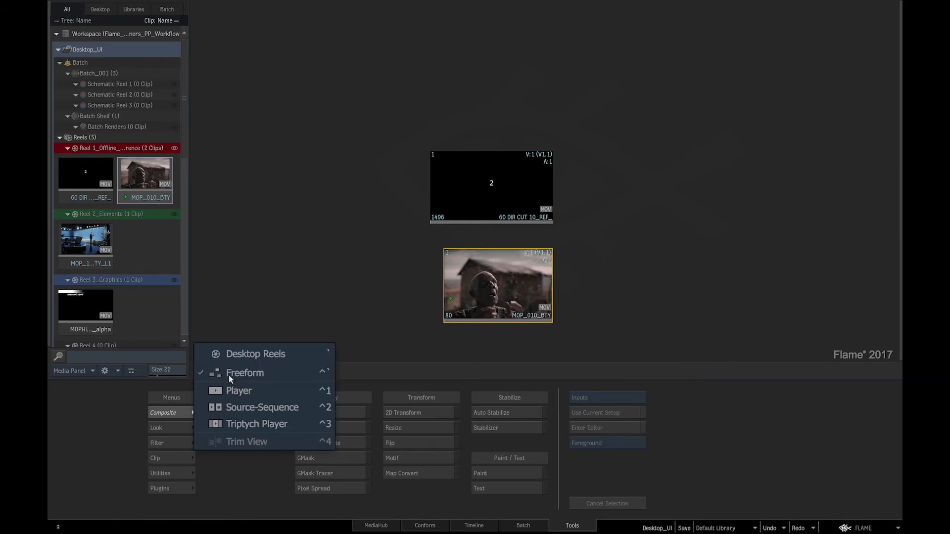
# - Switch to the Player layout and play MOP_010_BTY forward to frame 46
pyautogui.click(238, 390)
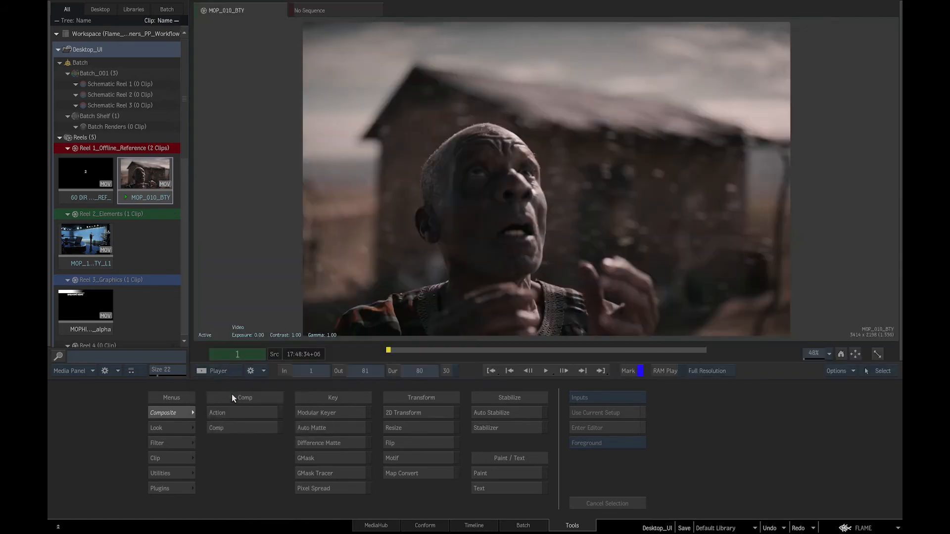
pyautogui.moveTo(406, 372)
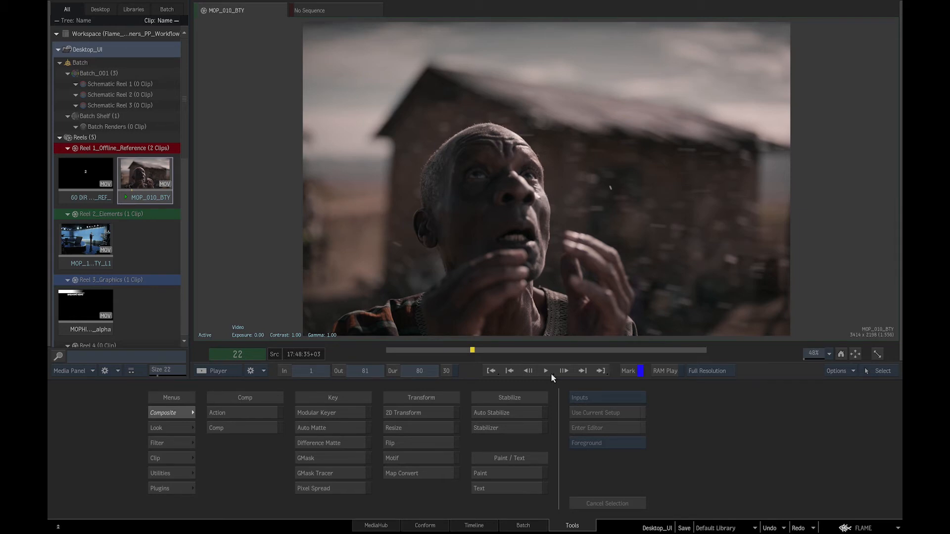
pyautogui.moveTo(523, 385)
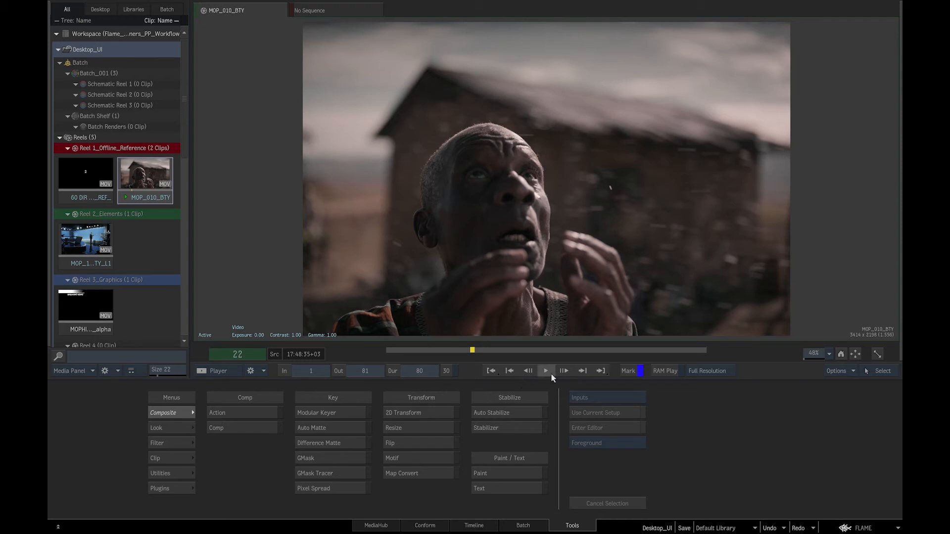
pyautogui.click(544, 371)
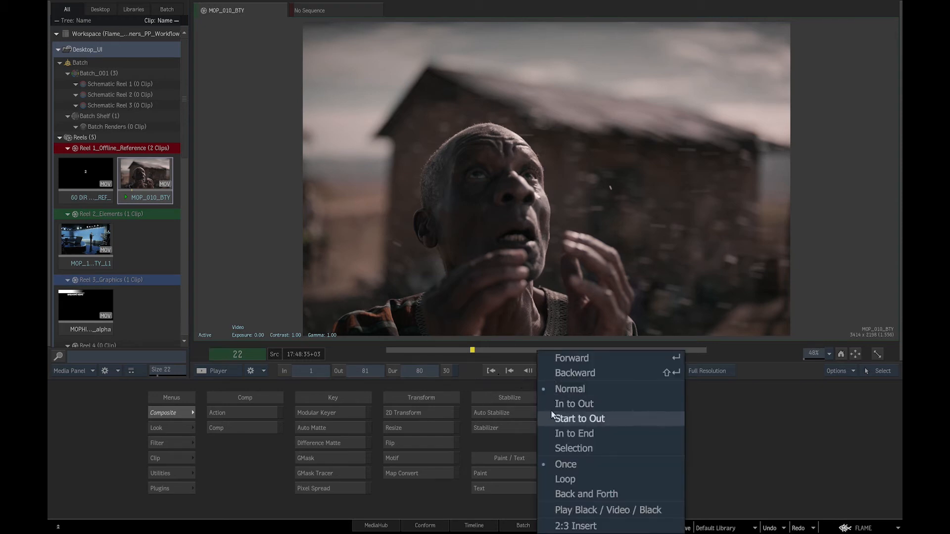
pyautogui.moveTo(564, 479)
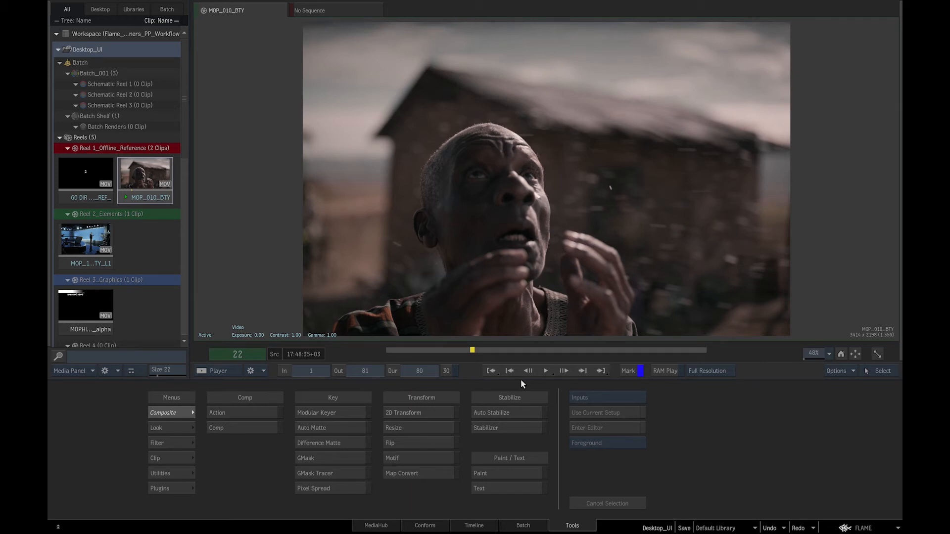
pyautogui.click(545, 370)
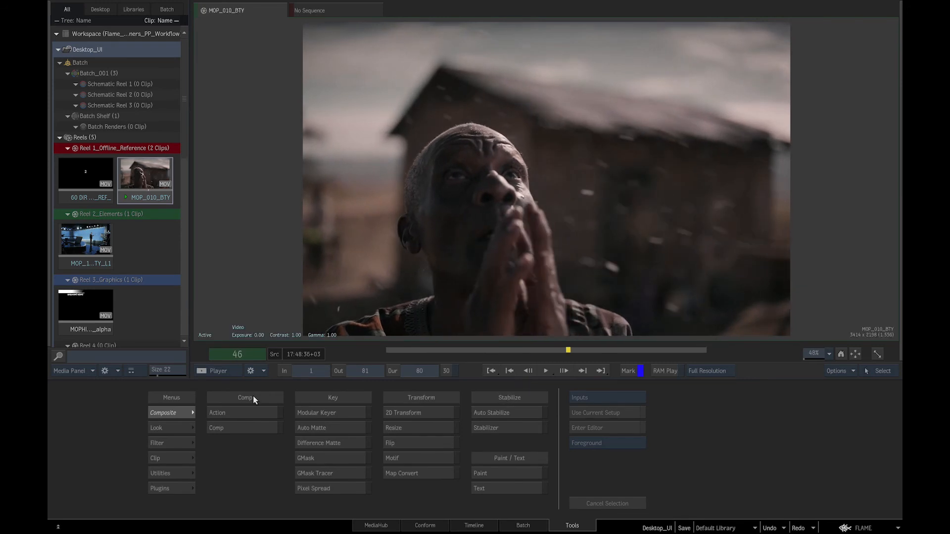
# - Switch the viewing layout to Source-Sequence, MOP_010_BTY beside an empty sequence viewer
pyautogui.click(264, 370)
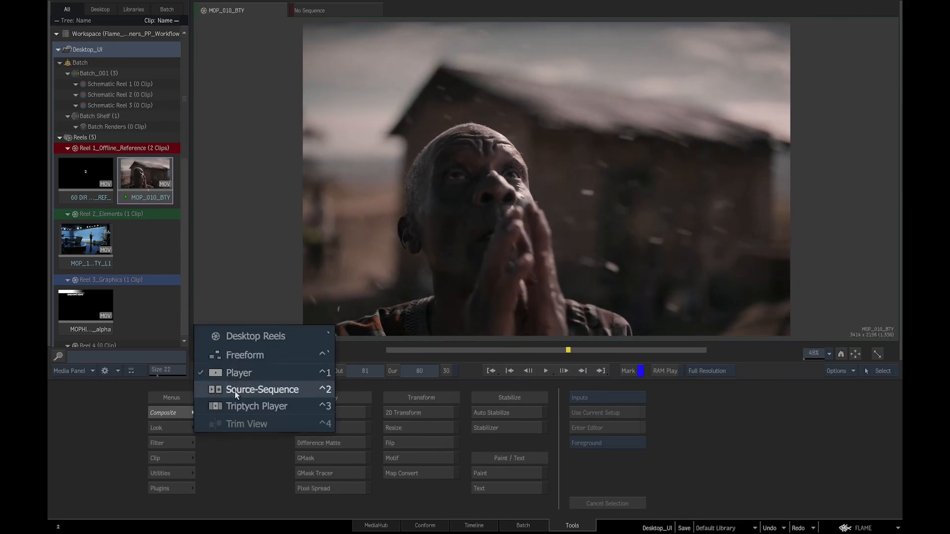
pyautogui.click(263, 389)
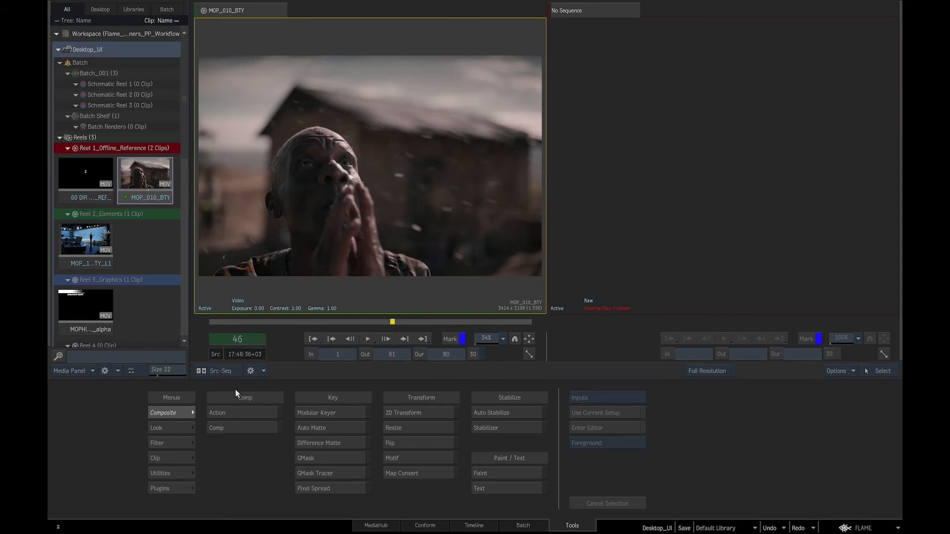
pyautogui.moveTo(714, 267)
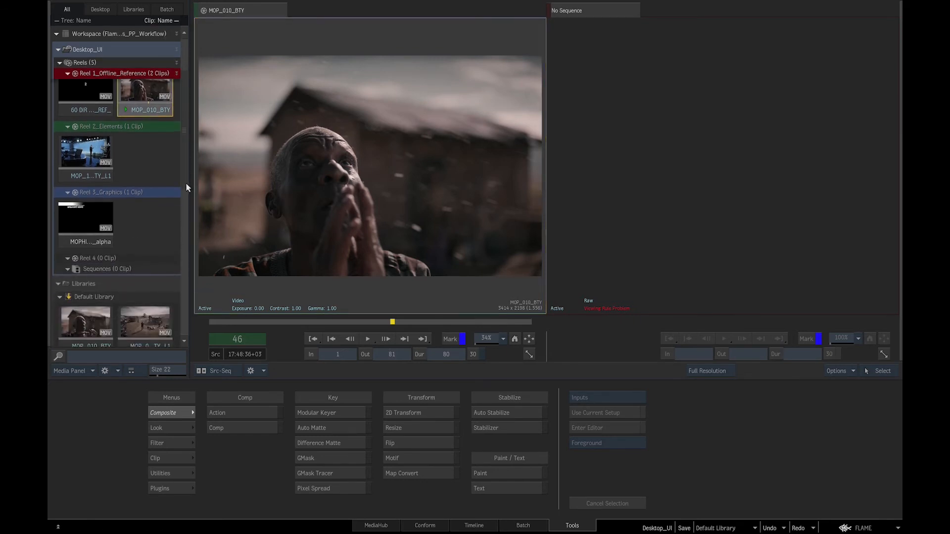
# - Create a new sequence in the Sequences folder named Temp_Sequence
pyautogui.rightClick(105, 246)
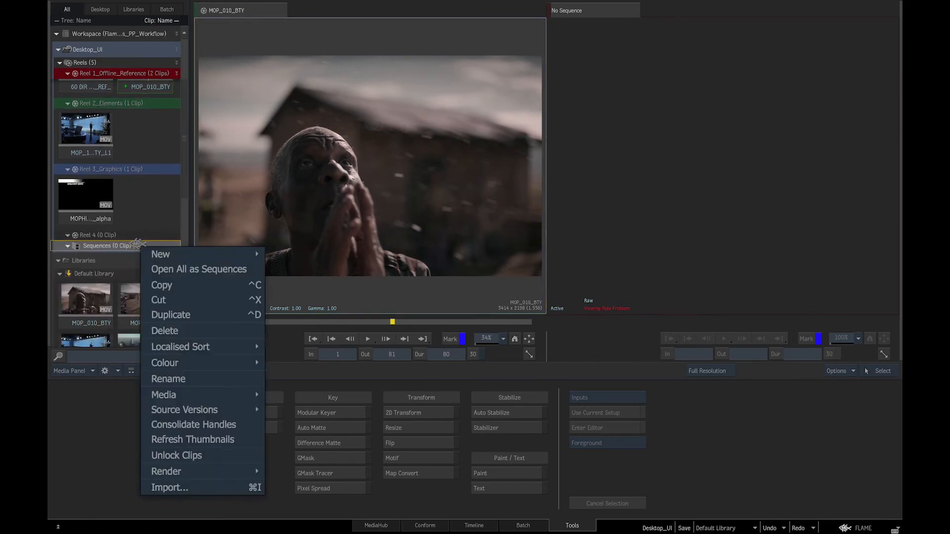
pyautogui.click(161, 255)
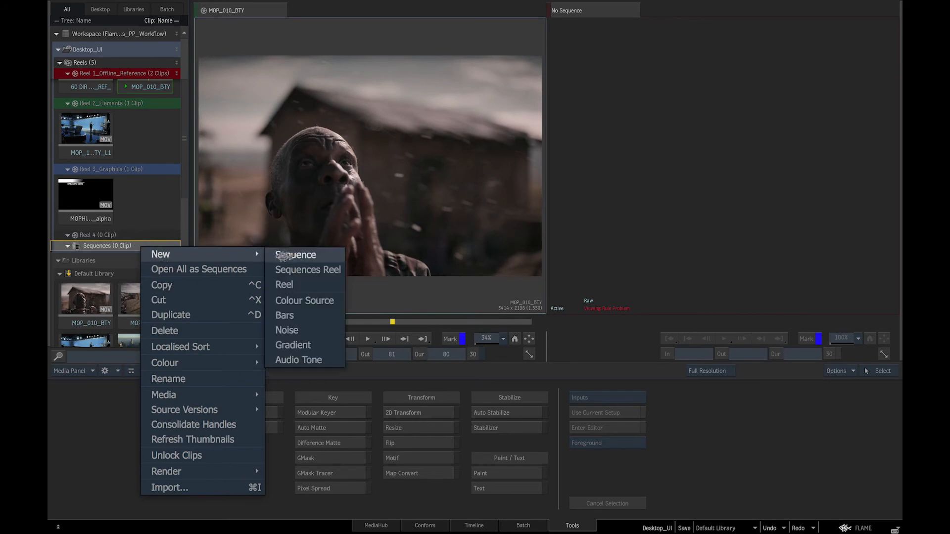
pyautogui.click(296, 254)
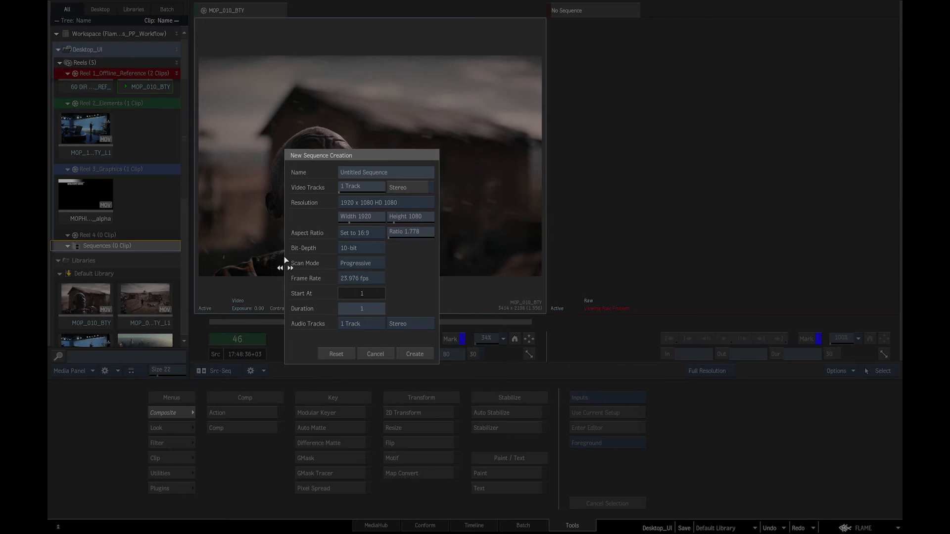
pyautogui.write('Temp_')
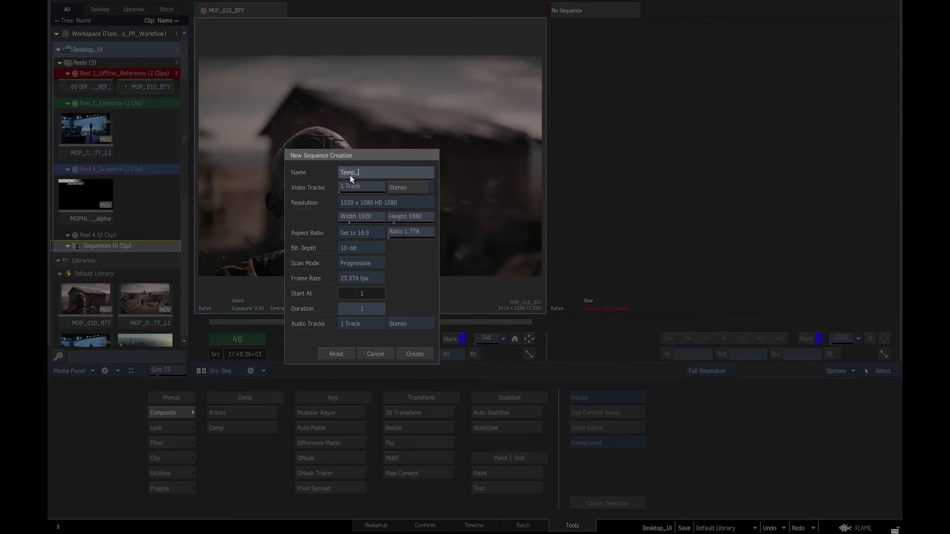
pyautogui.write('Sequence')
pyautogui.write('100')
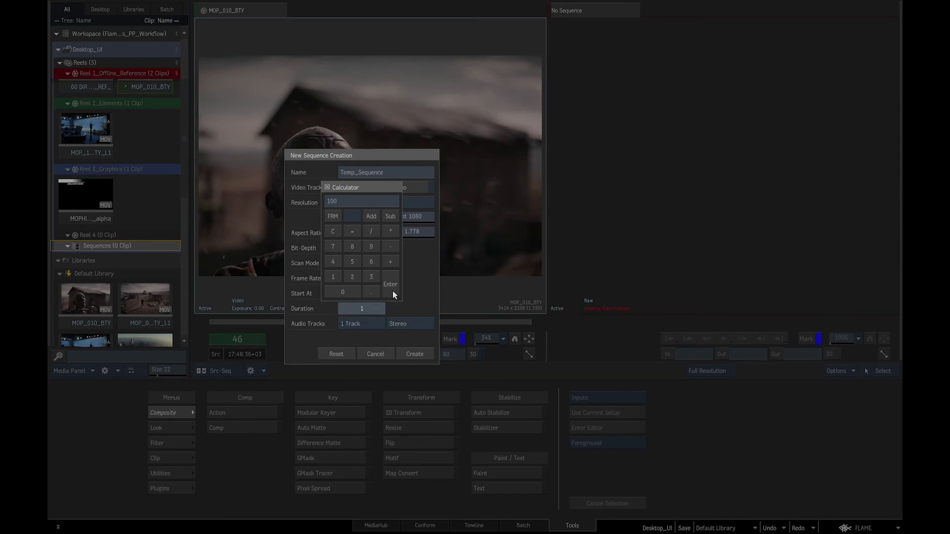
# - Set its duration to 100 frames, create it and bring Temp_Sequence up in the timeline
pyautogui.click(390, 284)
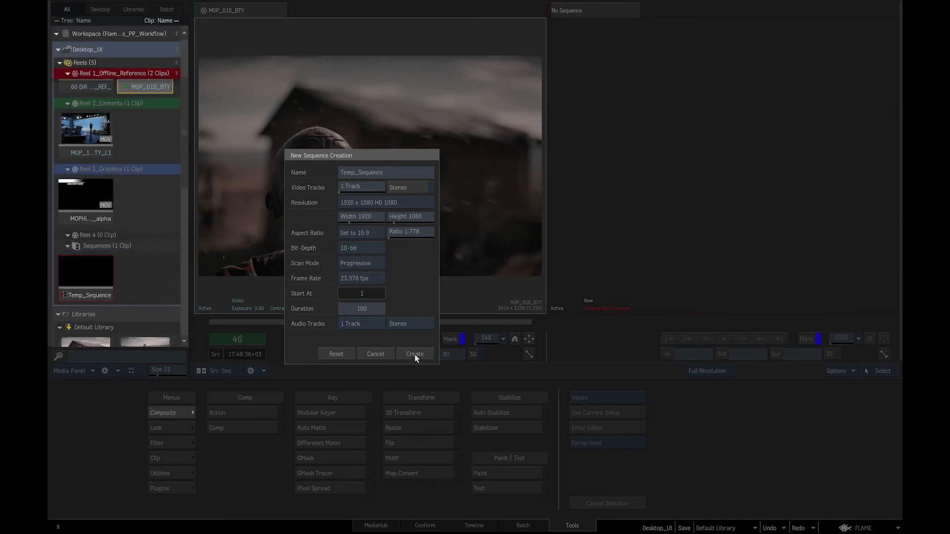
pyautogui.click(414, 354)
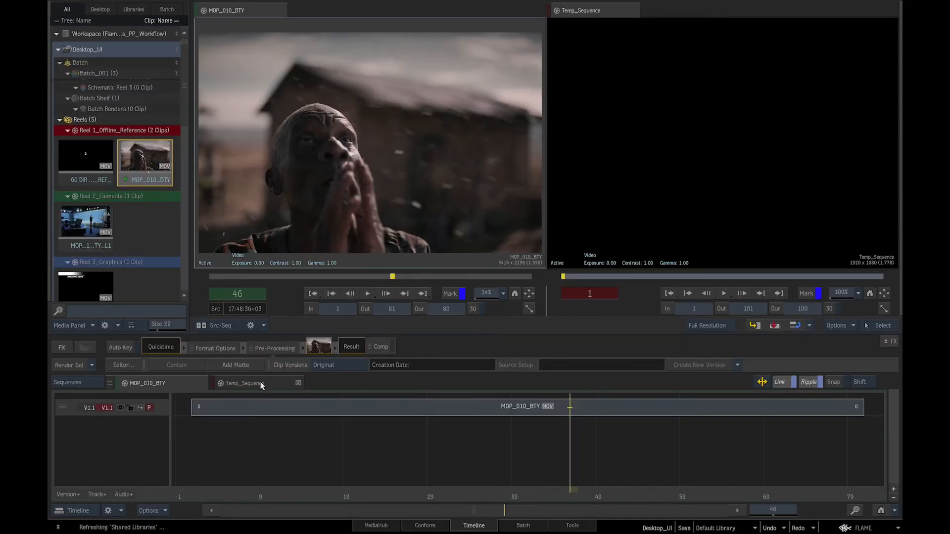
pyautogui.click(242, 384)
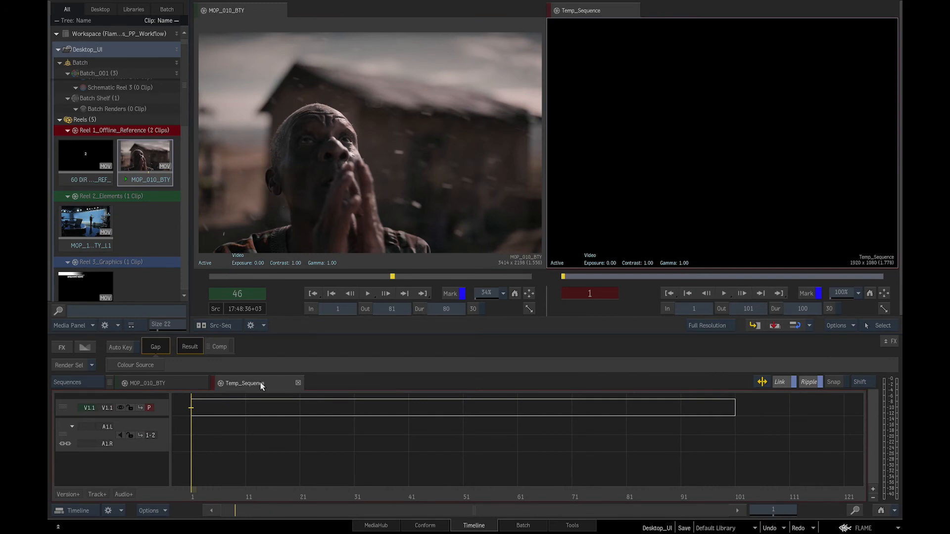
pyautogui.moveTo(808, 379)
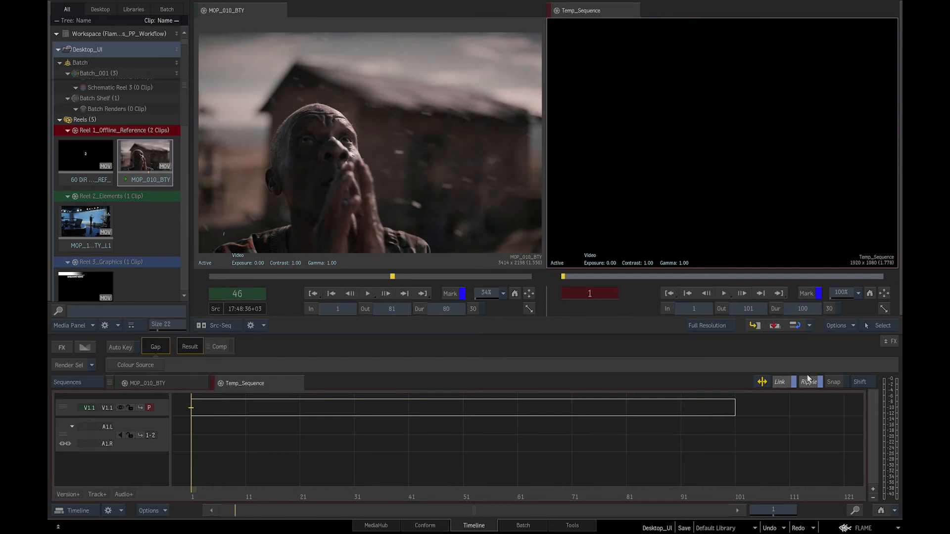
pyautogui.click(833, 382)
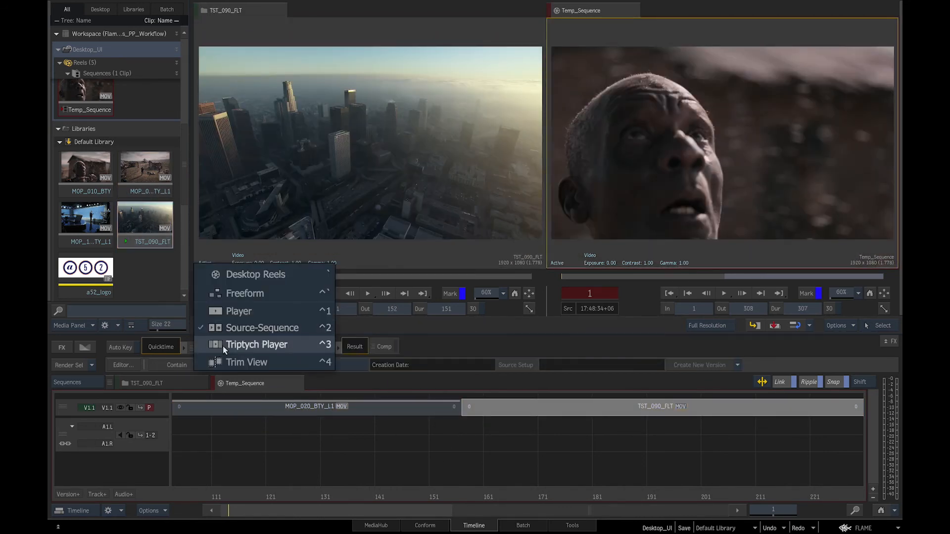
# - Switch the viewer to the Triptych Player layout showing three shots of Temp_Sequence
pyautogui.click(257, 345)
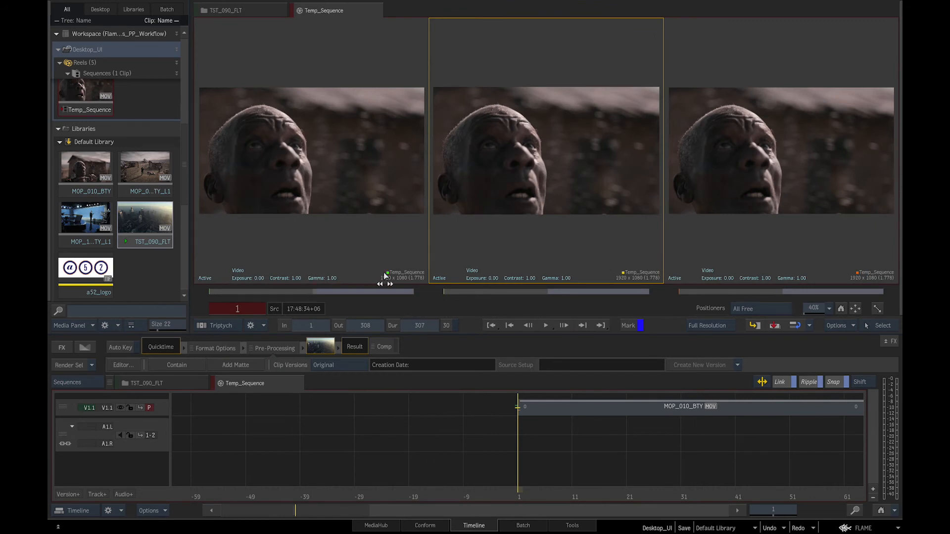
pyautogui.moveTo(856, 288)
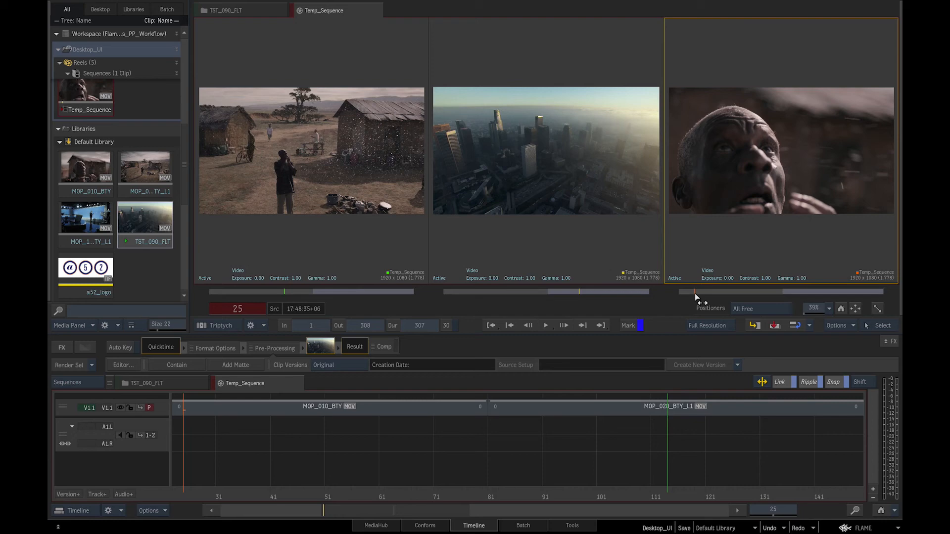
pyautogui.moveTo(402, 473)
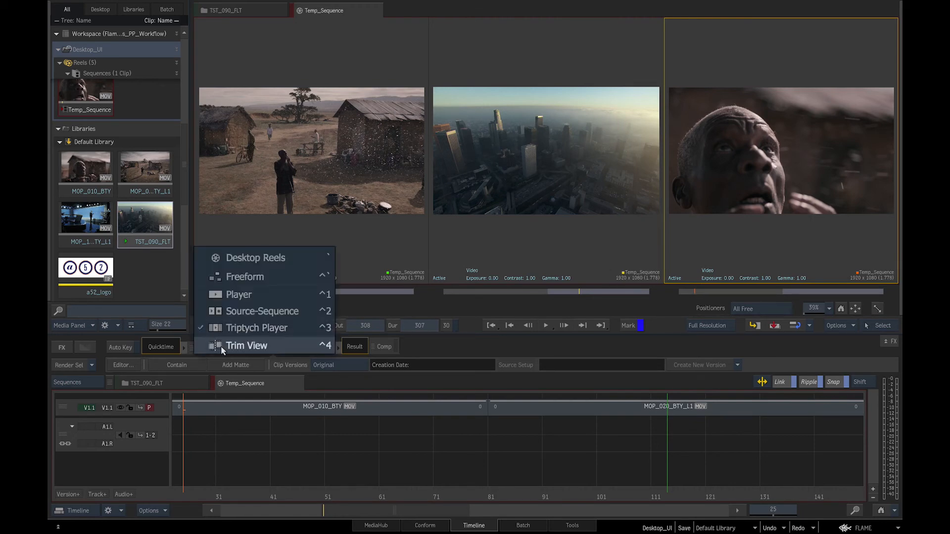
# - Switch the viewer to Trim View, then return to the desktop reels view
pyautogui.click(247, 345)
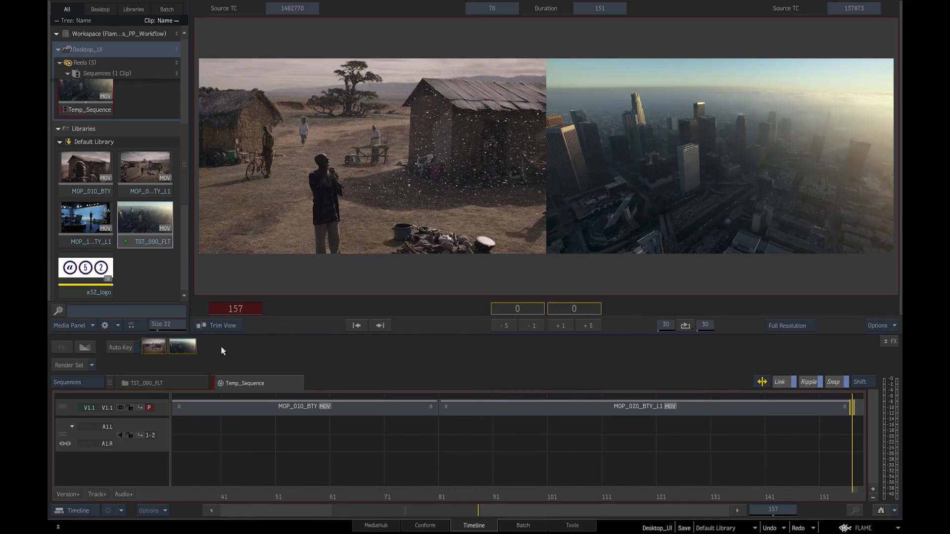
pyautogui.moveTo(337, 250)
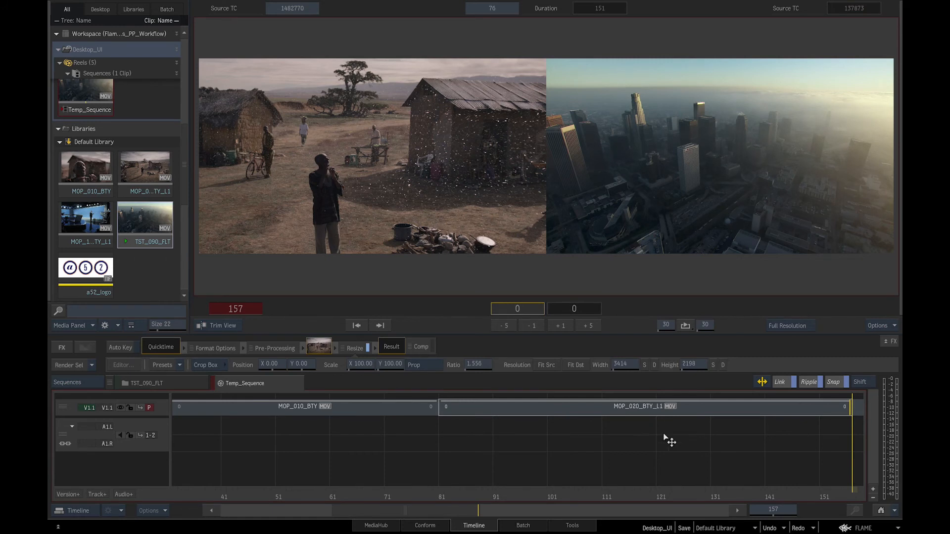
pyautogui.moveTo(854, 442)
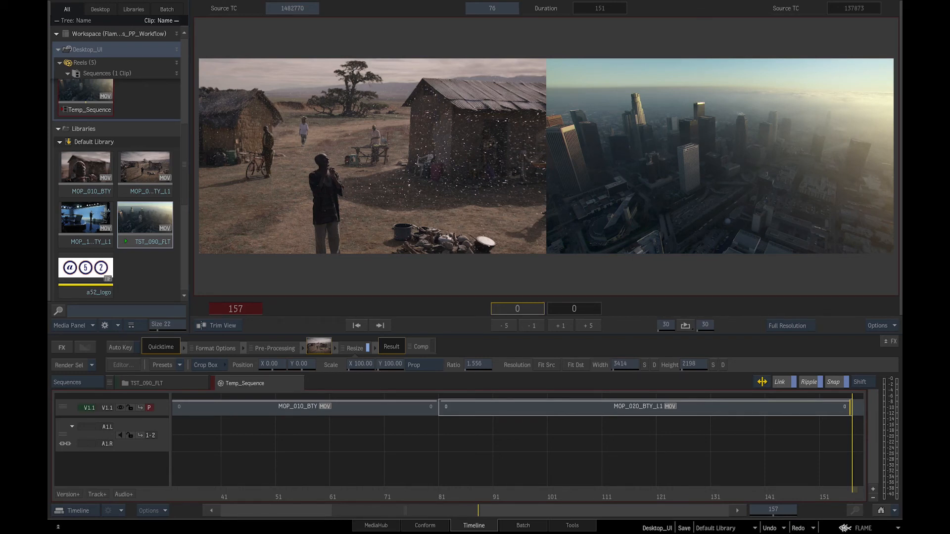
pyautogui.click(166, 9)
pyautogui.write('2')
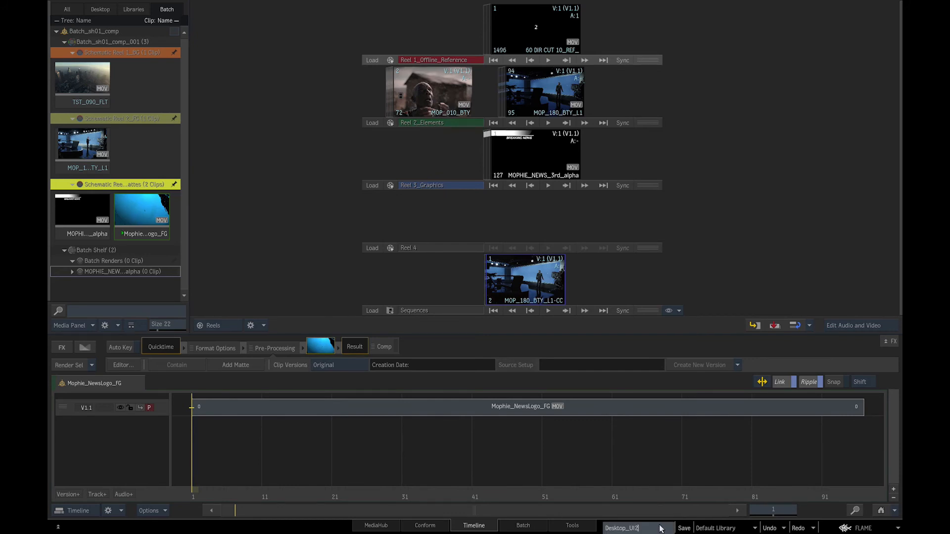
pyautogui.moveTo(688, 527)
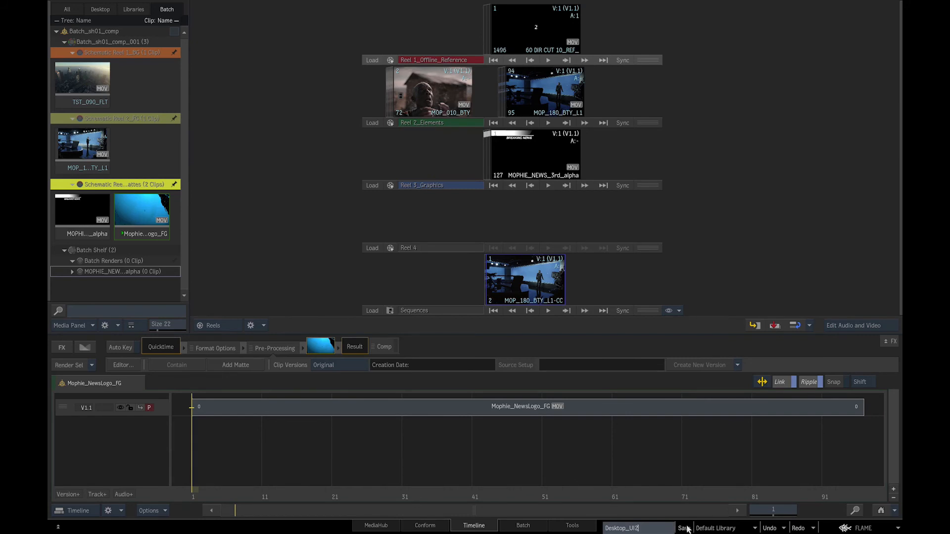
# - Save the desktop as Desktop_UI2 into the Default Library, replacing the existing copy
pyautogui.click(684, 527)
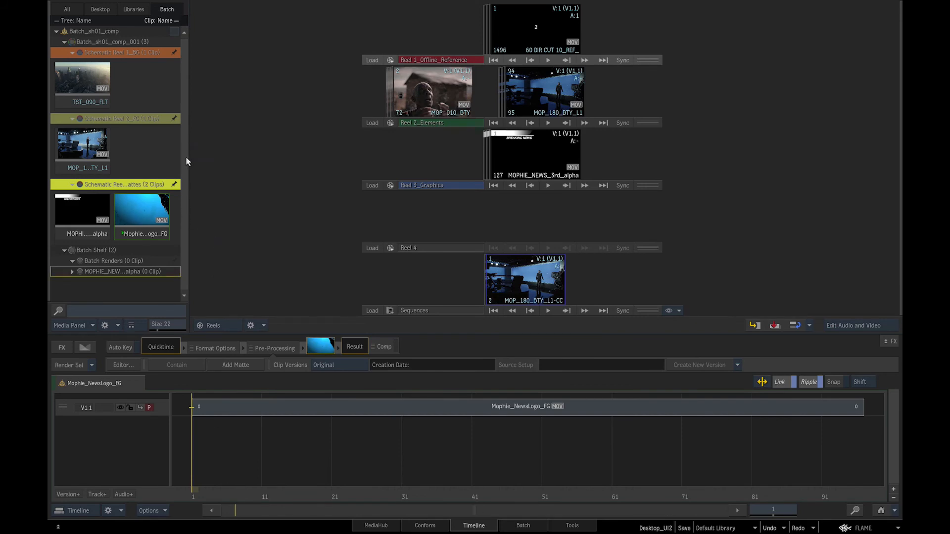
pyautogui.click(67, 9)
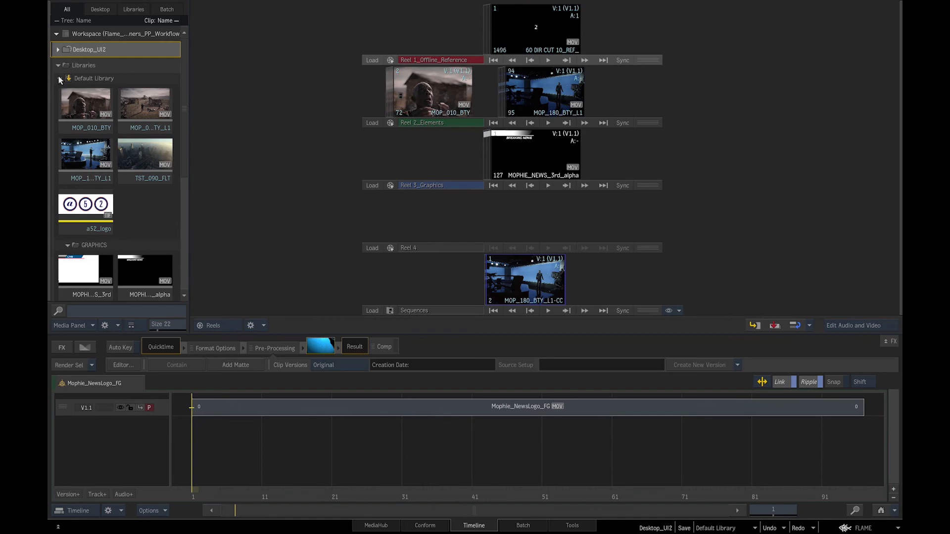
pyautogui.click(57, 50)
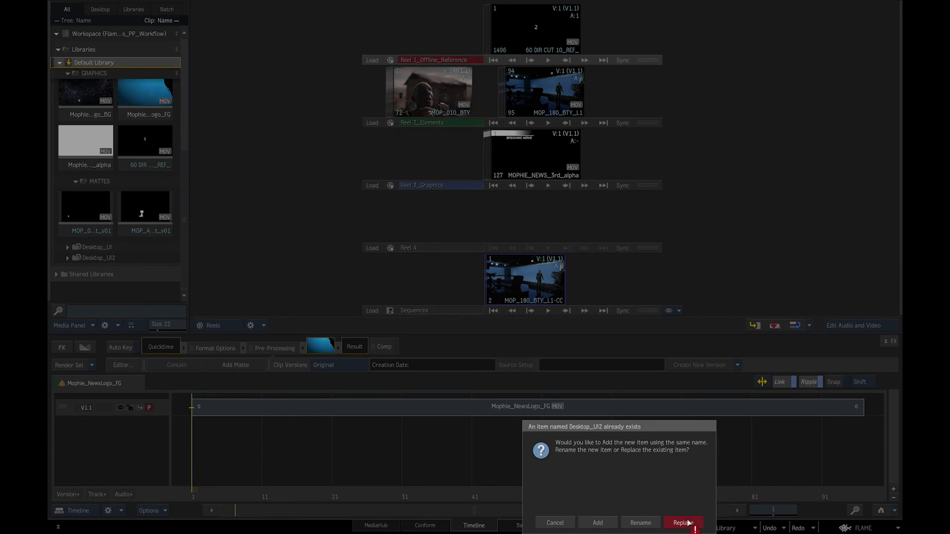
pyautogui.click(683, 523)
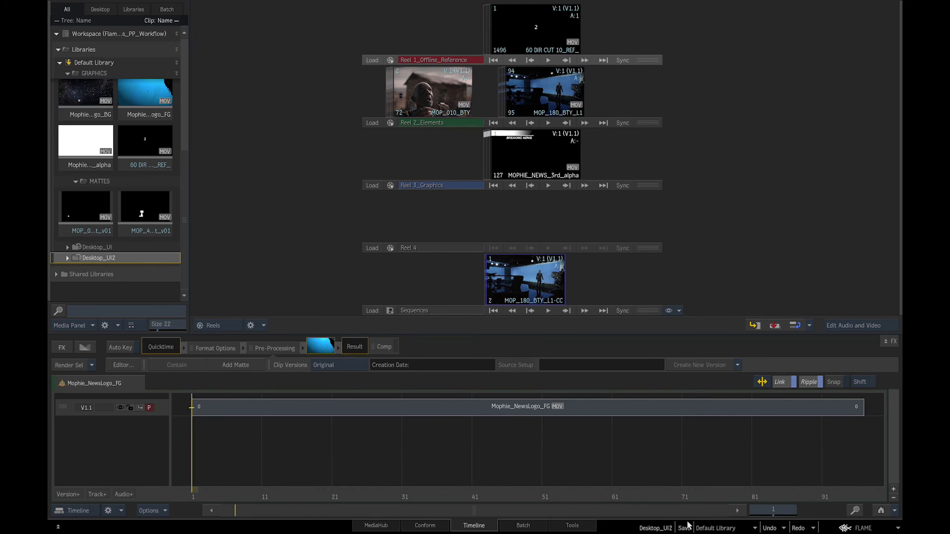
pyautogui.moveTo(334, 484)
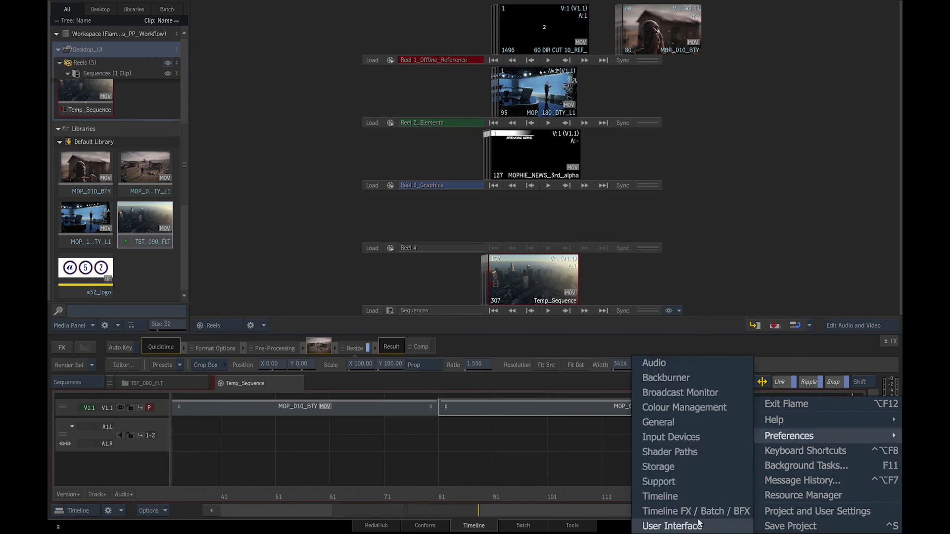
# - In User Interface preferences, switch Tooltips Auto Display off and keep Swipe Bars on
pyautogui.click(671, 526)
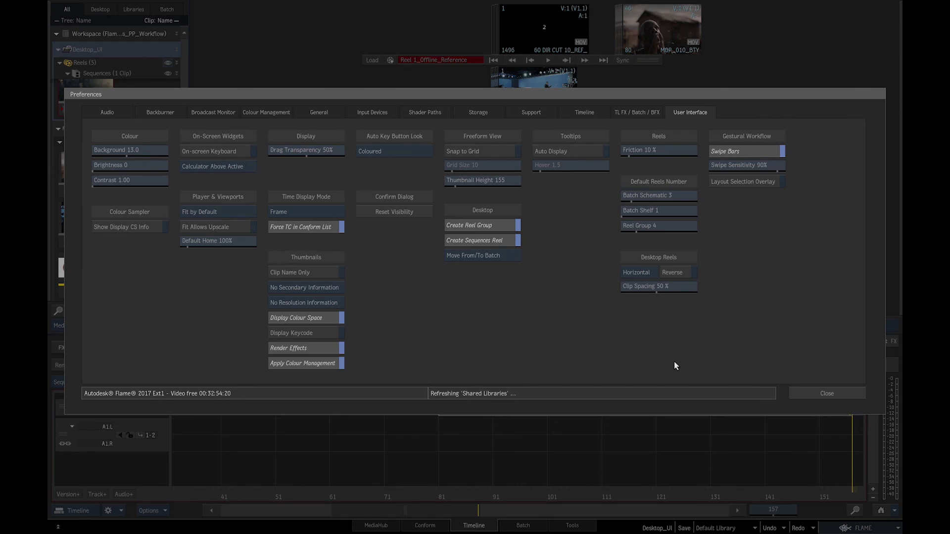
pyautogui.moveTo(548, 138)
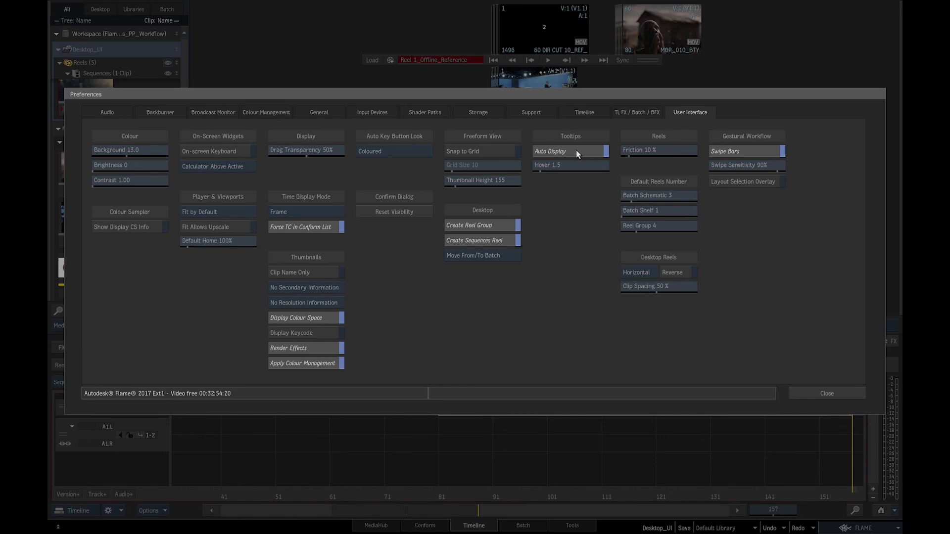
pyautogui.moveTo(586, 151)
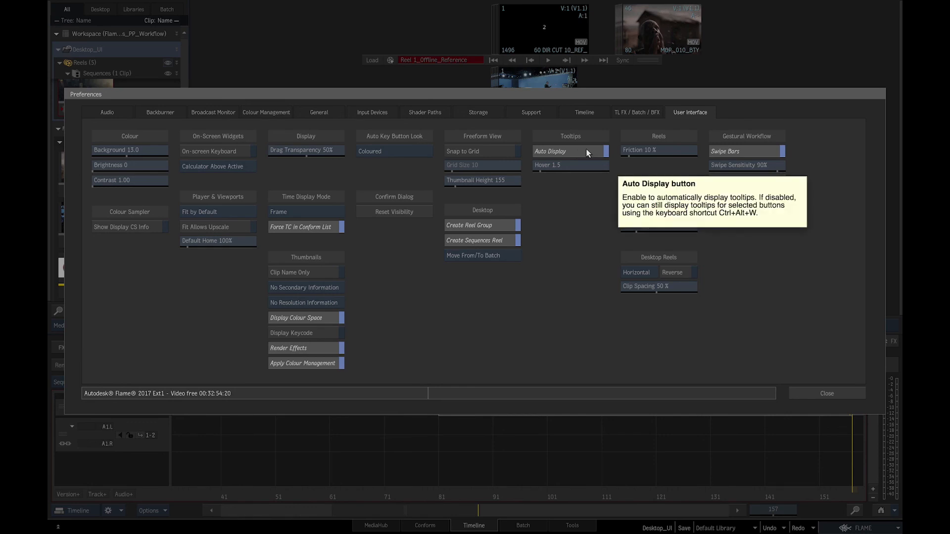
pyautogui.moveTo(584, 203)
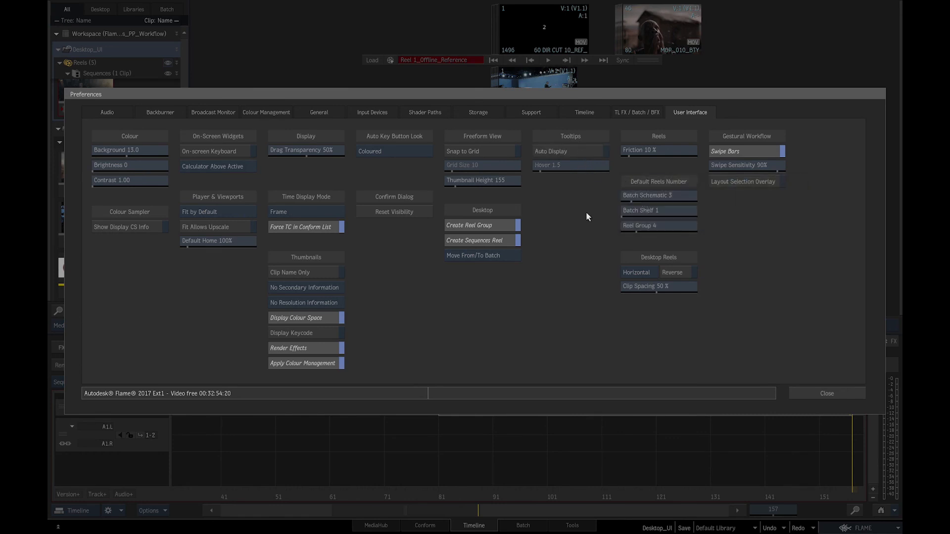
pyautogui.moveTo(636, 210)
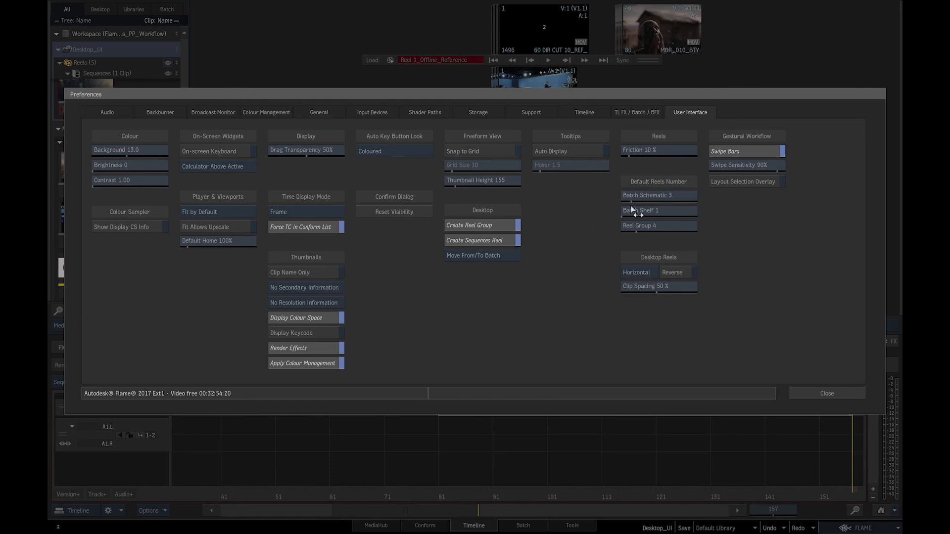
pyautogui.moveTo(671, 236)
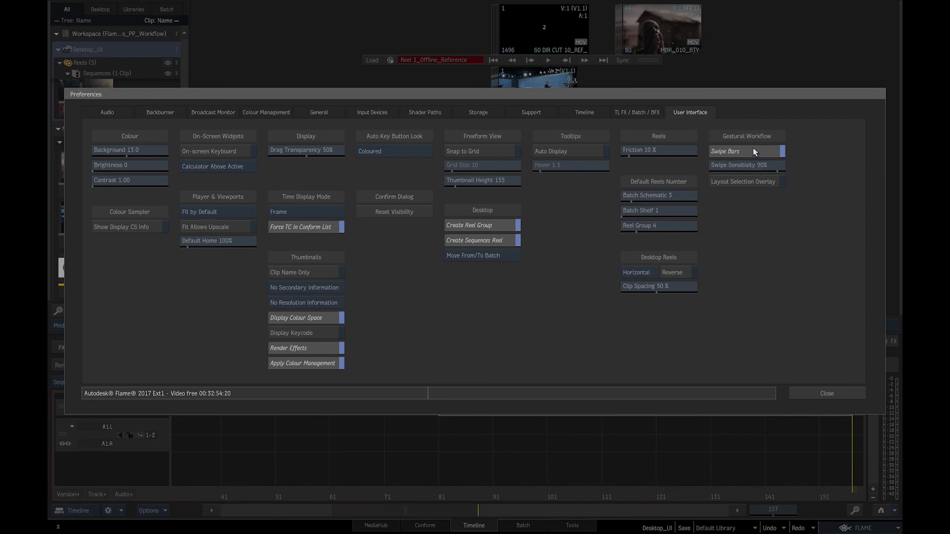
pyautogui.moveTo(740, 152)
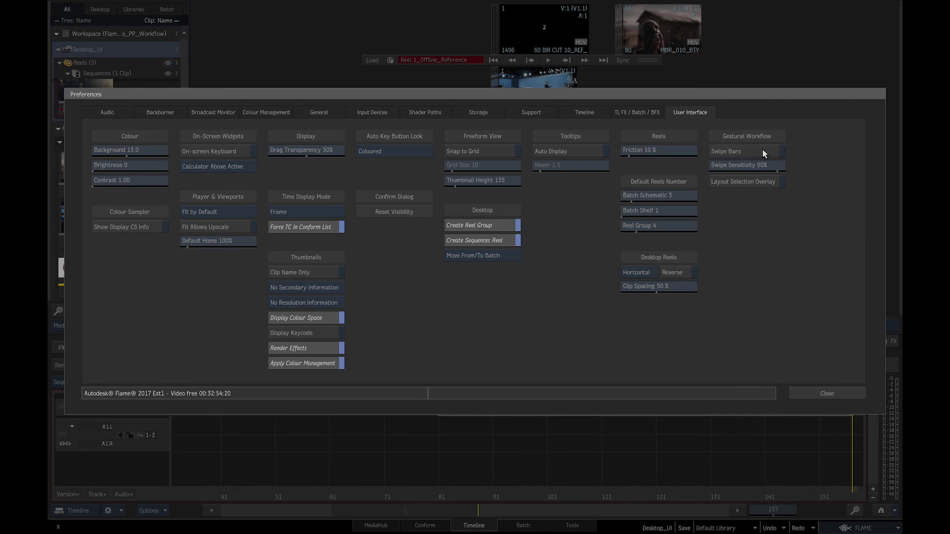
pyautogui.click(746, 150)
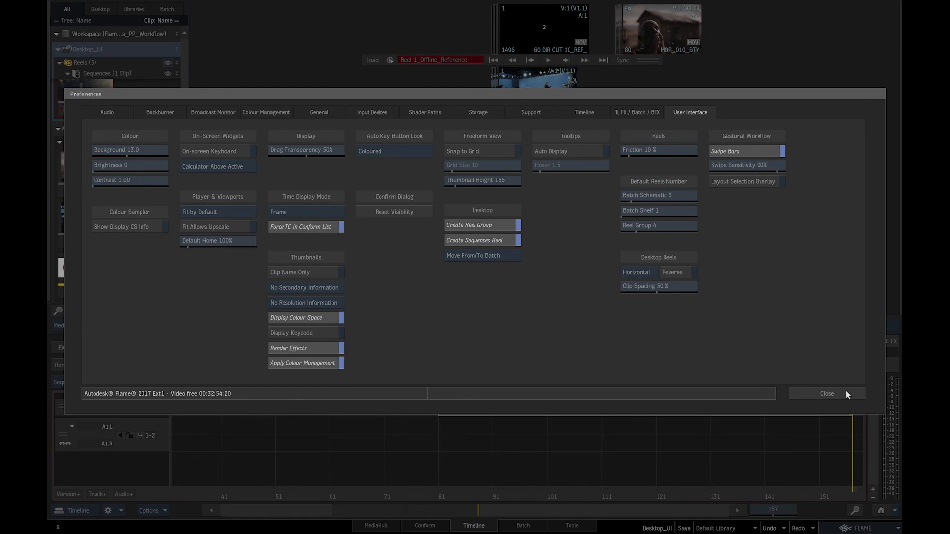
pyautogui.click(825, 393)
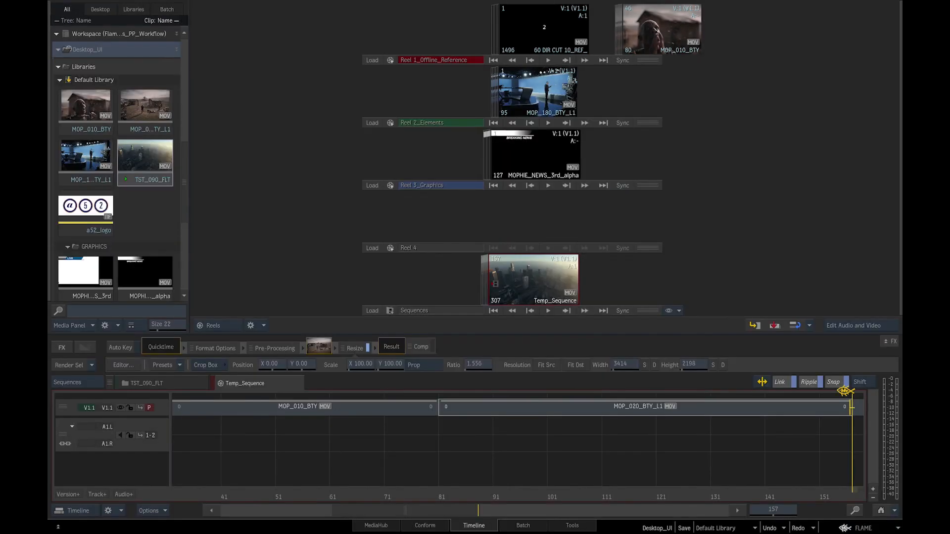
pyautogui.moveTo(873, 447)
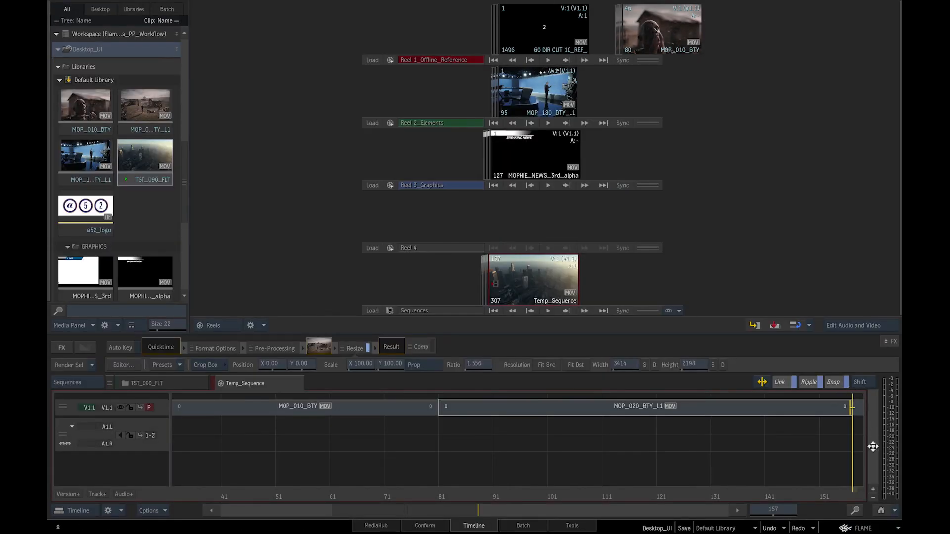
pyautogui.click(684, 527)
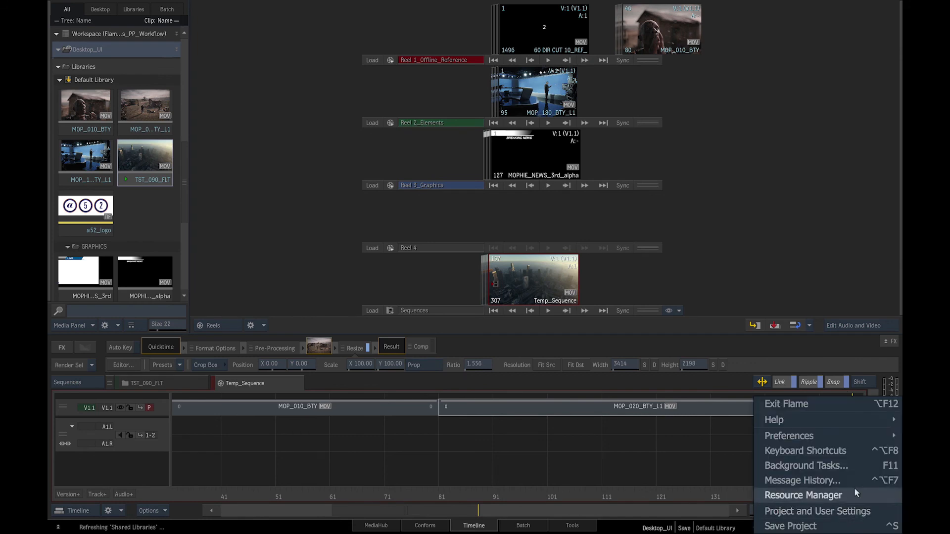
pyautogui.click(806, 450)
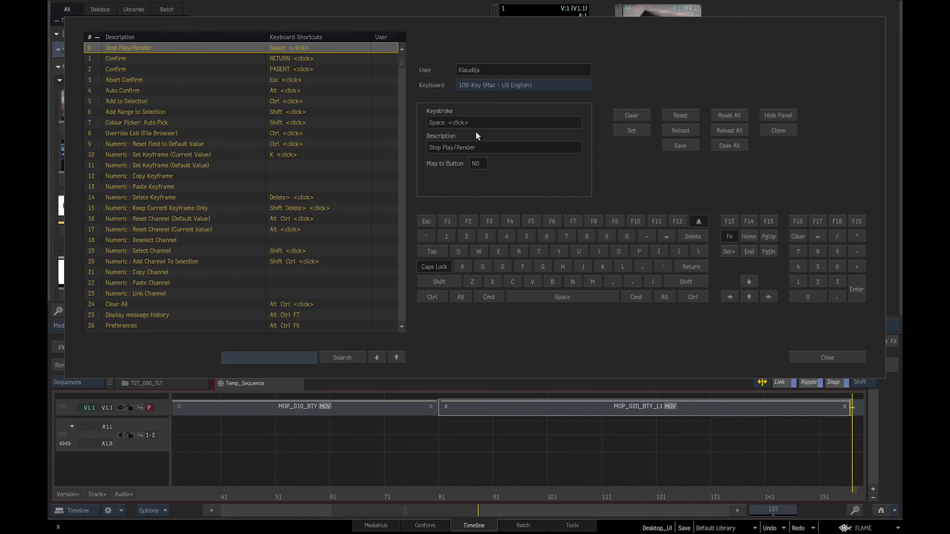
pyautogui.moveTo(469, 134)
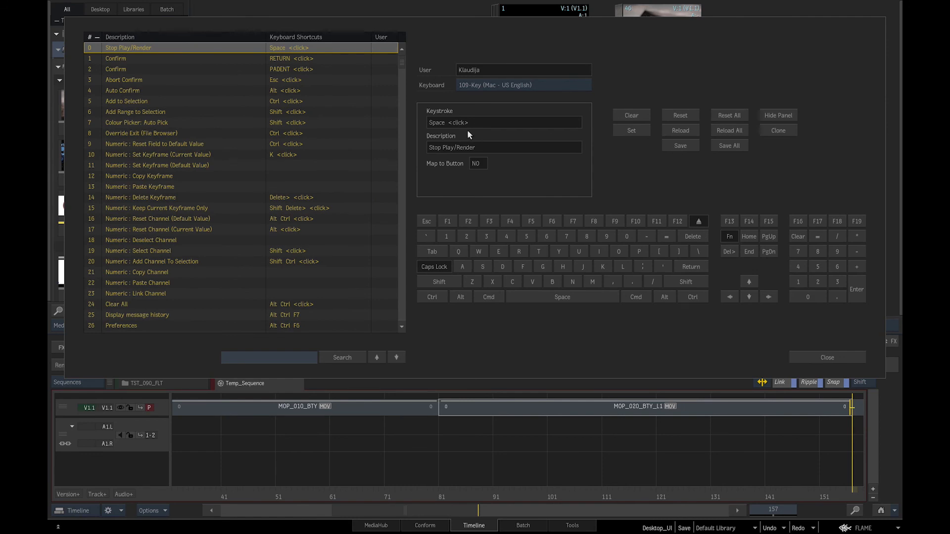
pyautogui.moveTo(831, 392)
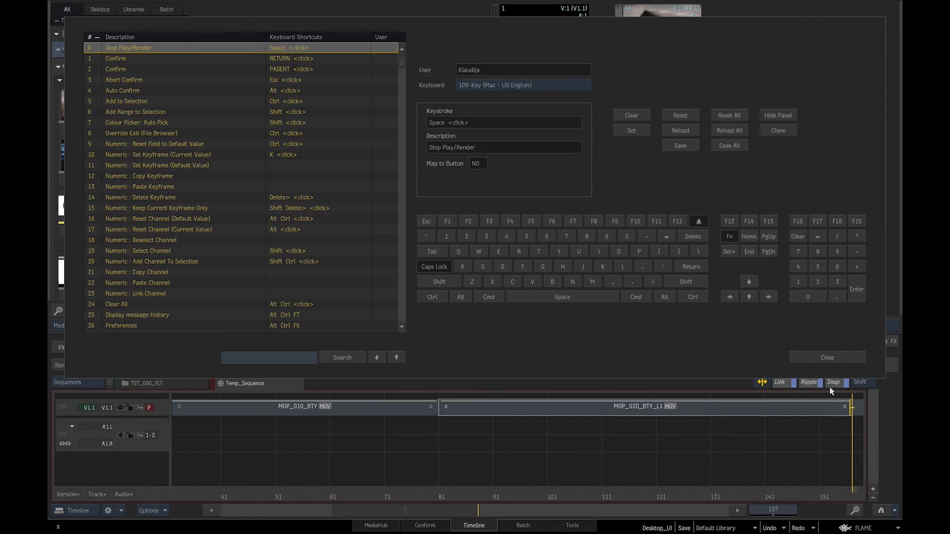
pyautogui.click(826, 357)
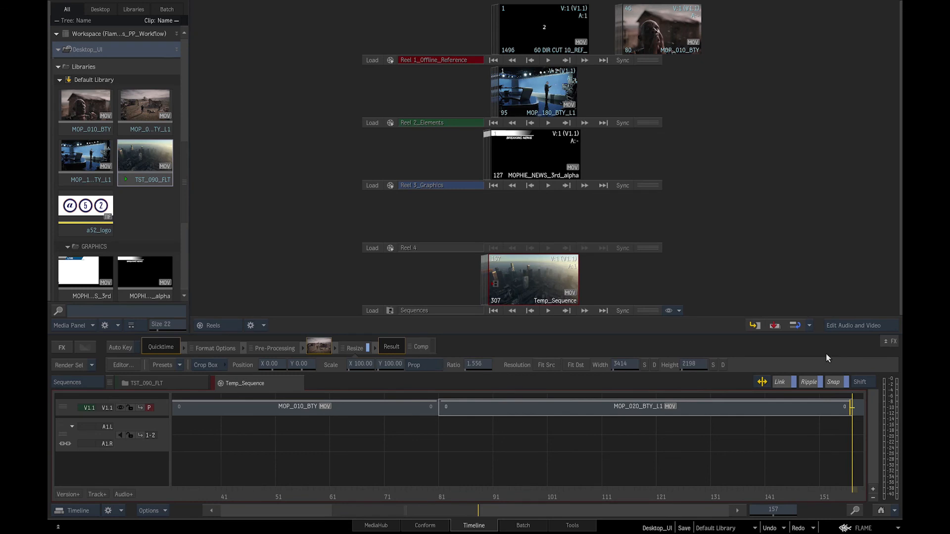